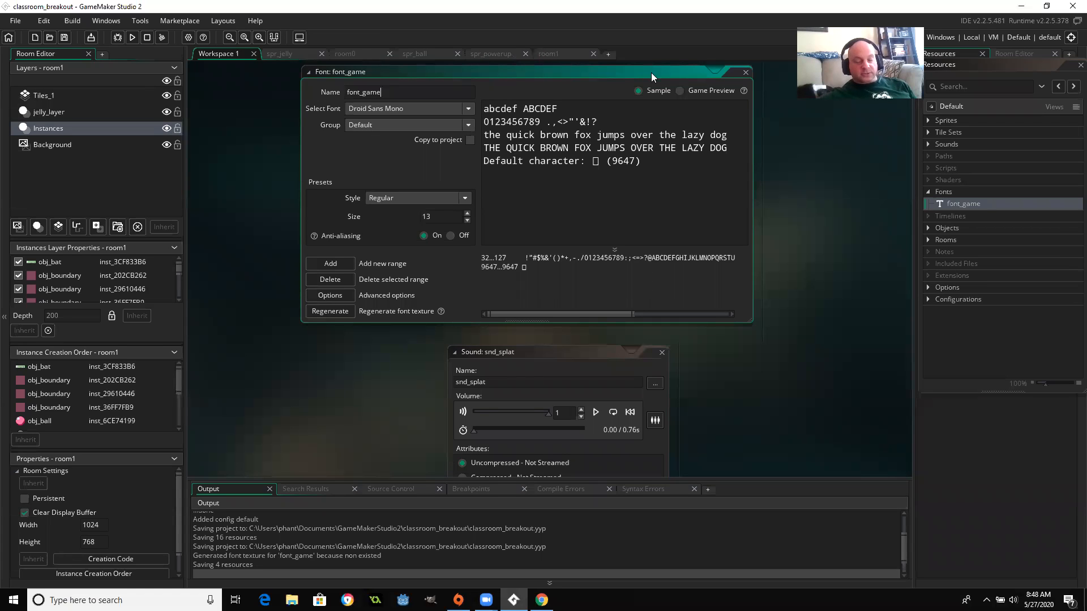
mouse_move(649, 172)
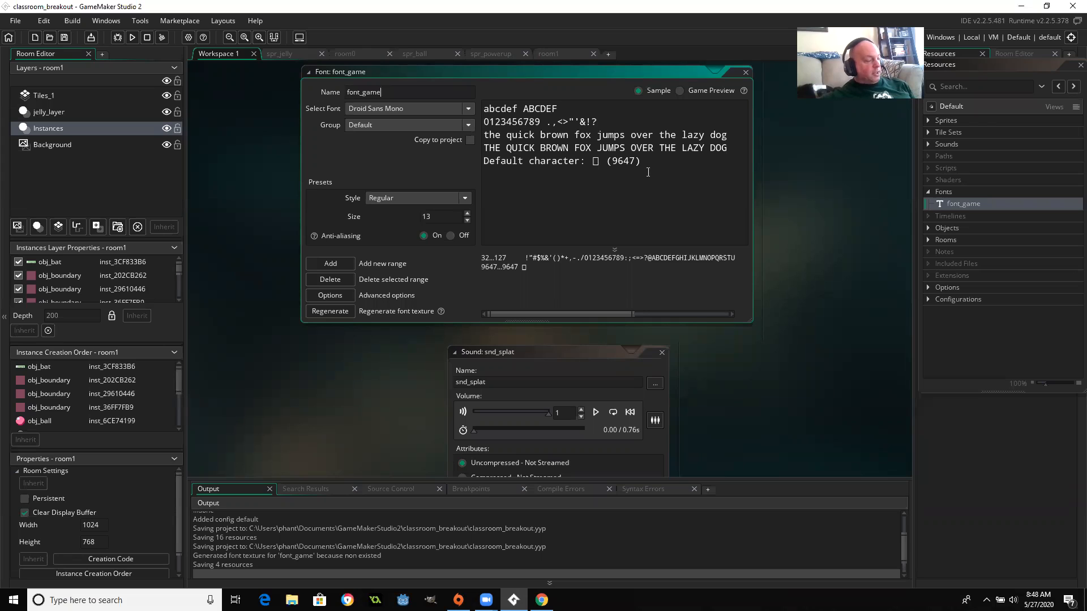
mouse_move(578, 202)
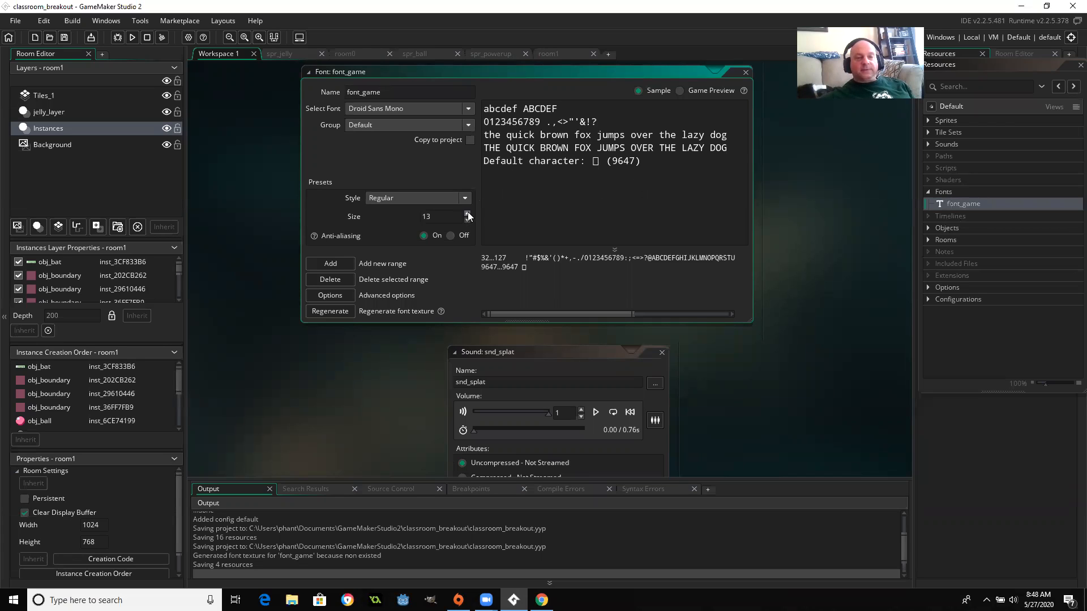
Raise the font_game font size from 13 to 14.
click(467, 212)
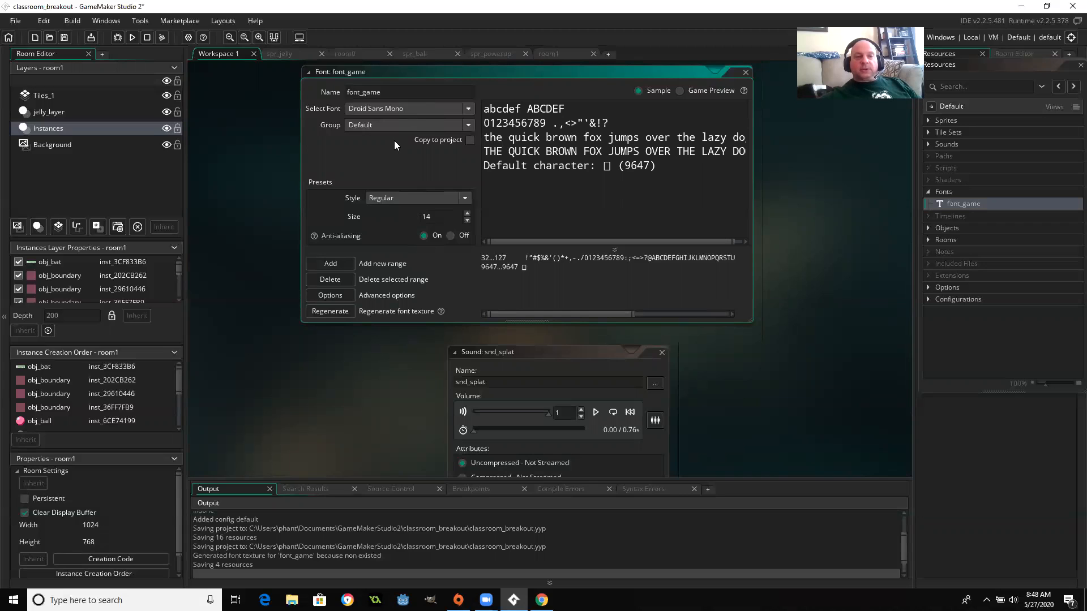
mouse_move(904, 244)
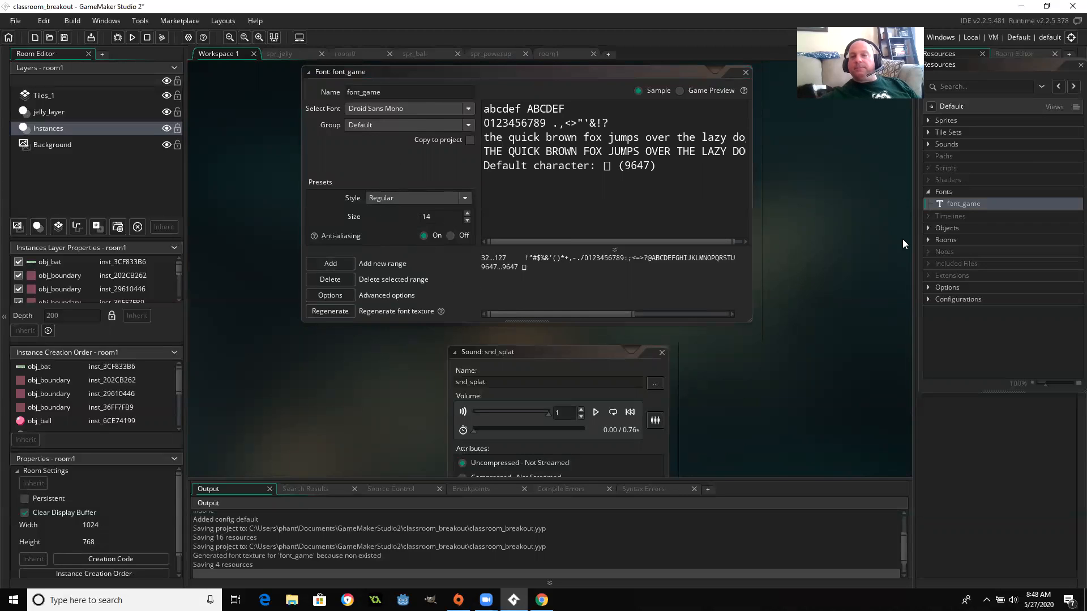
mouse_move(900, 242)
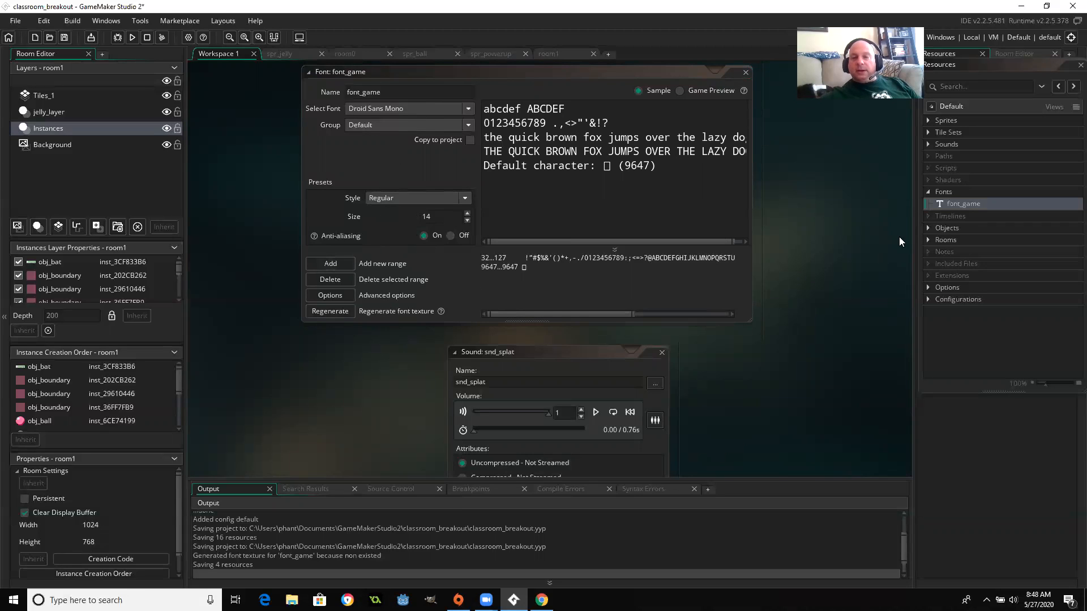
Open obj_control from the Objects list and add an Other > Game Start event.
click(928, 227)
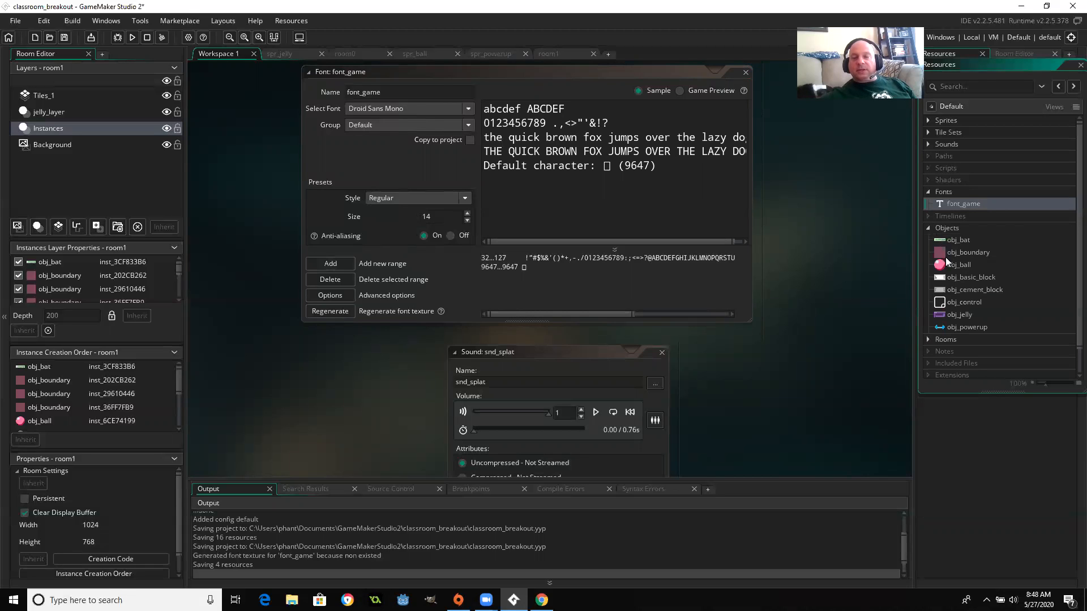
double_click(963, 302)
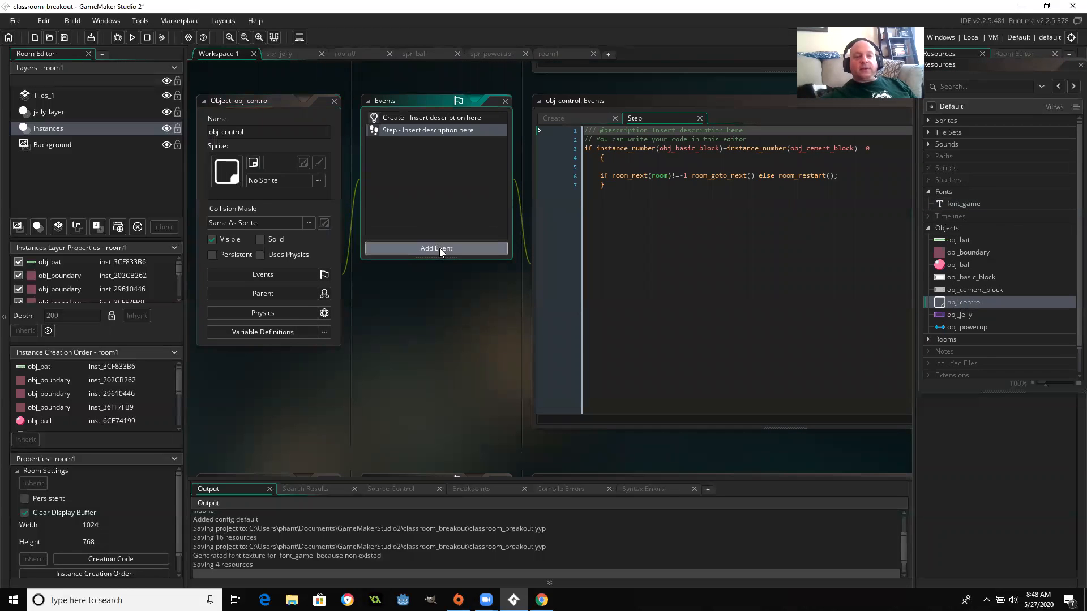
click(435, 248)
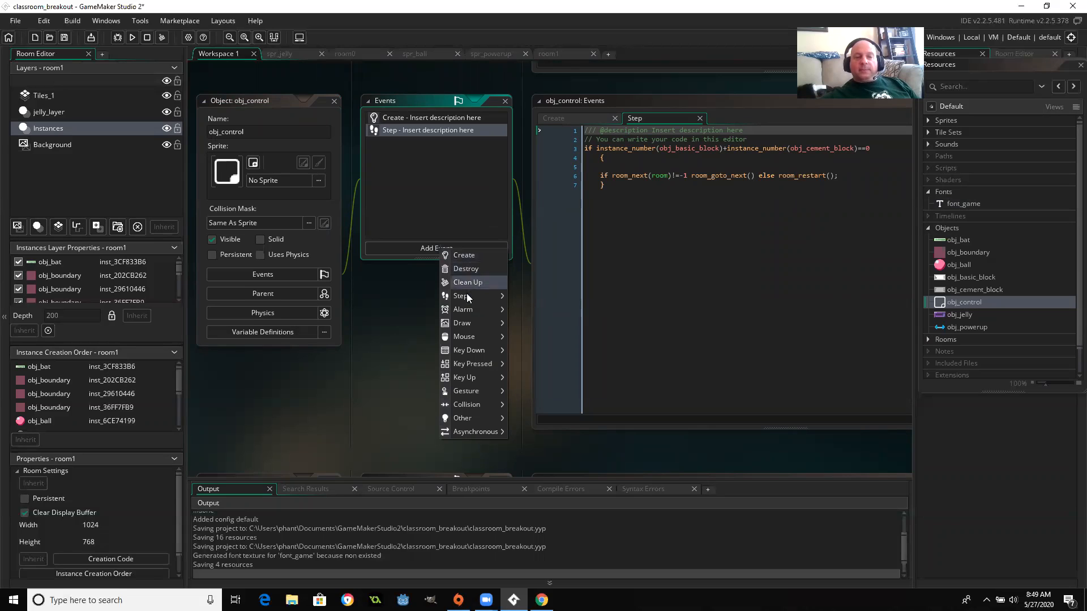
mouse_move(463, 418)
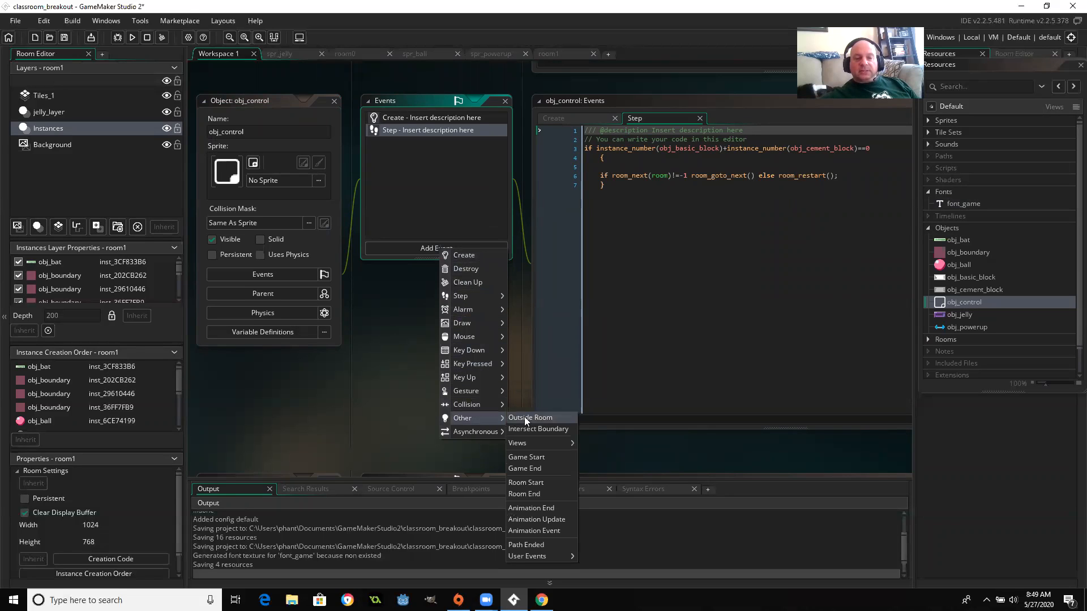
click(526, 457)
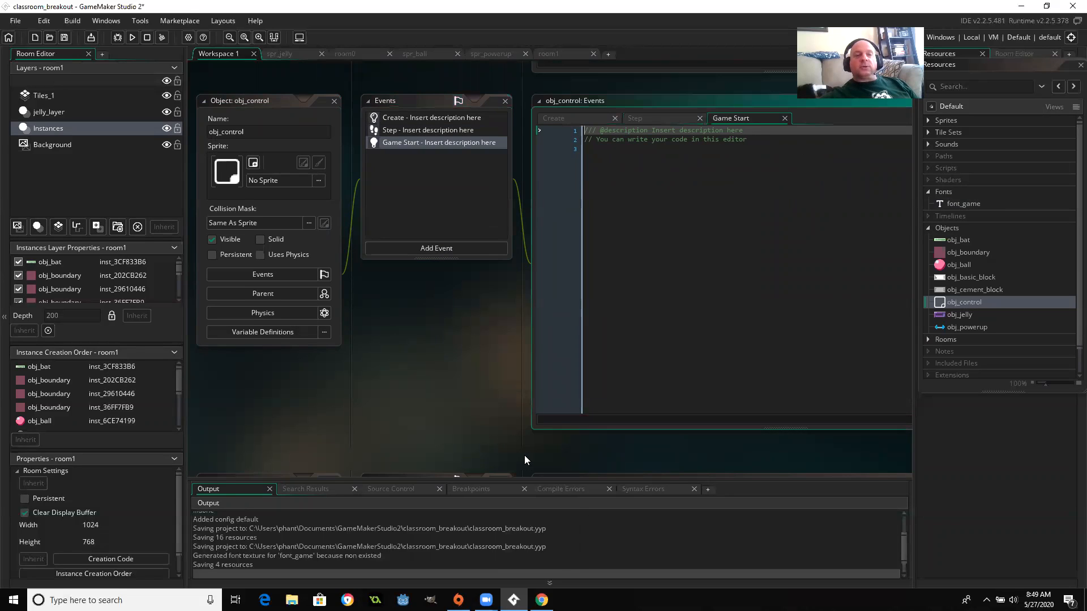
mouse_move(414, 296)
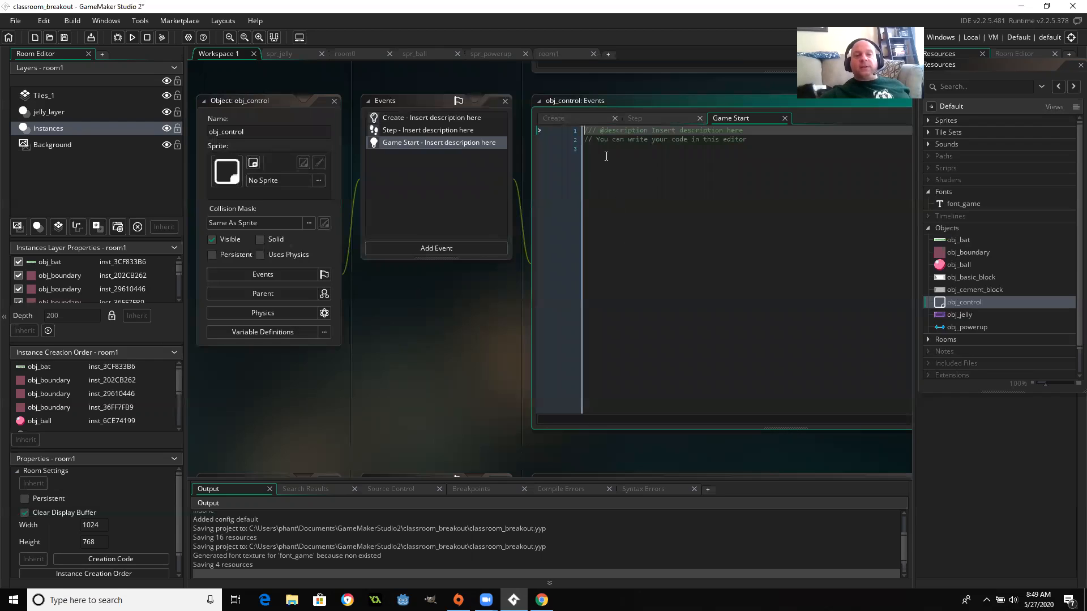
Write global.player_lives=3, global.player_score=0 and global.high_score=0 in the Game Start code.
click(606, 157)
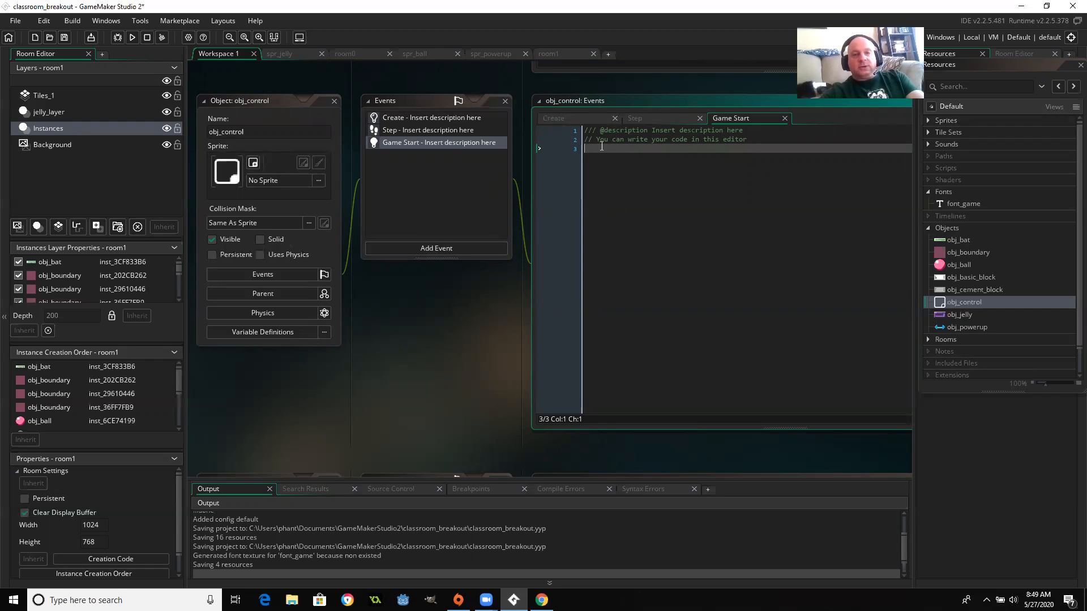
text(global)
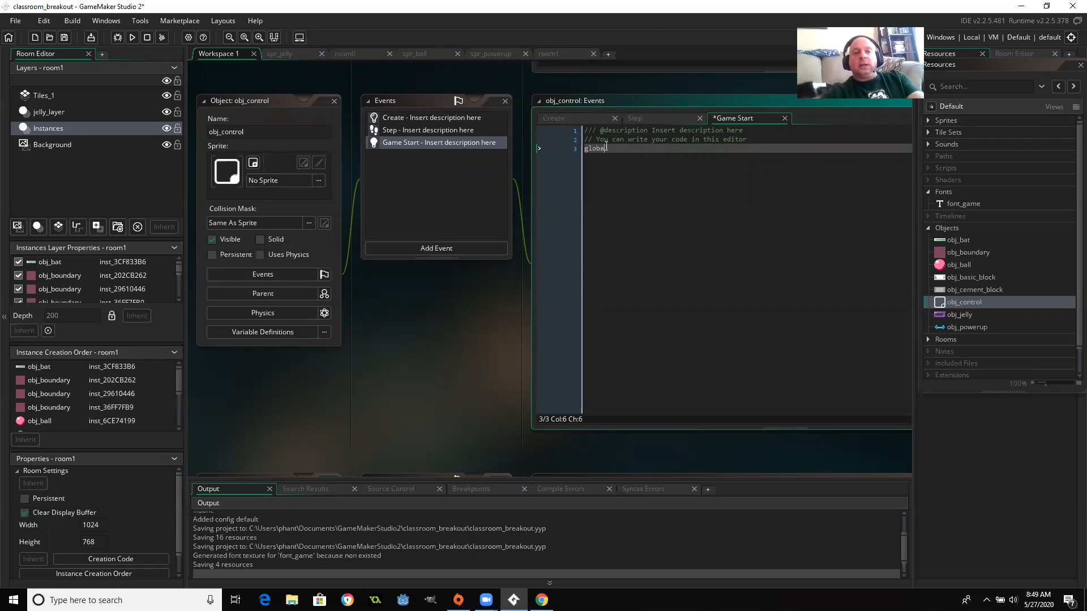
text(.)
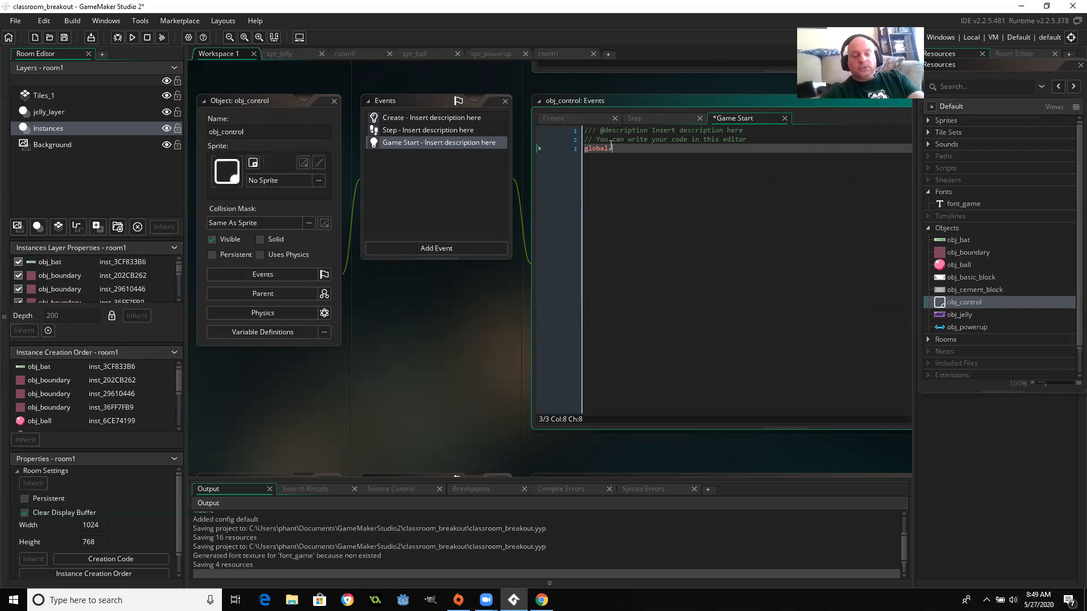
text(.player_lives=3)
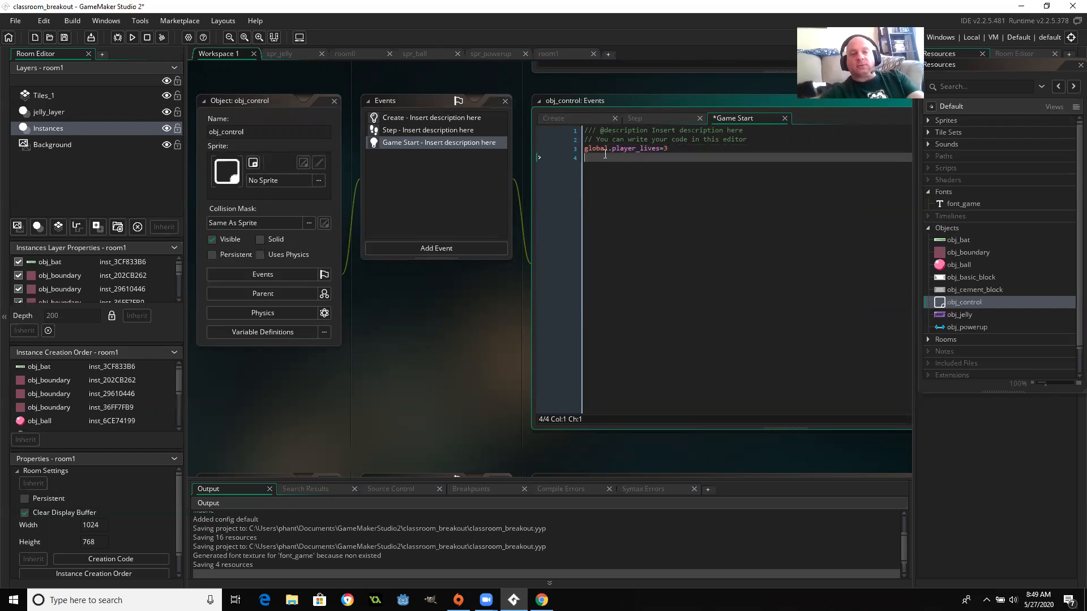
text(global.s)
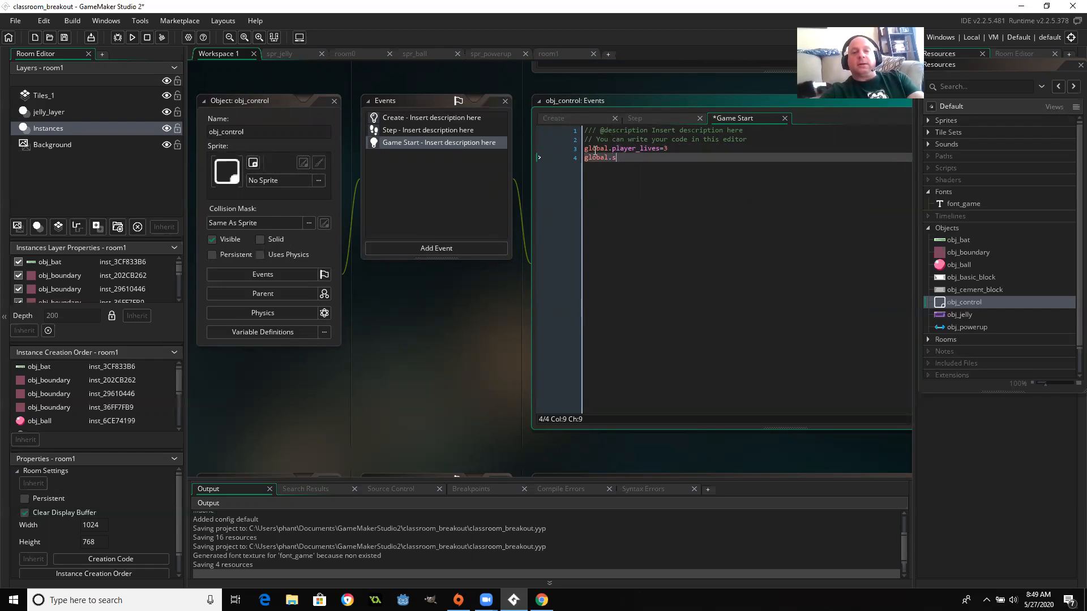
text(player_sc)
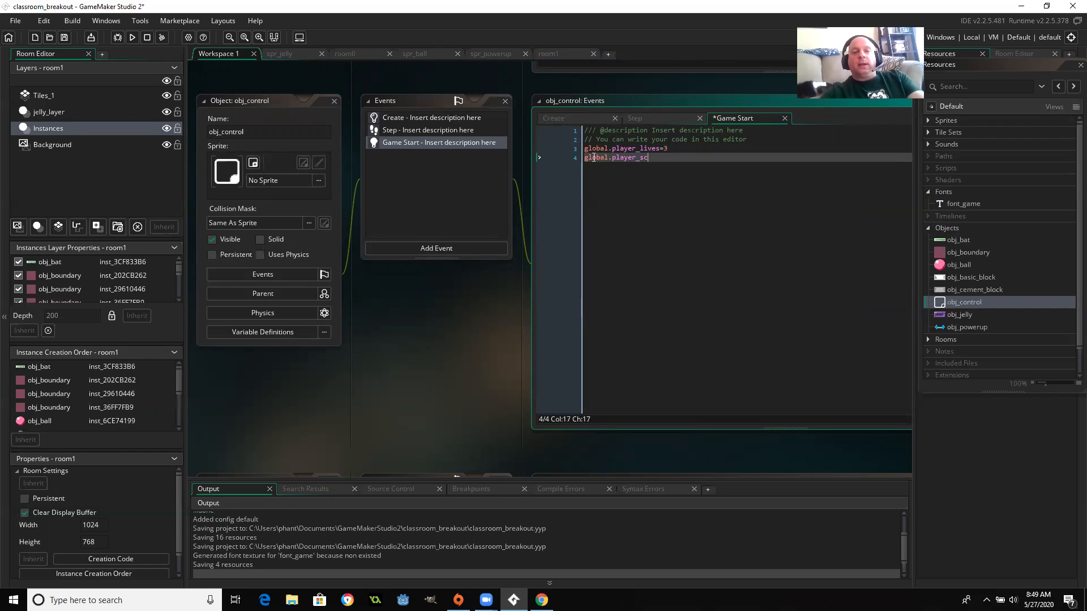
text(ore=0)
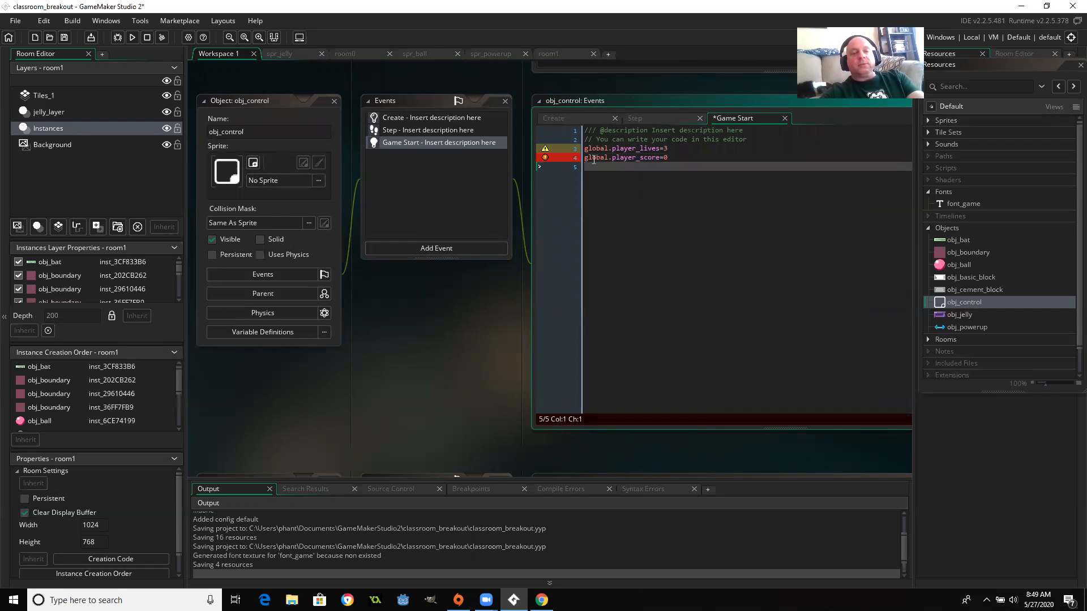
text(gl)
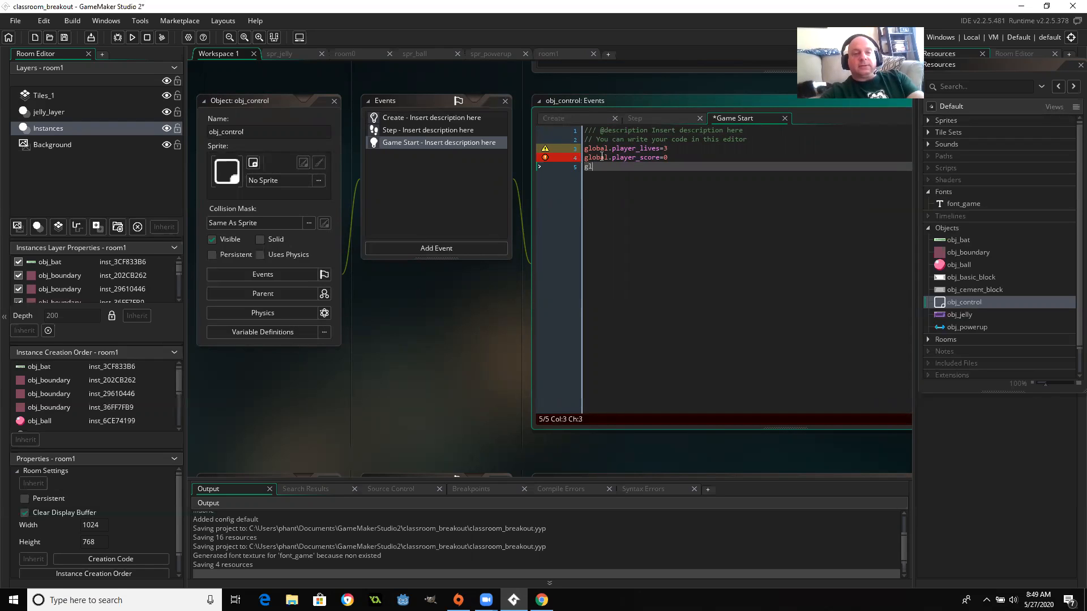
text(global.high)
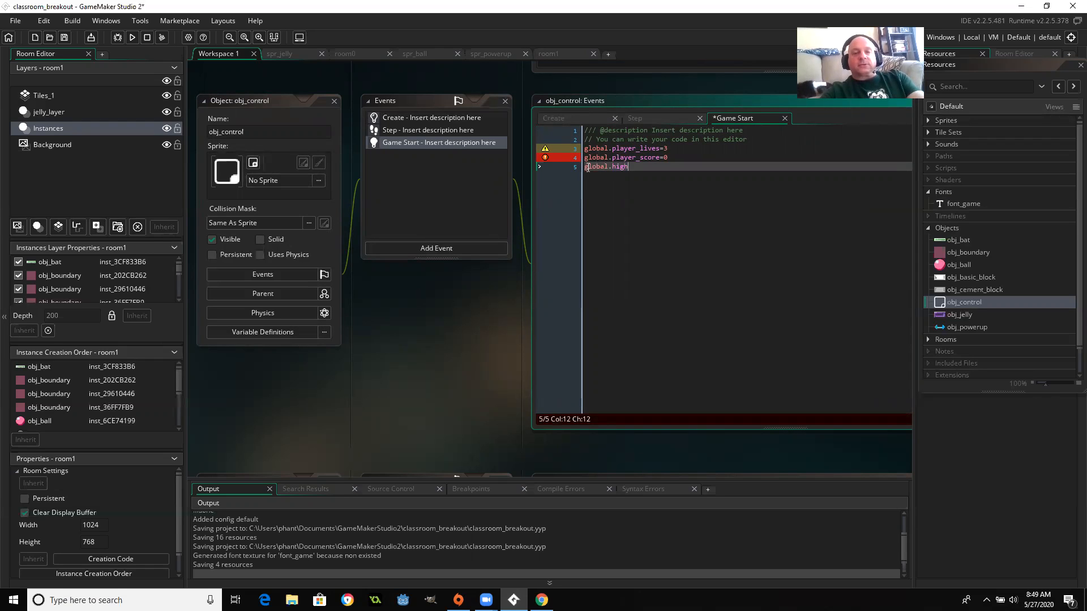
text(_school)
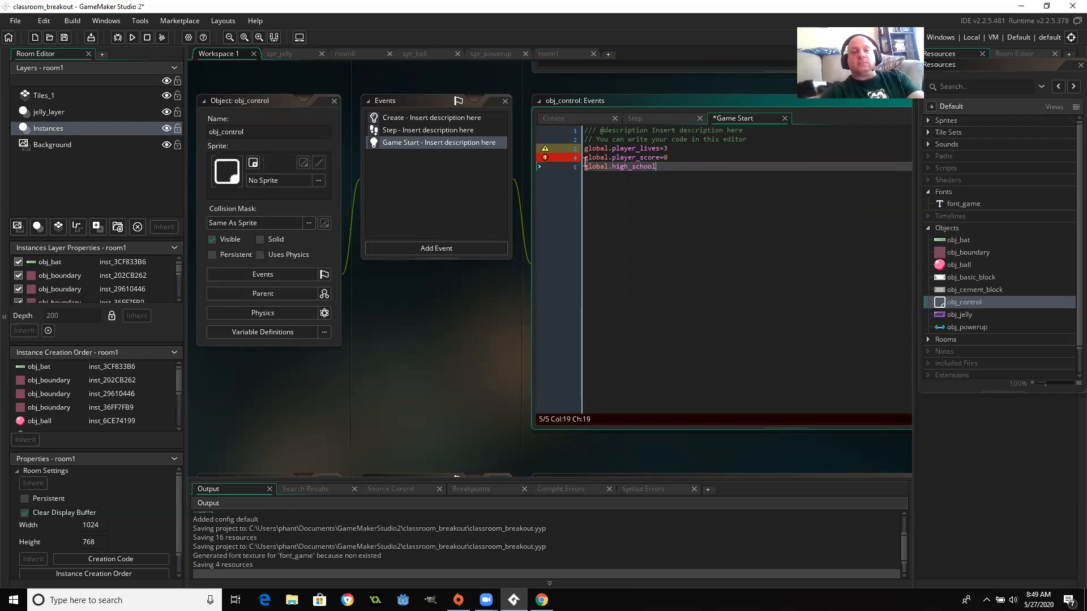
text(=0)
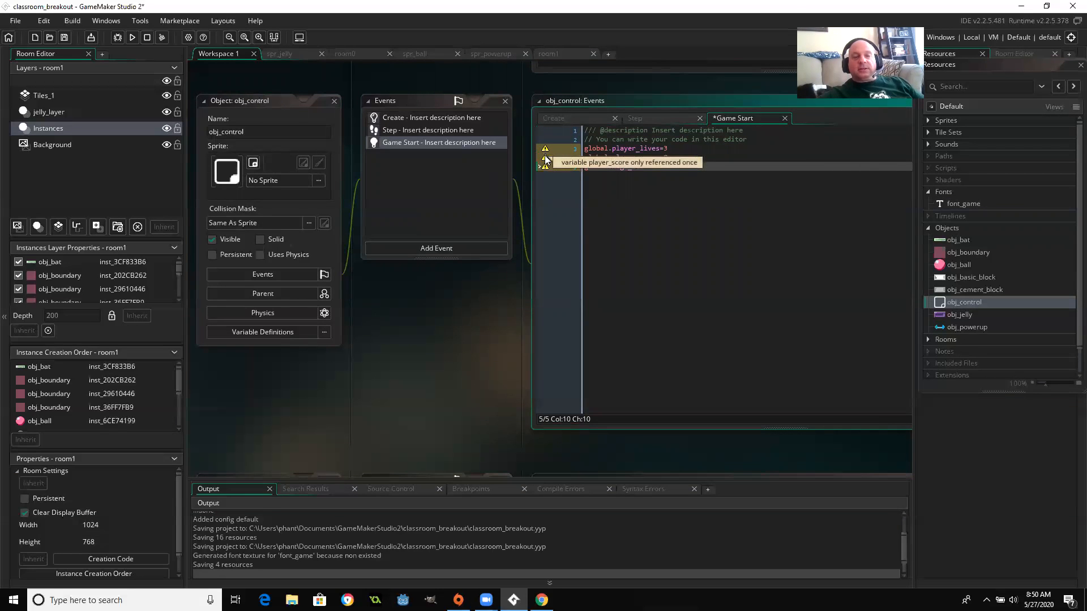
text(global.player_score=0)
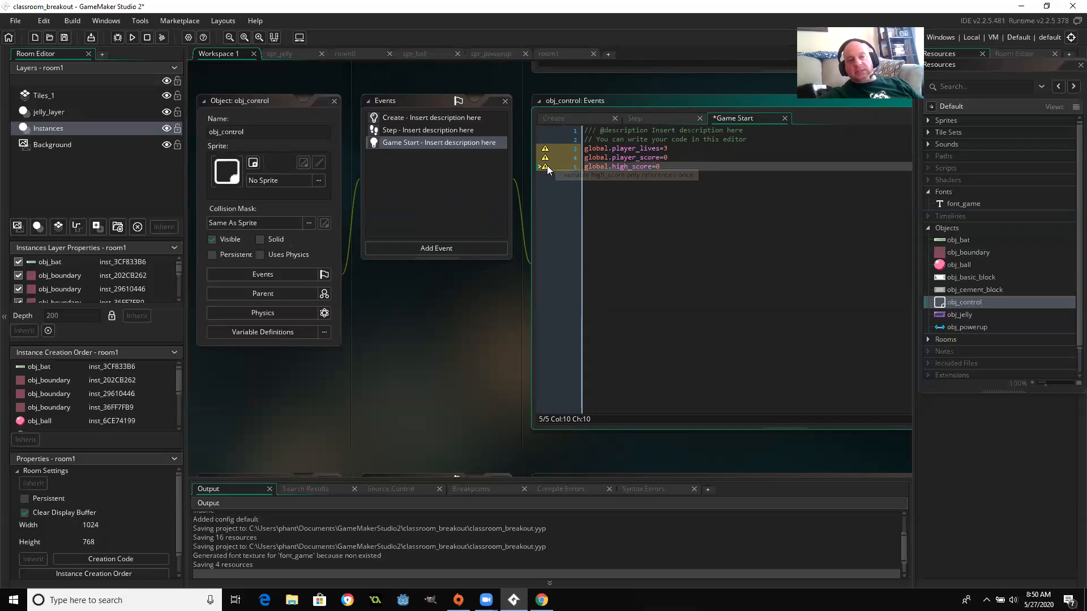
mouse_move(679, 228)
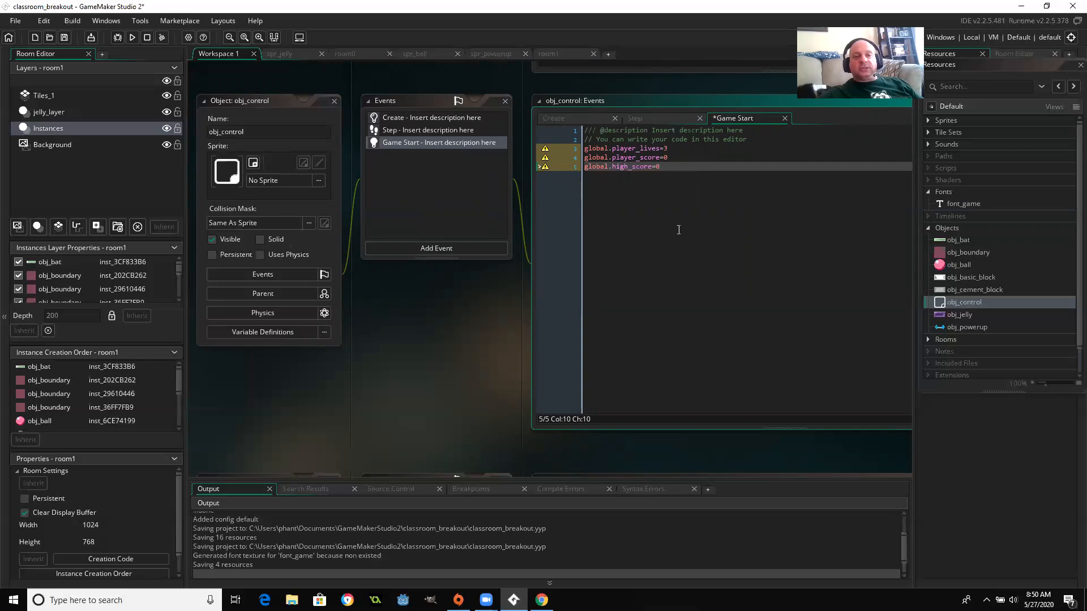
mouse_move(541, 232)
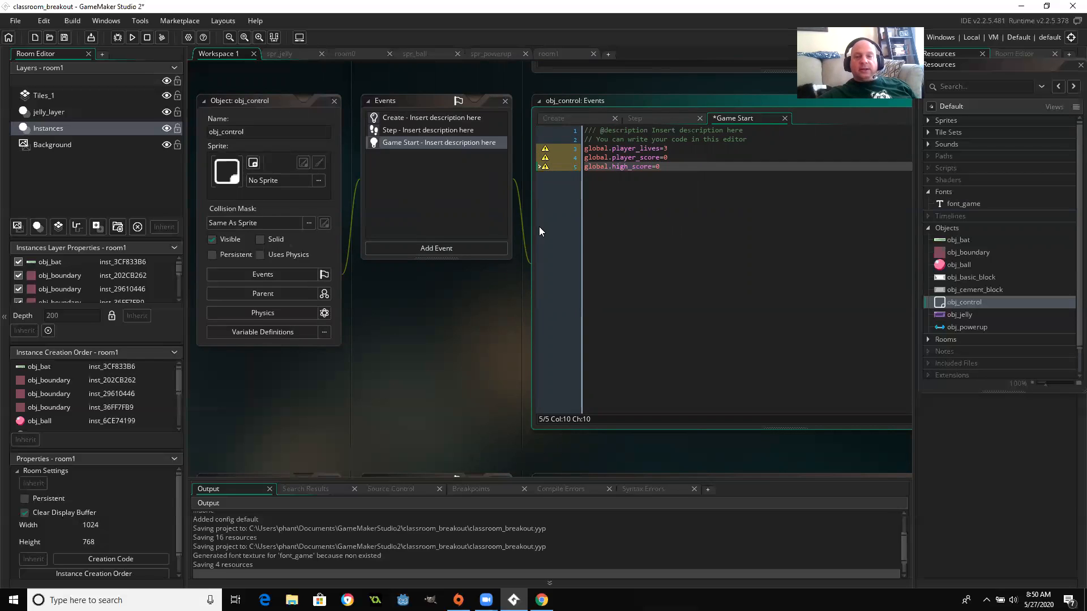
mouse_move(393, 223)
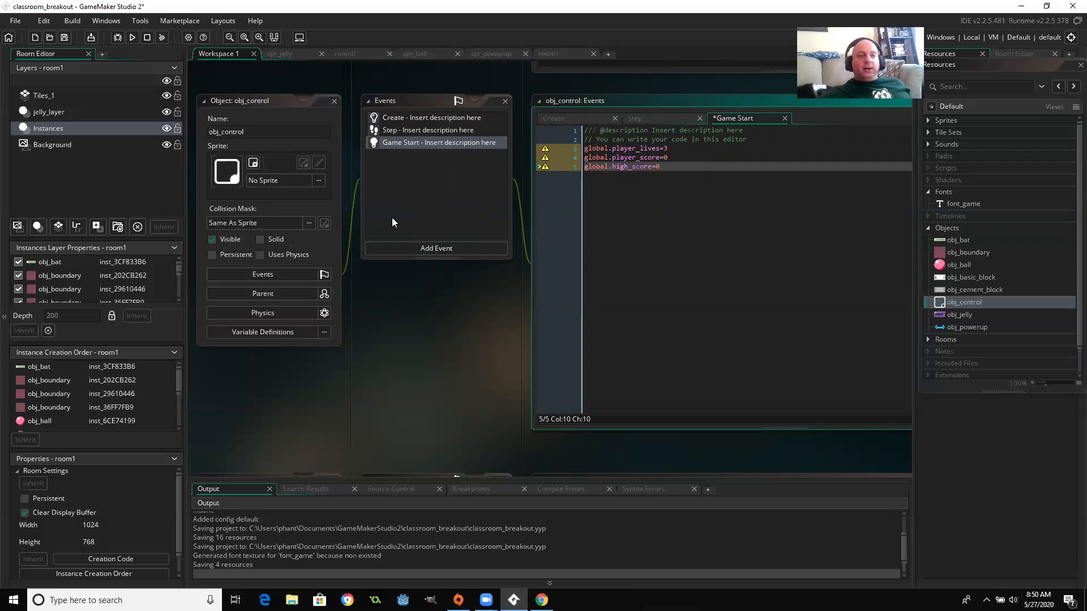
mouse_move(441, 249)
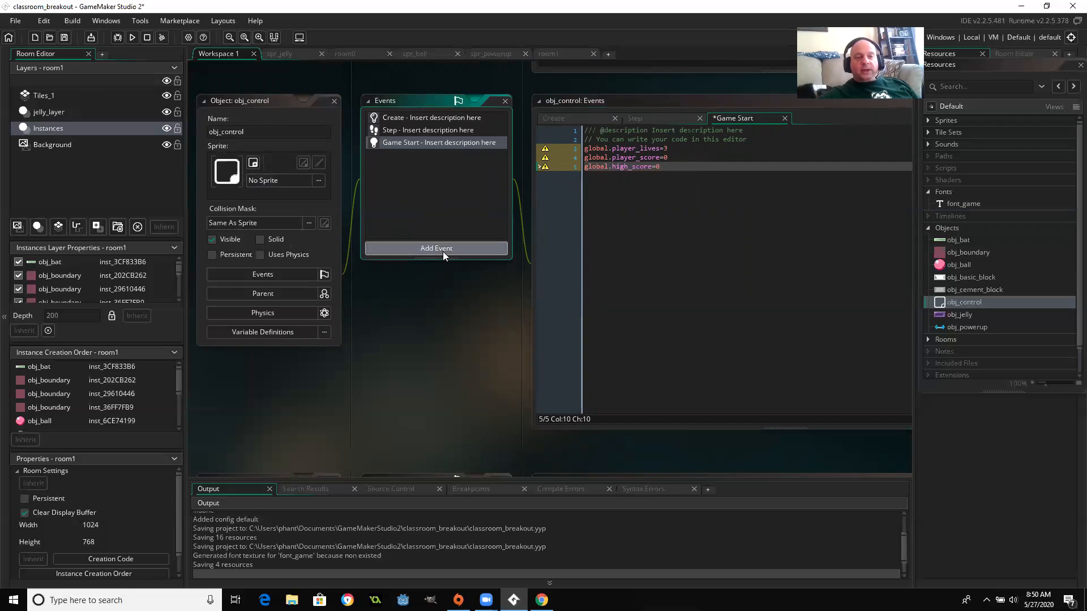
Add a Draw > Draw event to obj_control and place the cursor in its code.
click(436, 247)
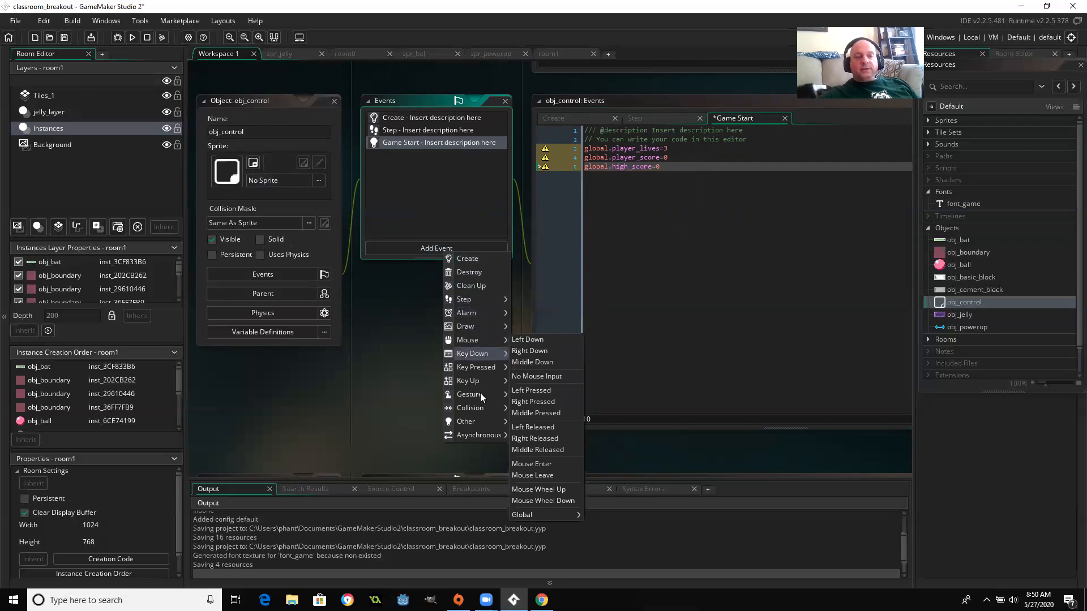
mouse_move(465, 326)
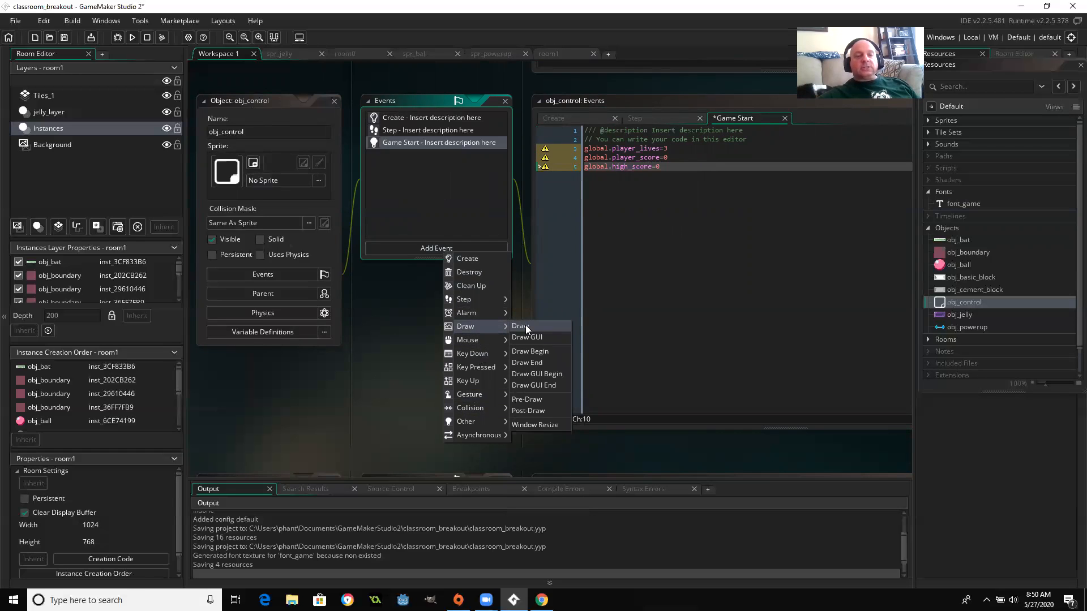
click(520, 326)
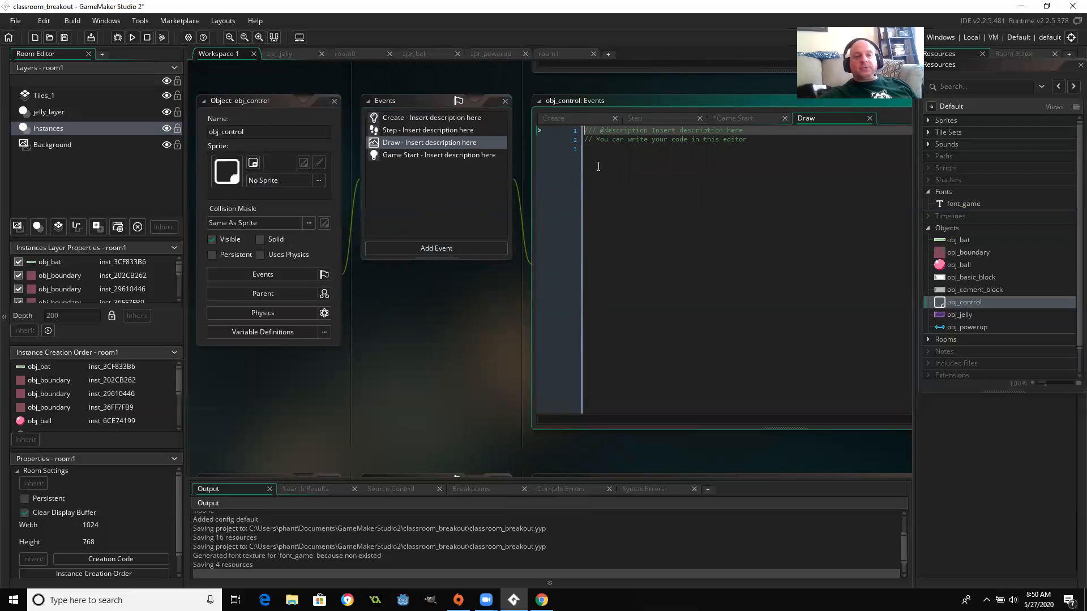
click(598, 148)
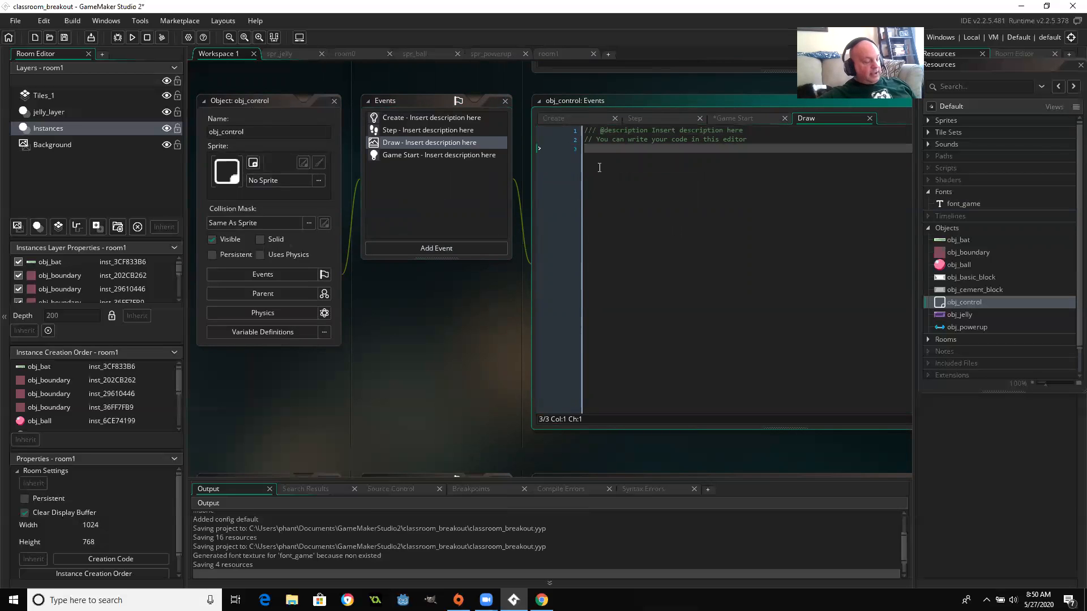
Set the draw colour to c_white, font to font_game and horizontal alignment to fa_left.
text(dr)
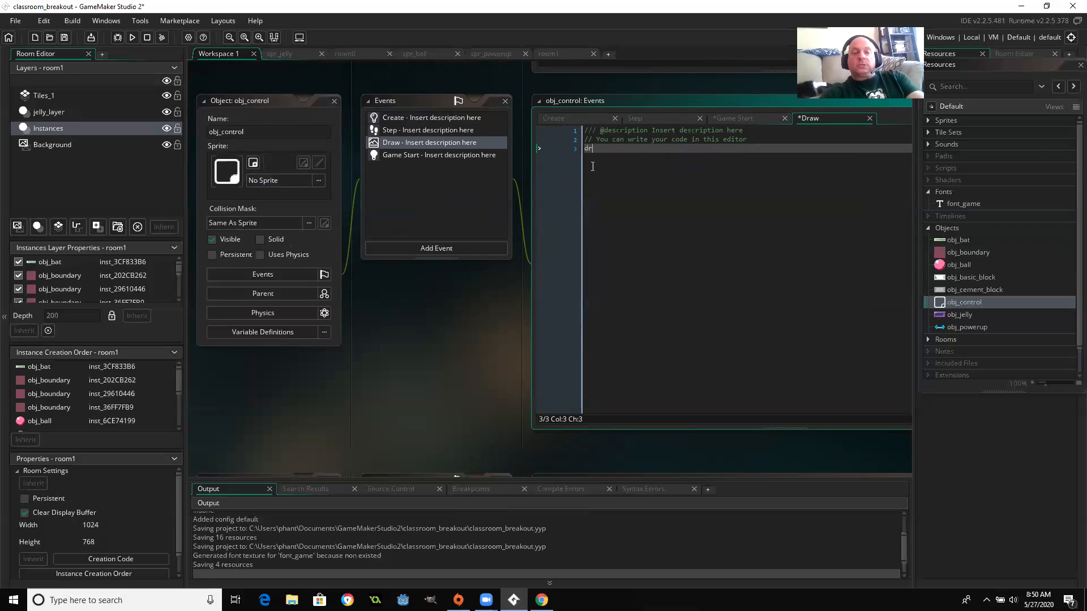
text(aw_set_co)
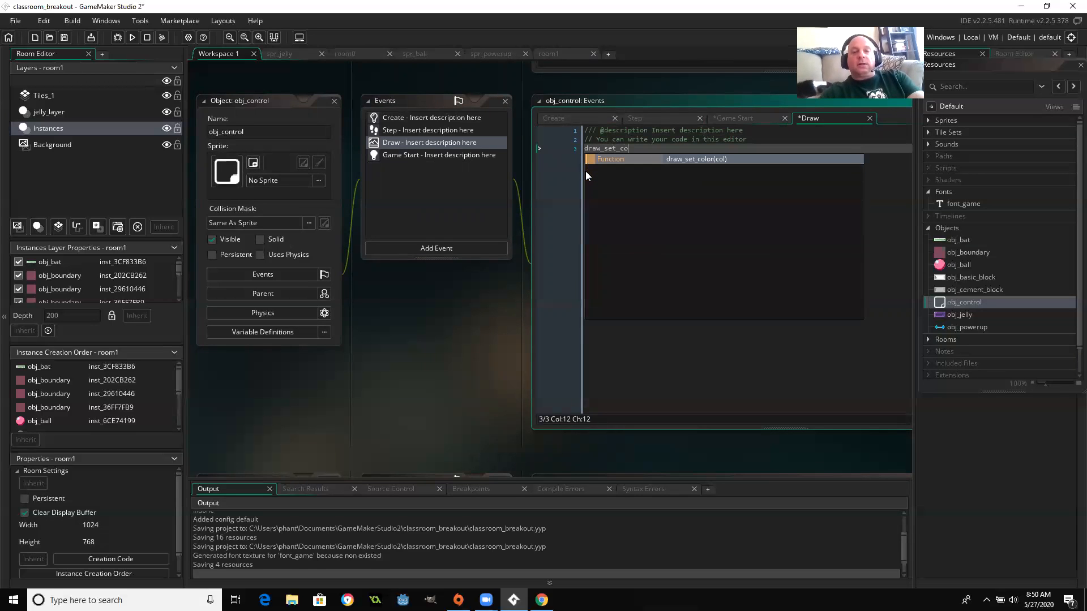
text(()
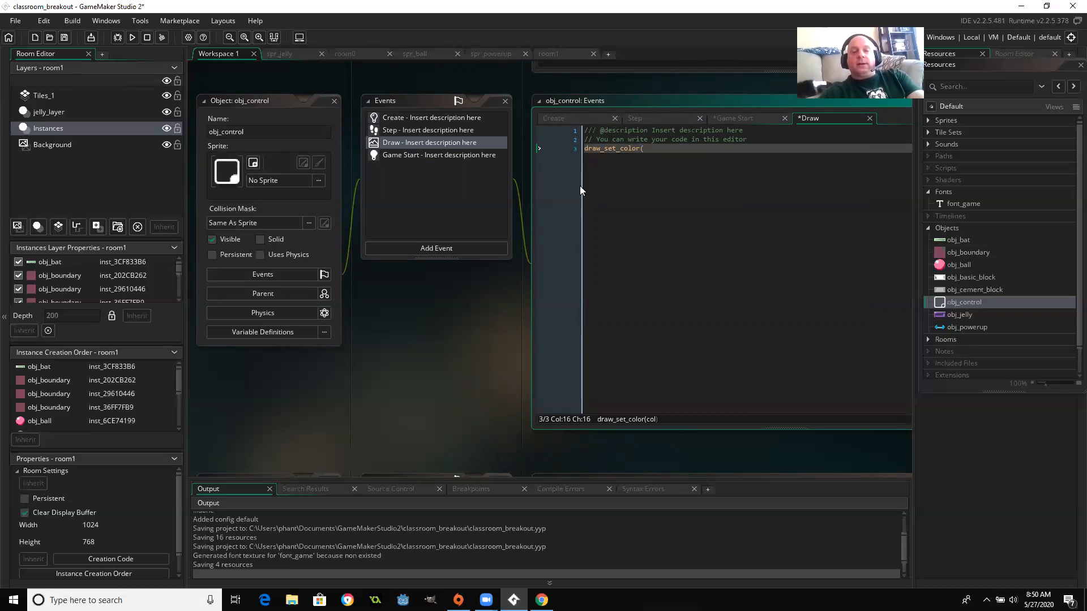
text(c_white)
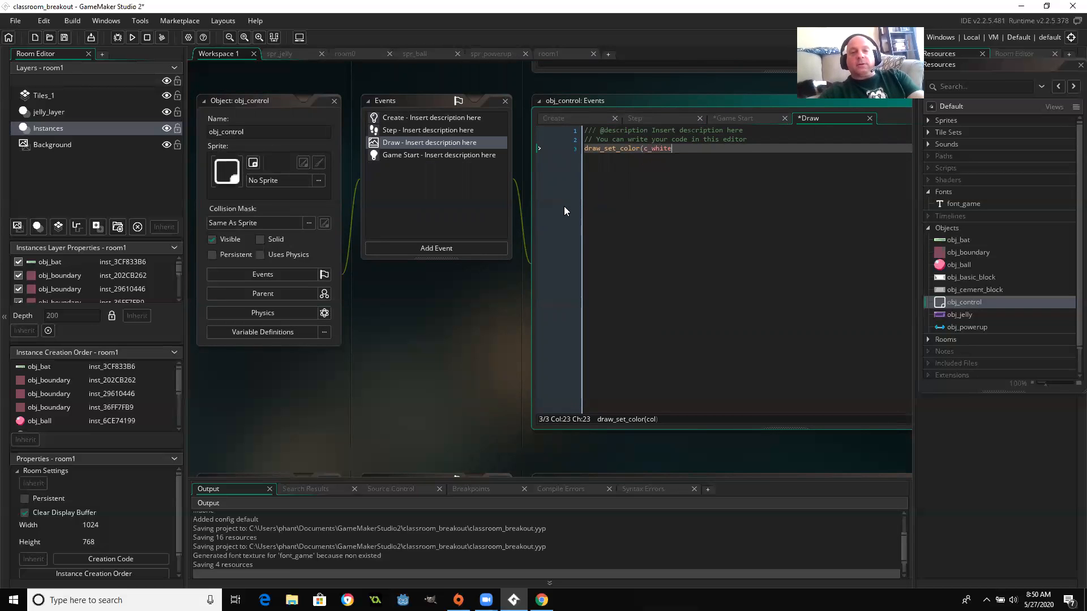
text(;)
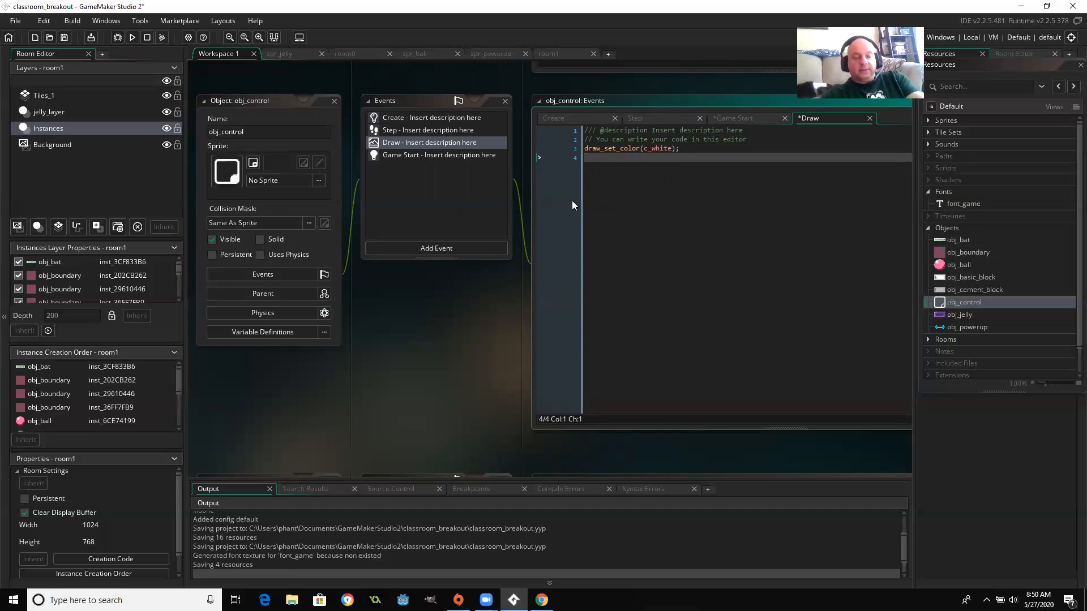
text(draw_set_font(fon)
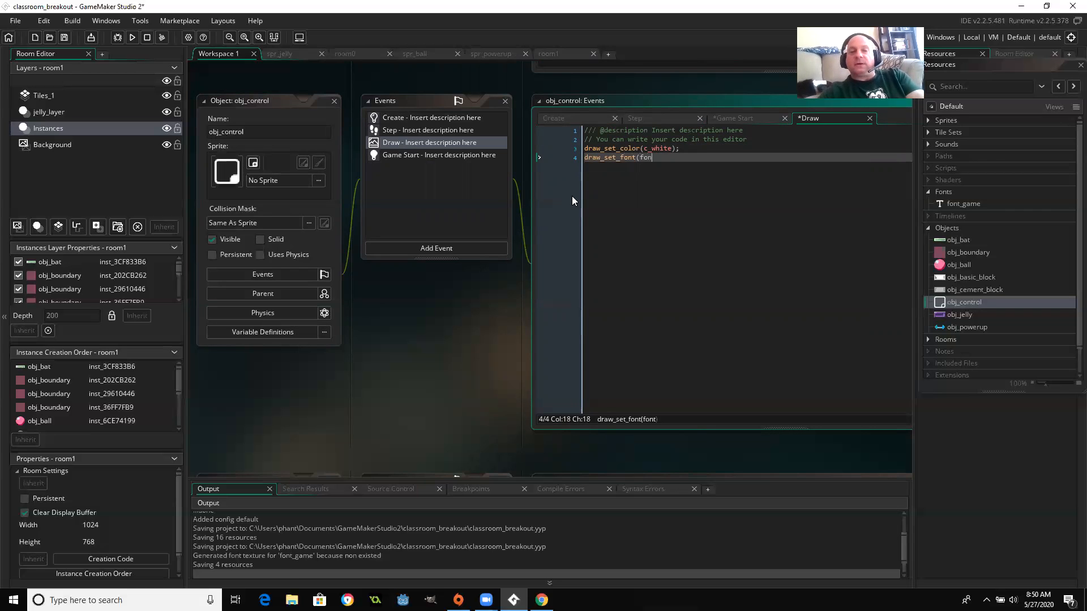
text(_game);)
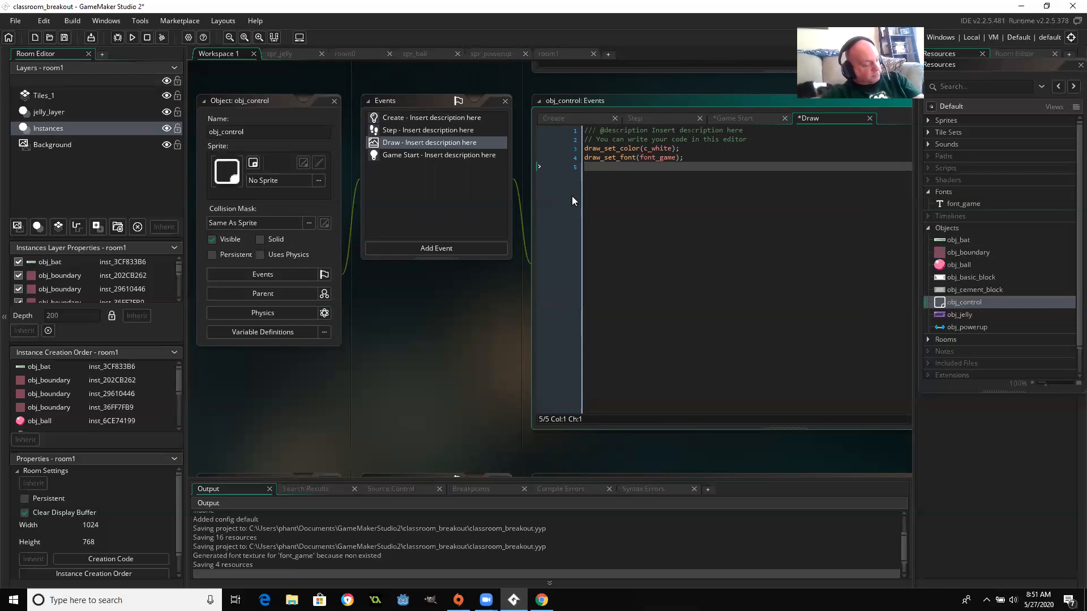
text(draw_set_)
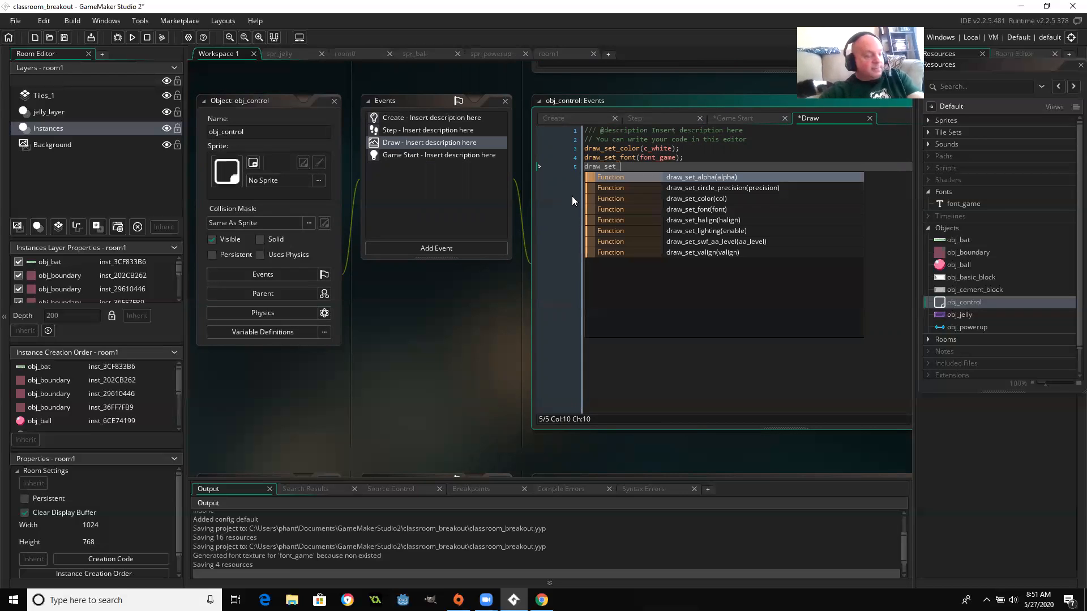
text(halign()
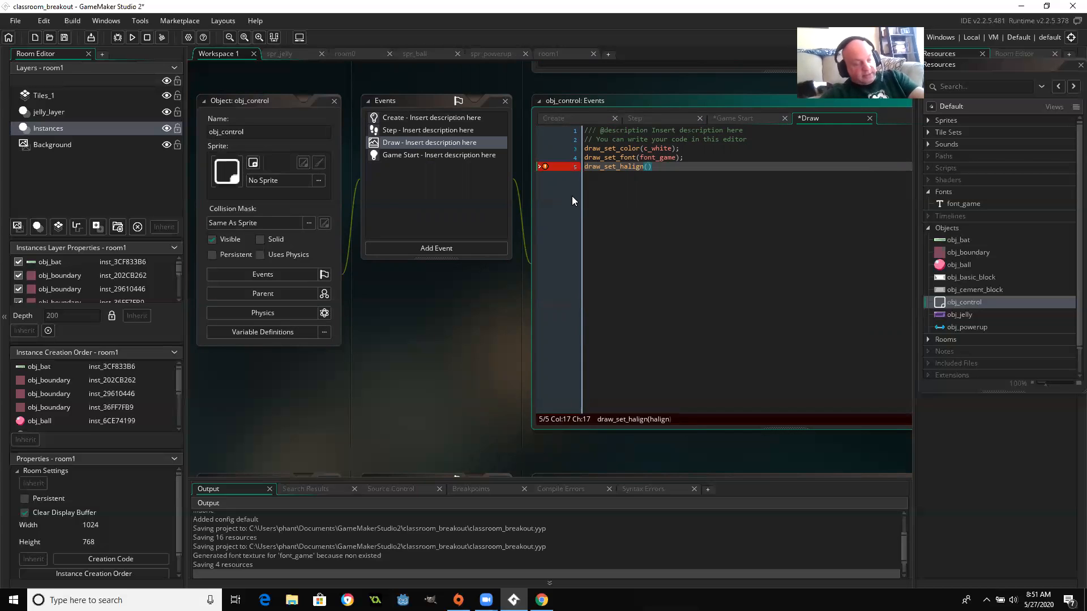
text(fa_left)
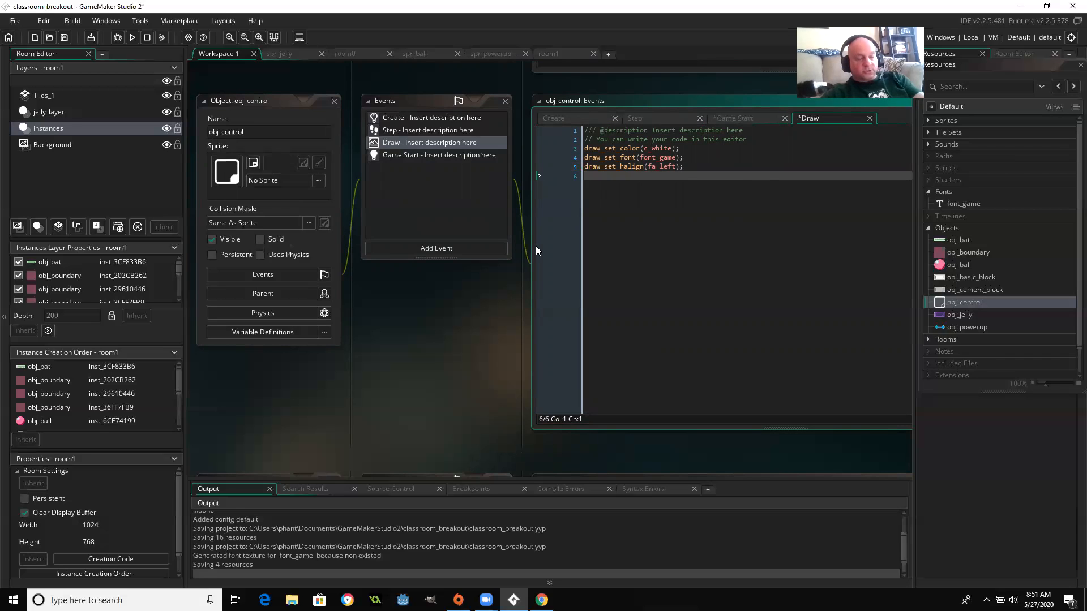
Draw "Score :" plus string(global.player_score) at 15, 8.
text(draw_te)
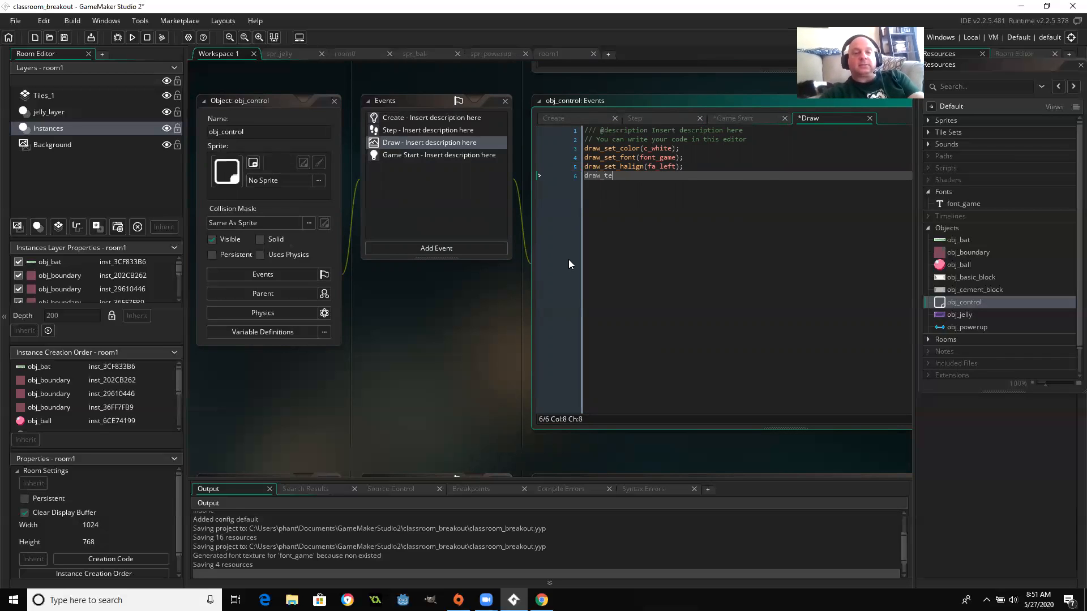
text(xt()
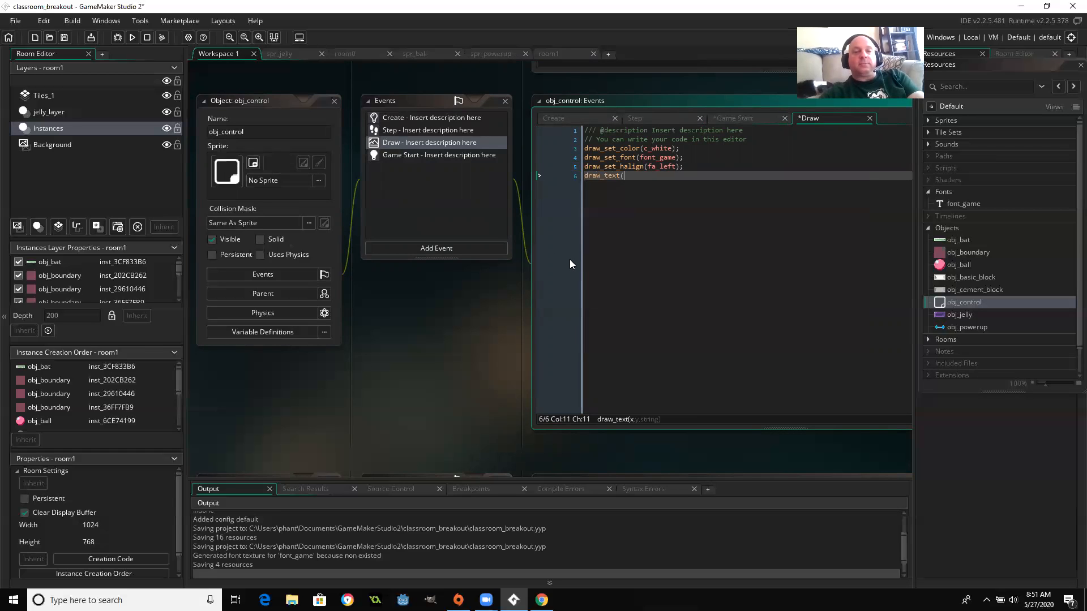
text(")
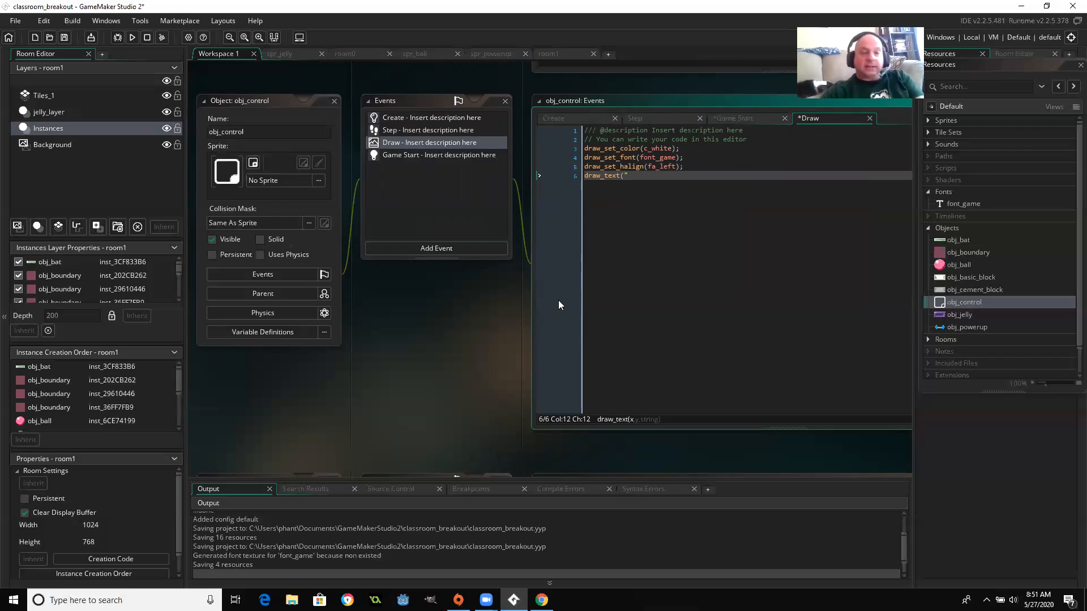
key(BackSpace)
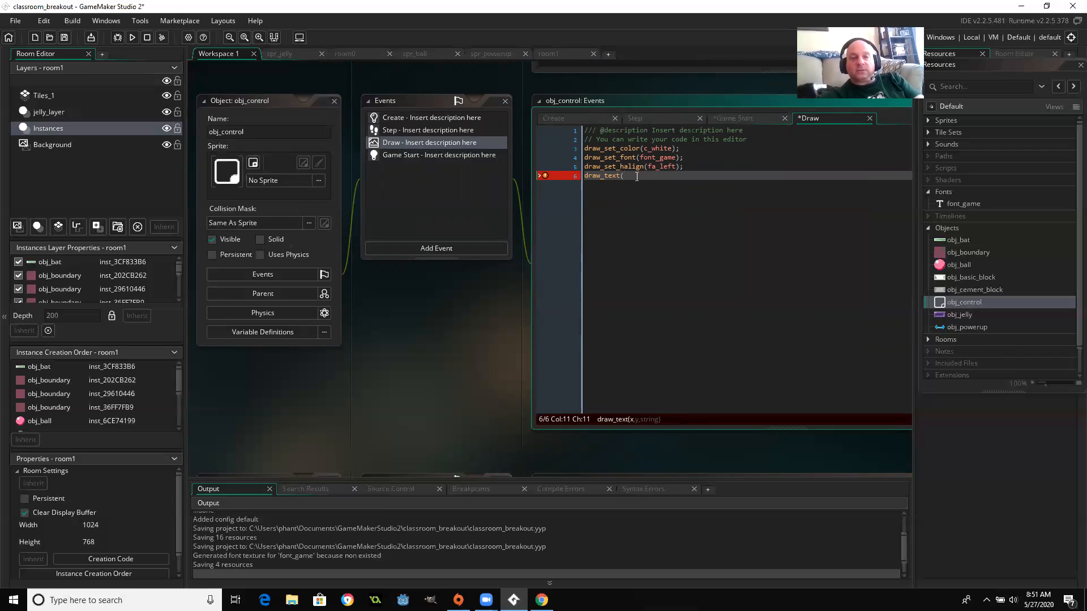
text(1)
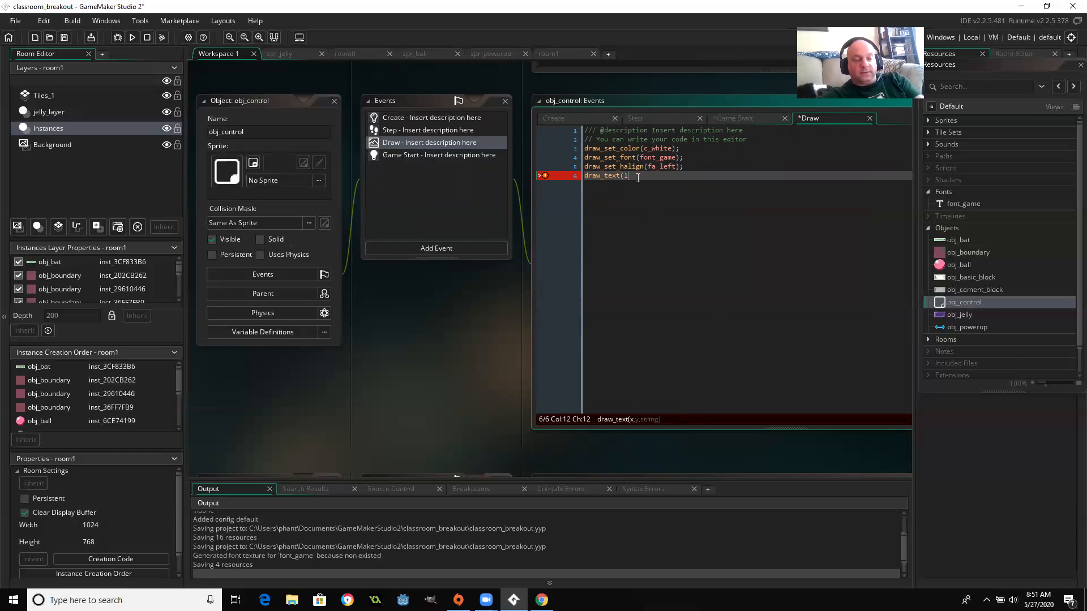
text(5,5, "Score :)
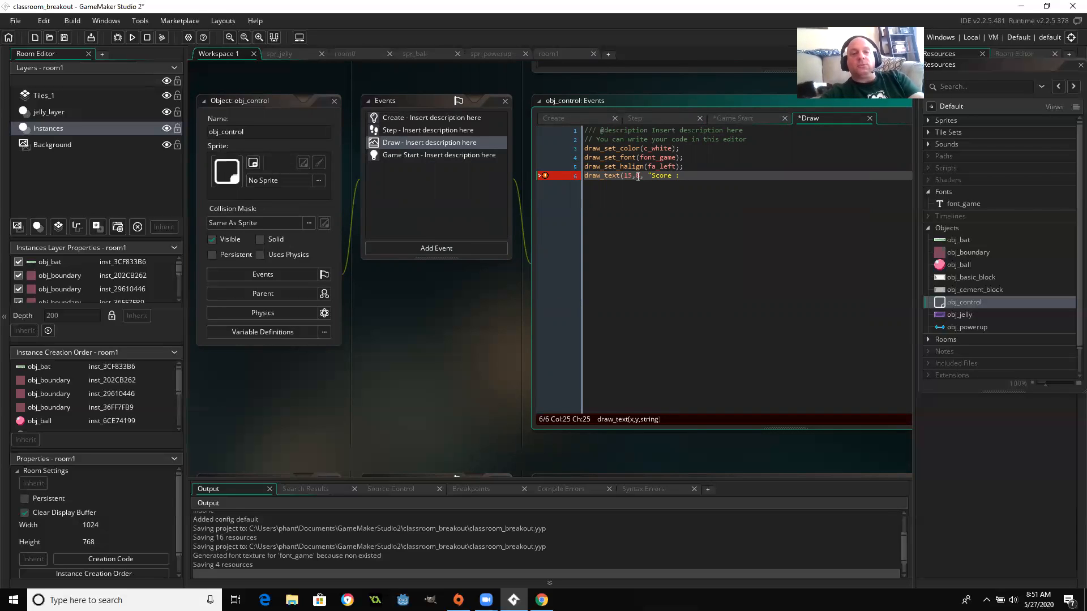
text(+)
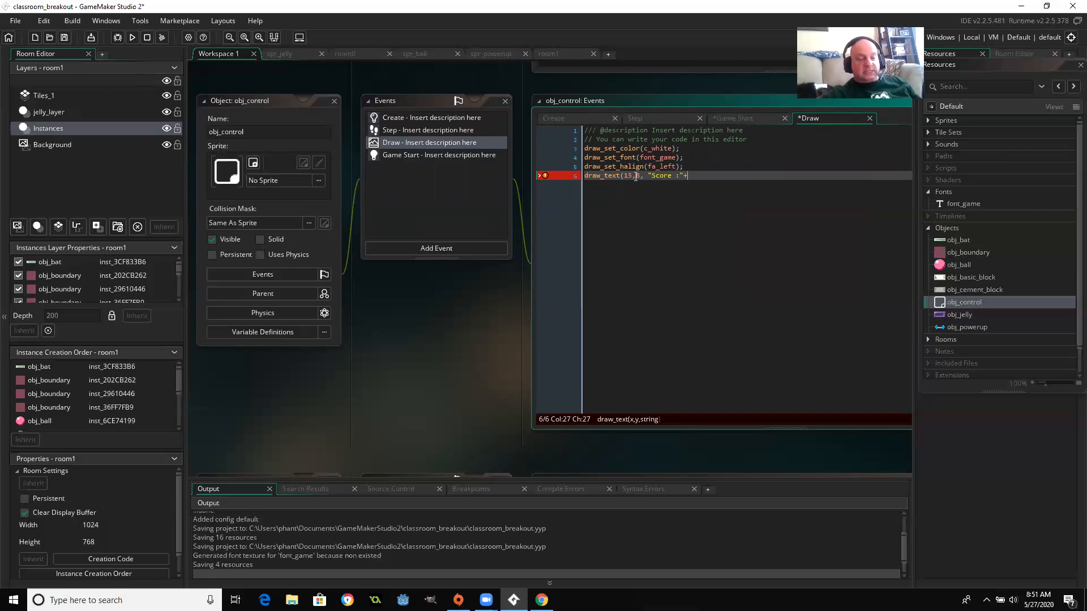
text(string)
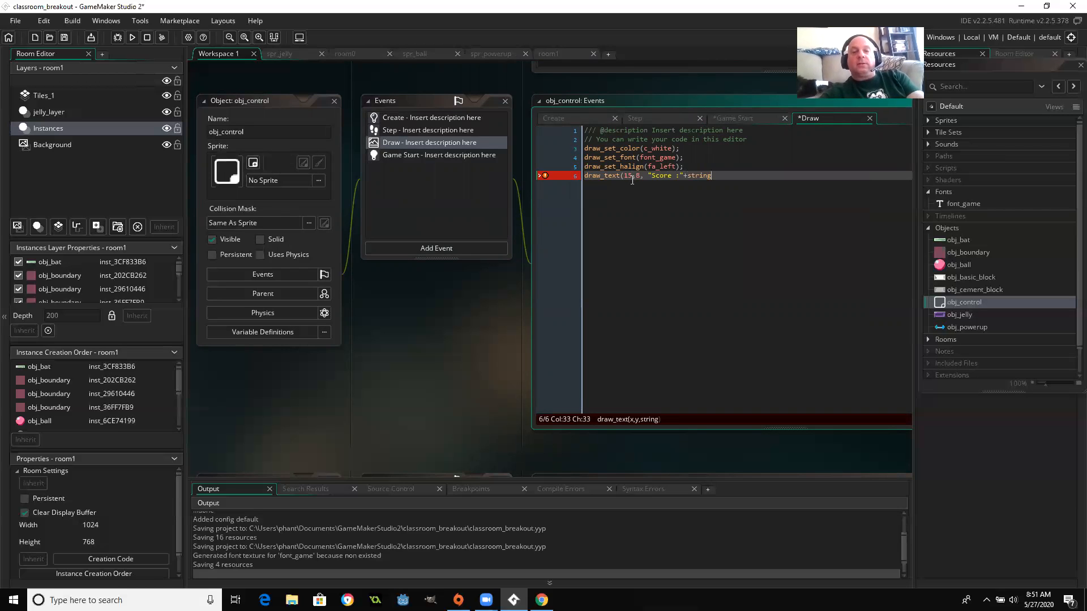
text((score))
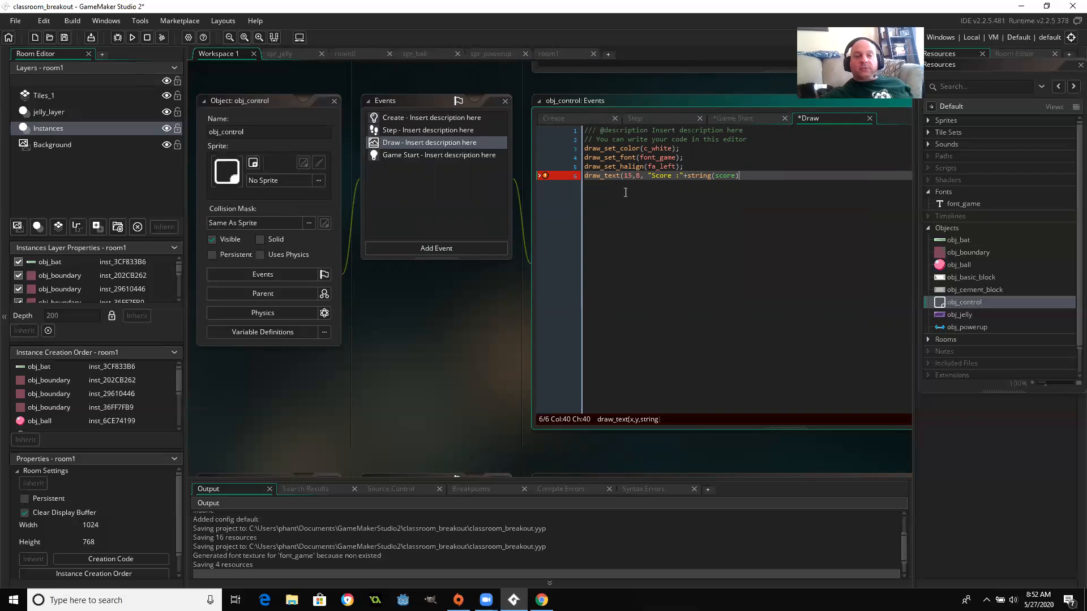
key(BackSpace)
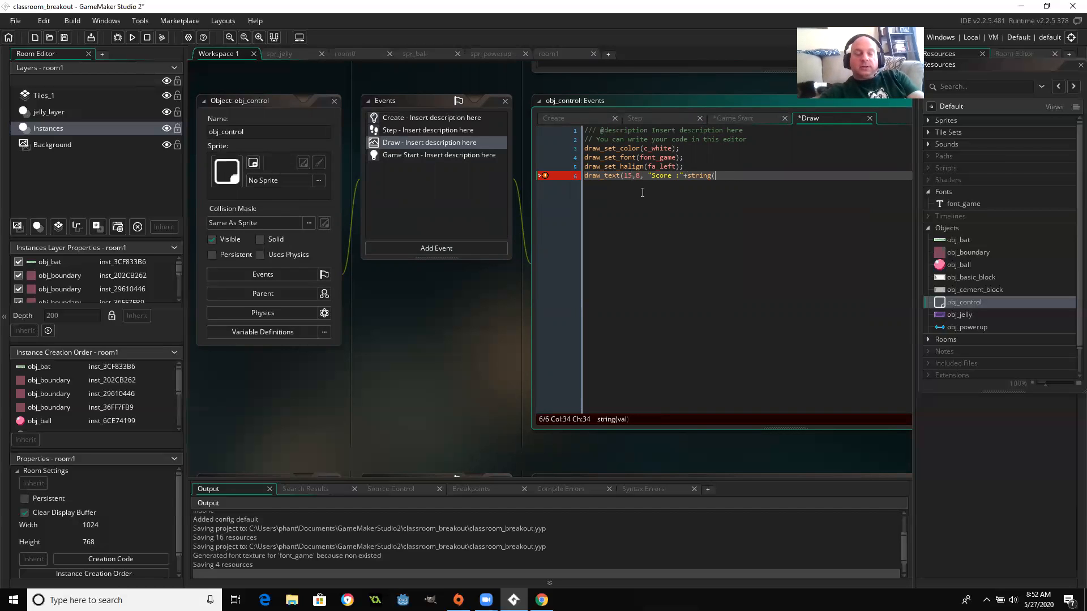
text(global.p1)
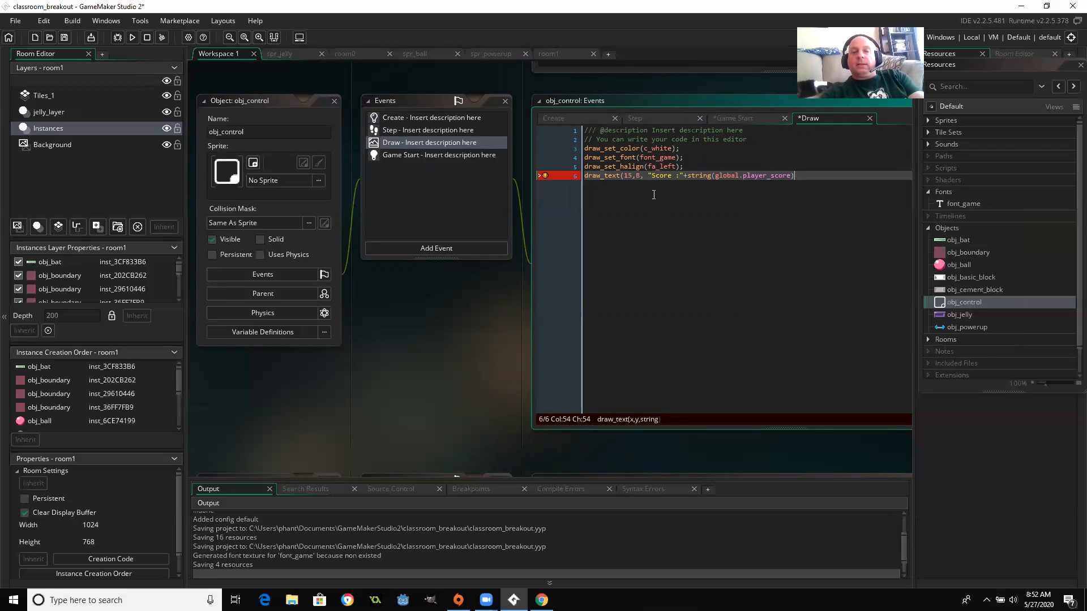
text();)
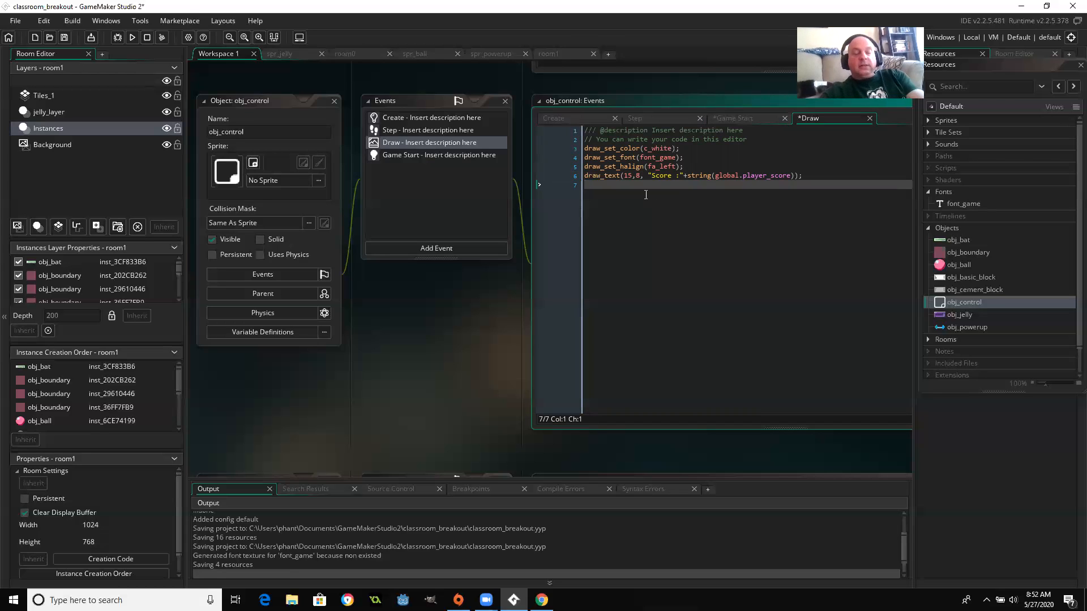
Set alignment to fa_right and start draw_text at room_width-15, 8.
text(draw_set)
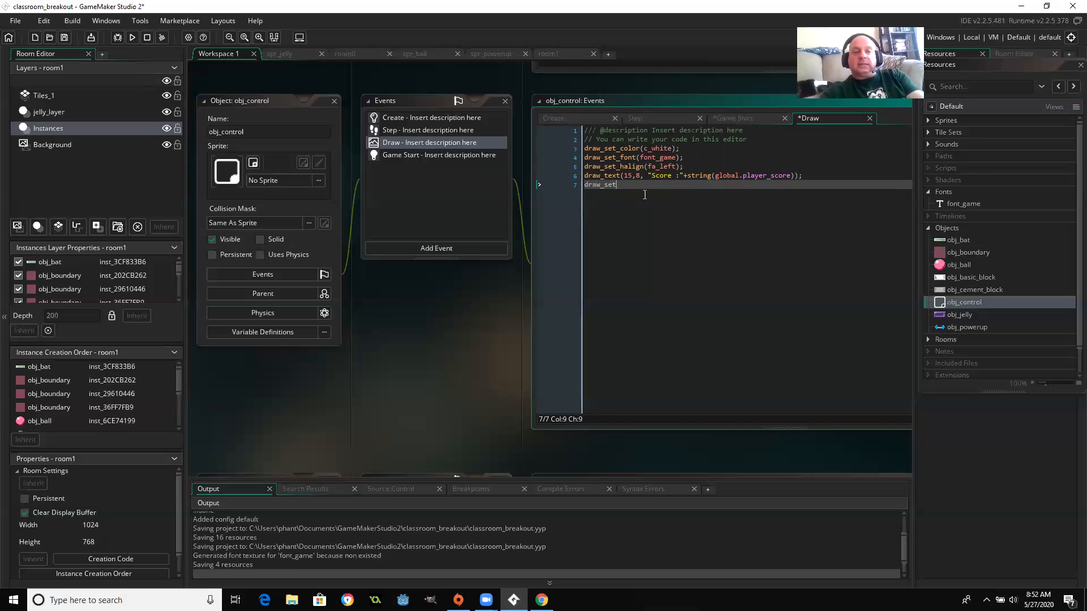
text(_halign()
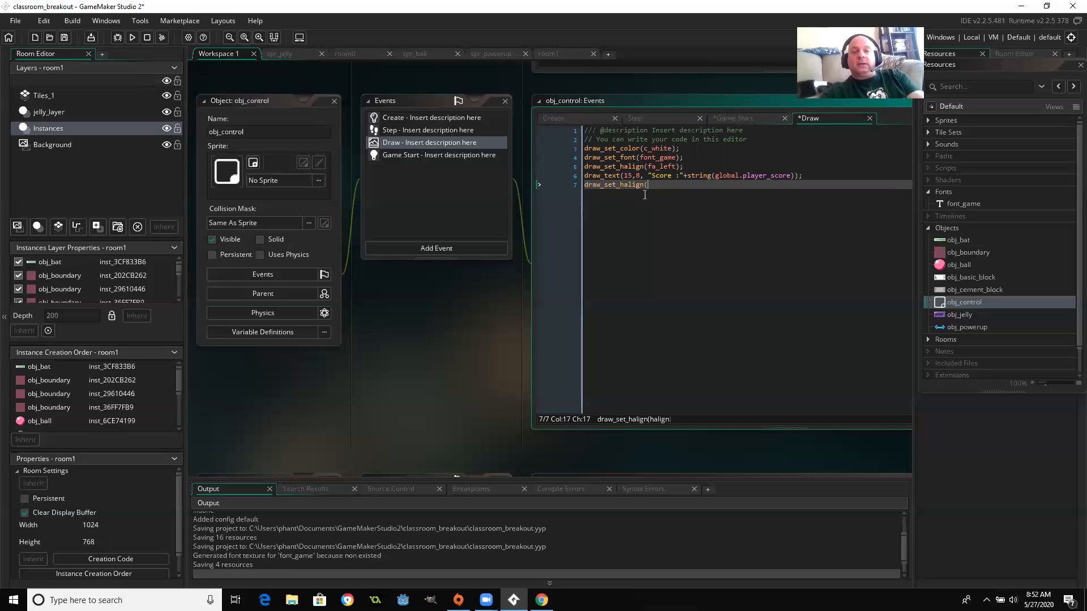
text(fa_right))
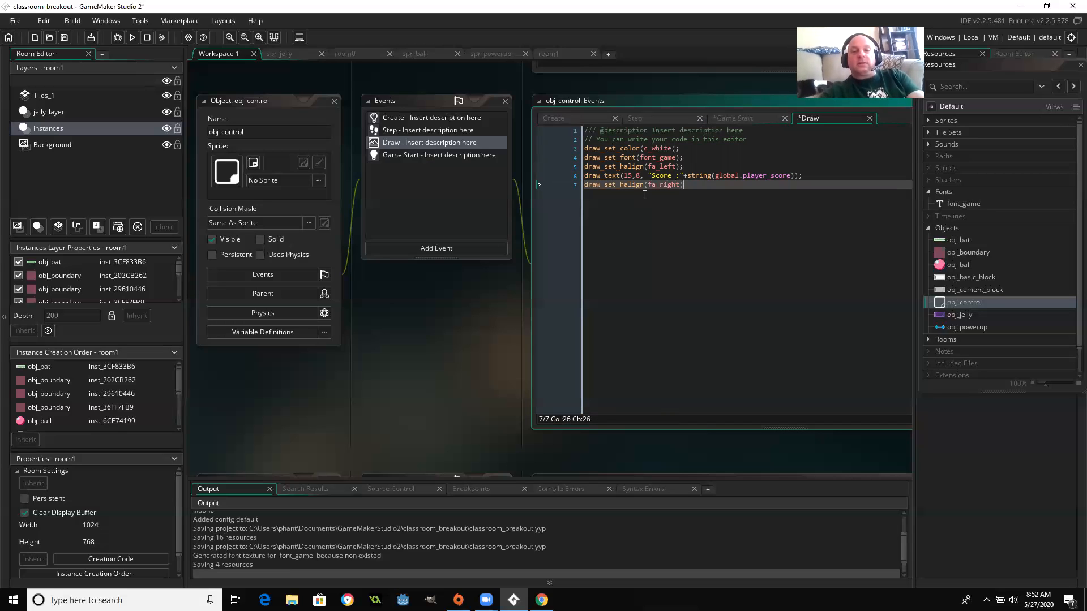
text(draw)
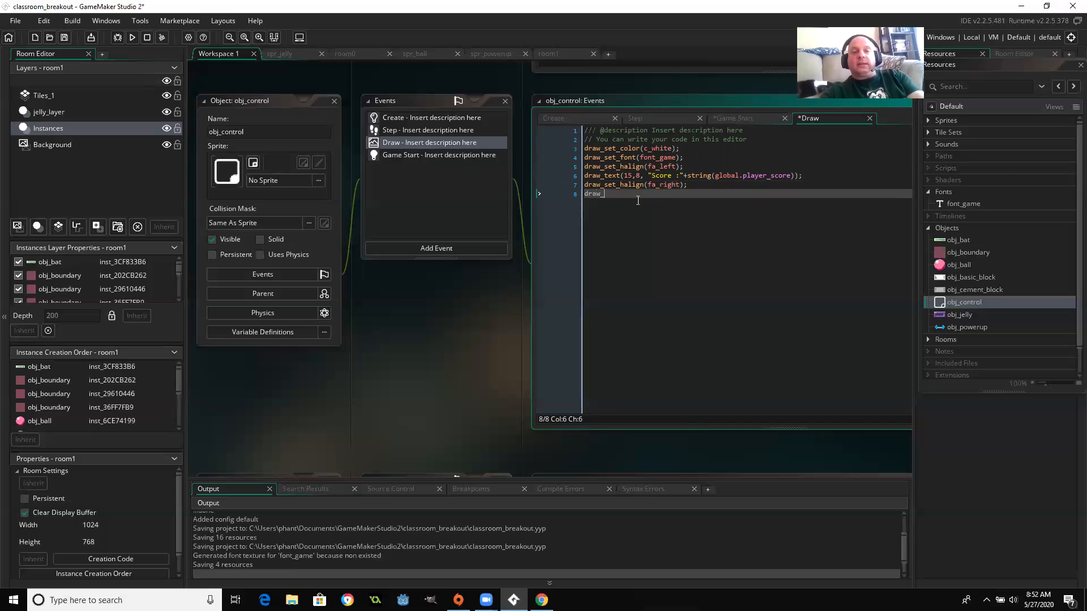
text(_text()
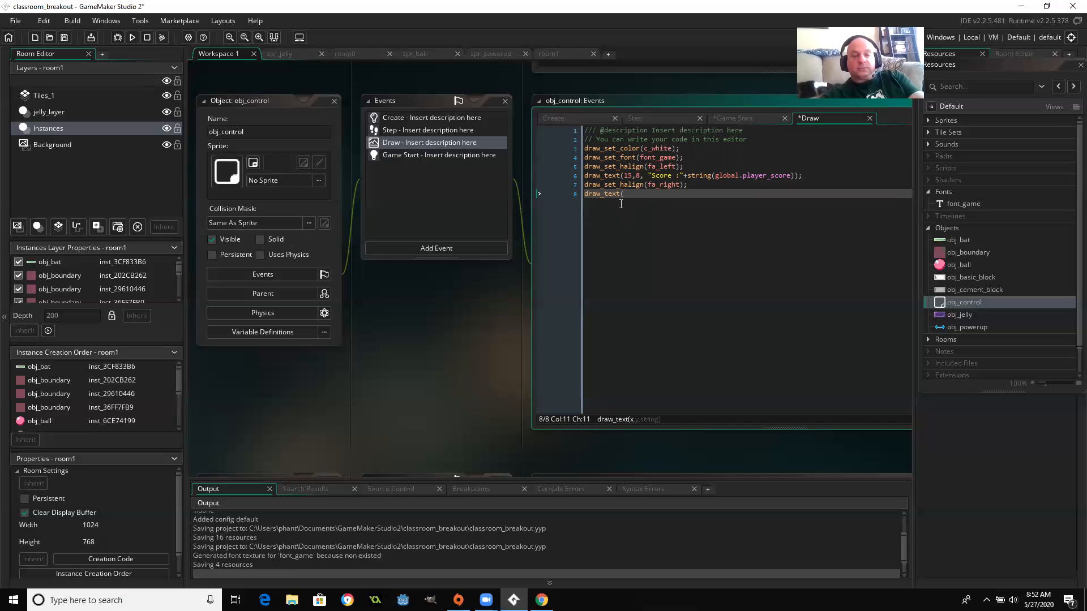
text(room_width)
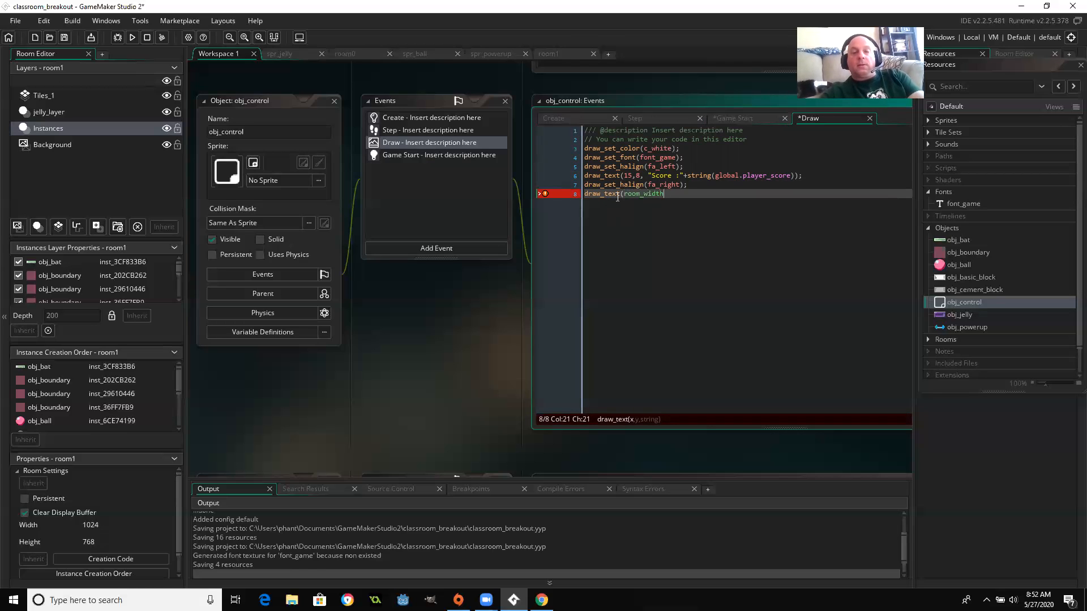
text(-1)
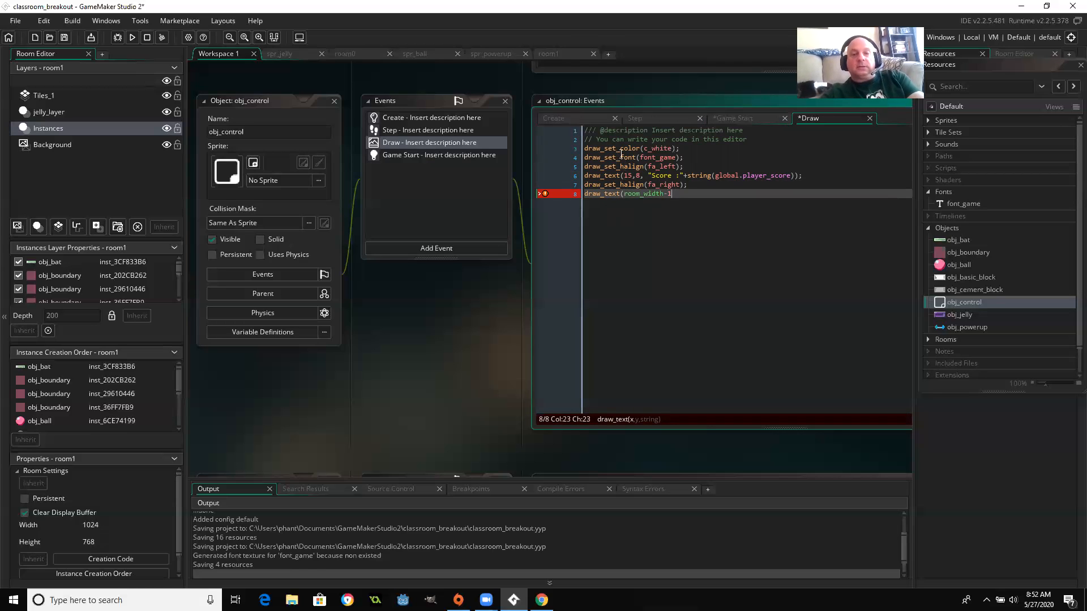
text(5)
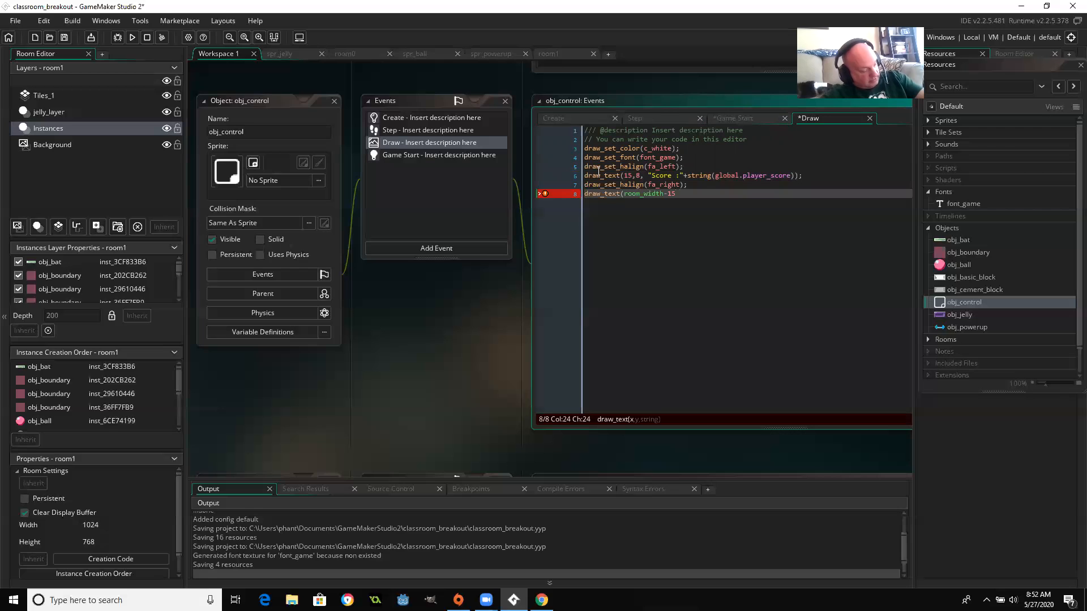
text(, 8,)
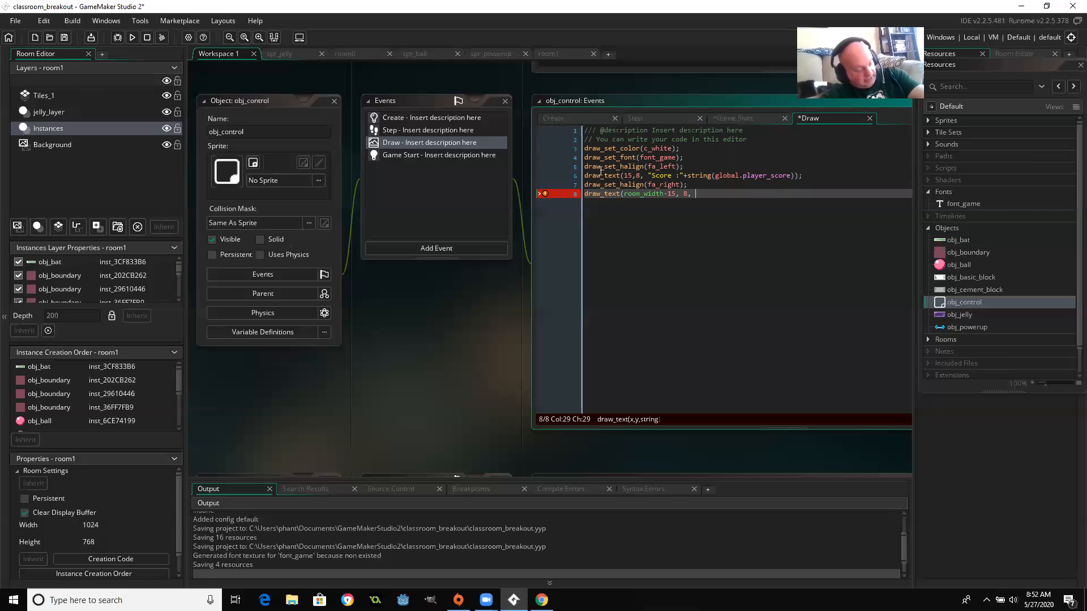
Complete the text as "Hi Score :" plus string(global.high_score).
text("H)
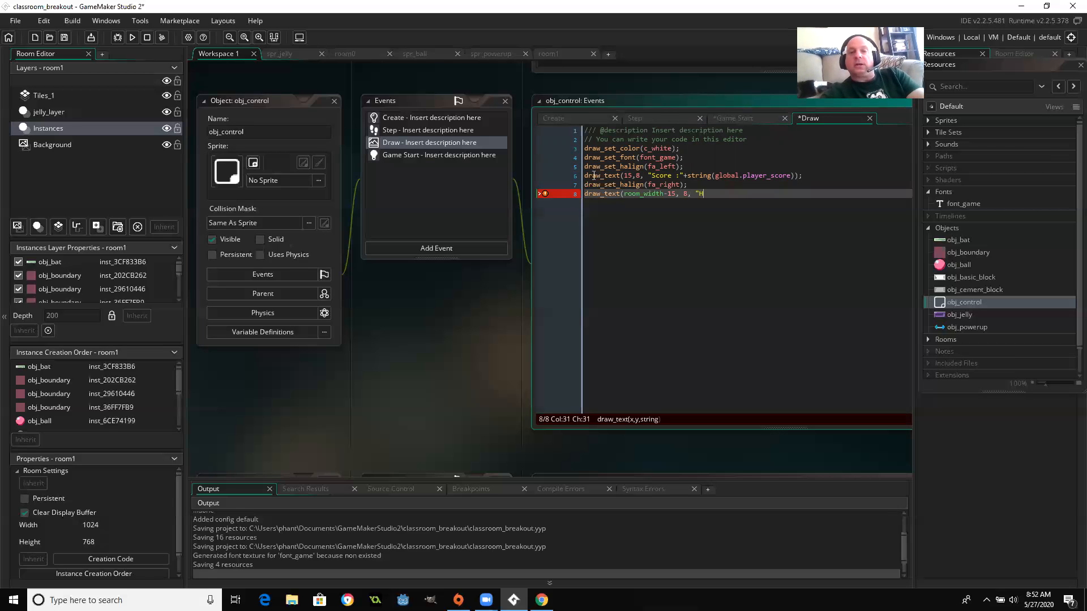
text(i Score :)
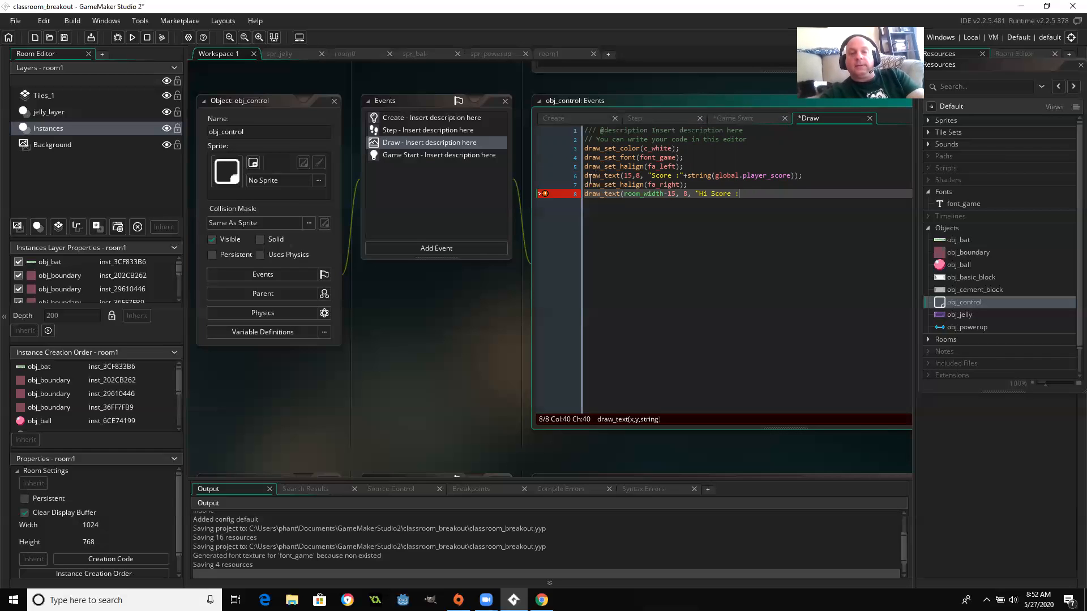
key(Backspace)
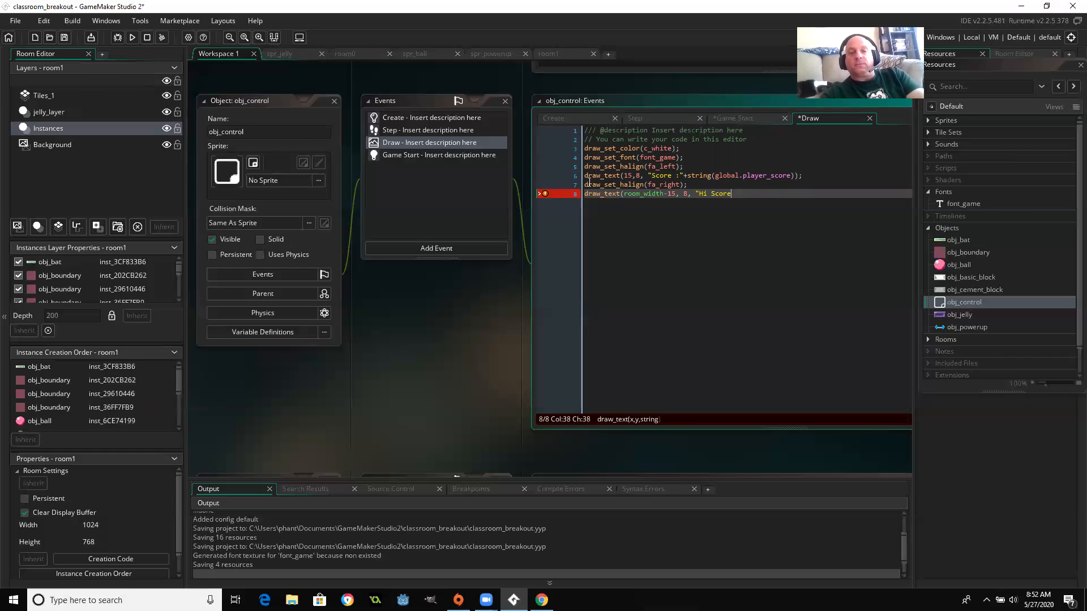
text(:")
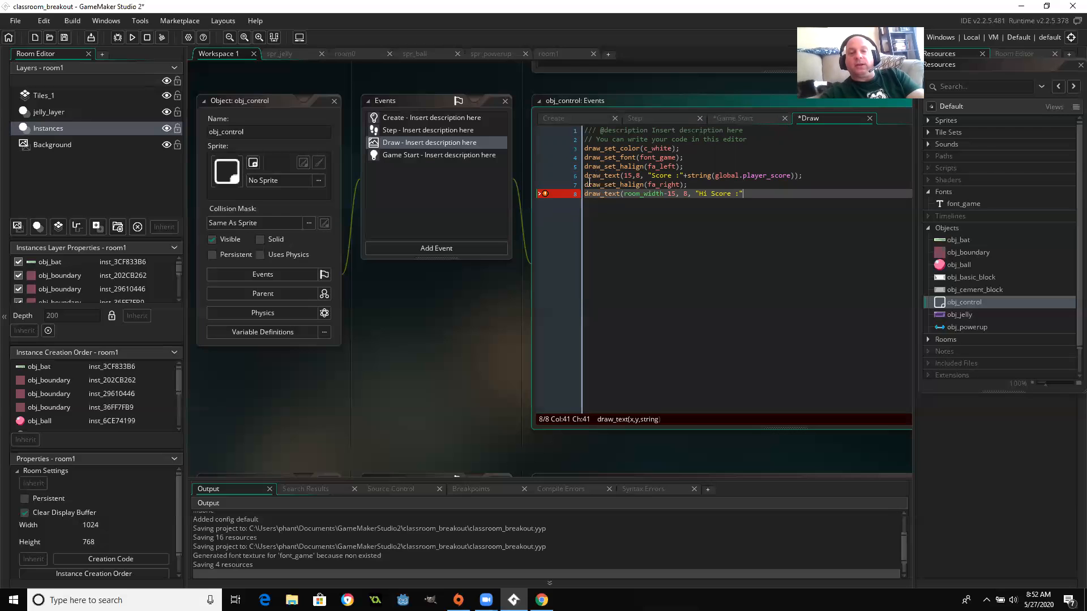
text(string)
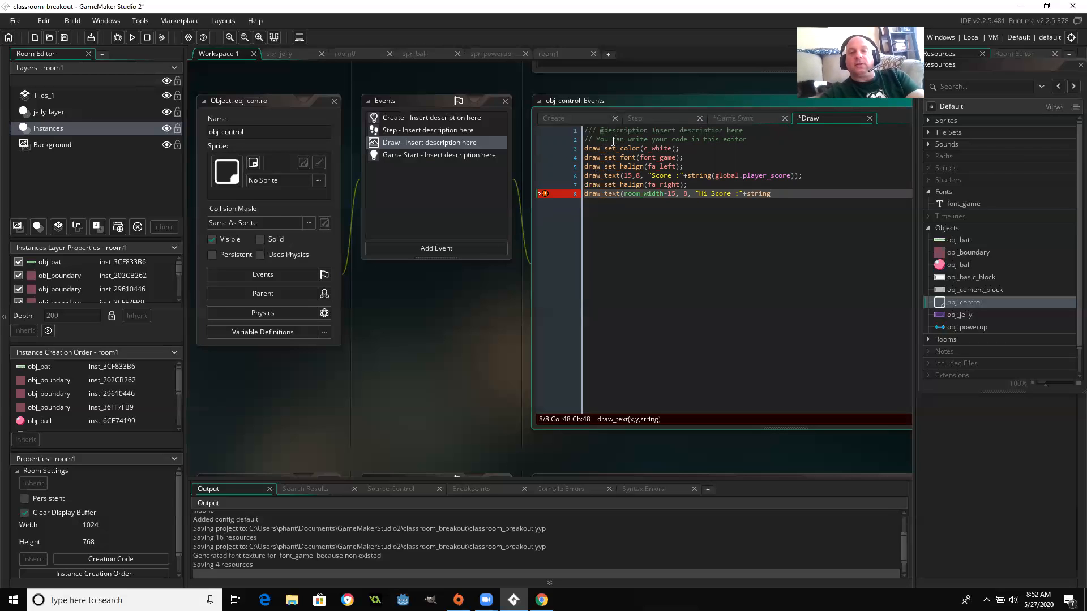
text((globa.)
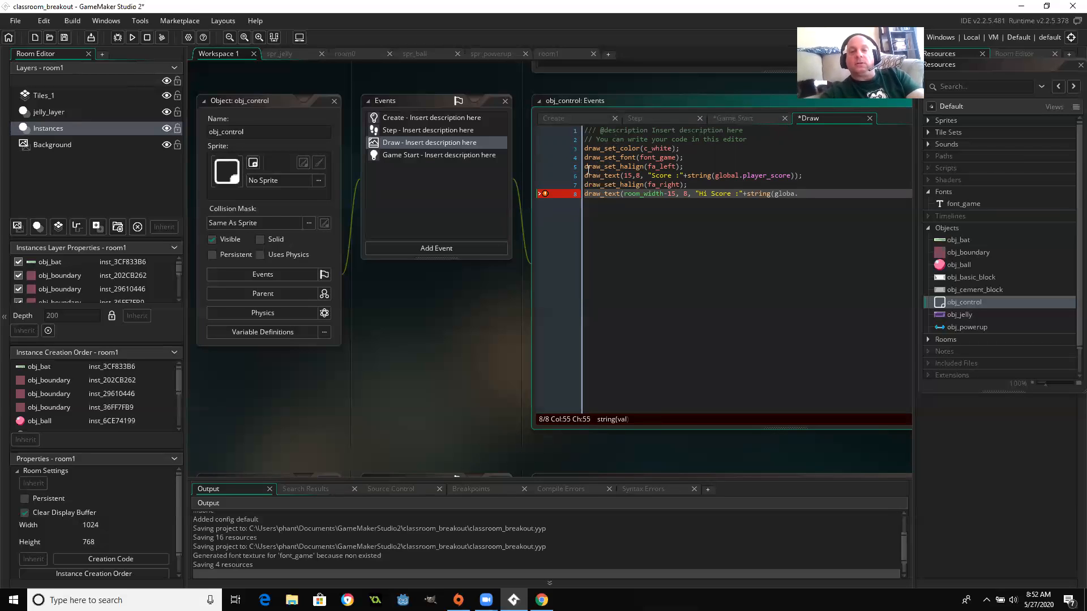
text(high_score)
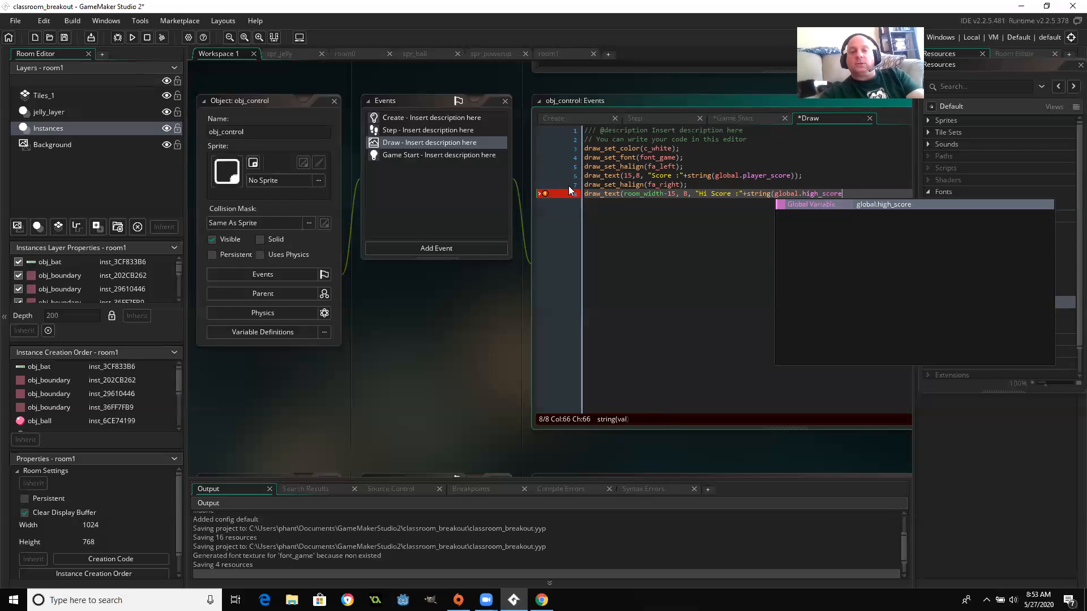
text();)
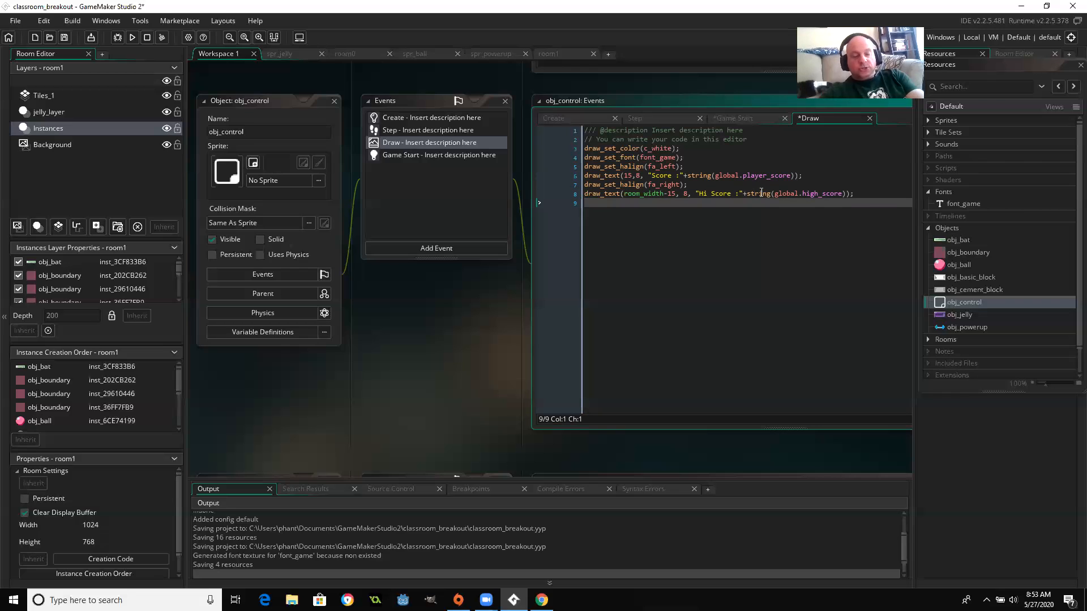
Declare var pos_x=64 and open repeat (global.player_lives).
text(var)
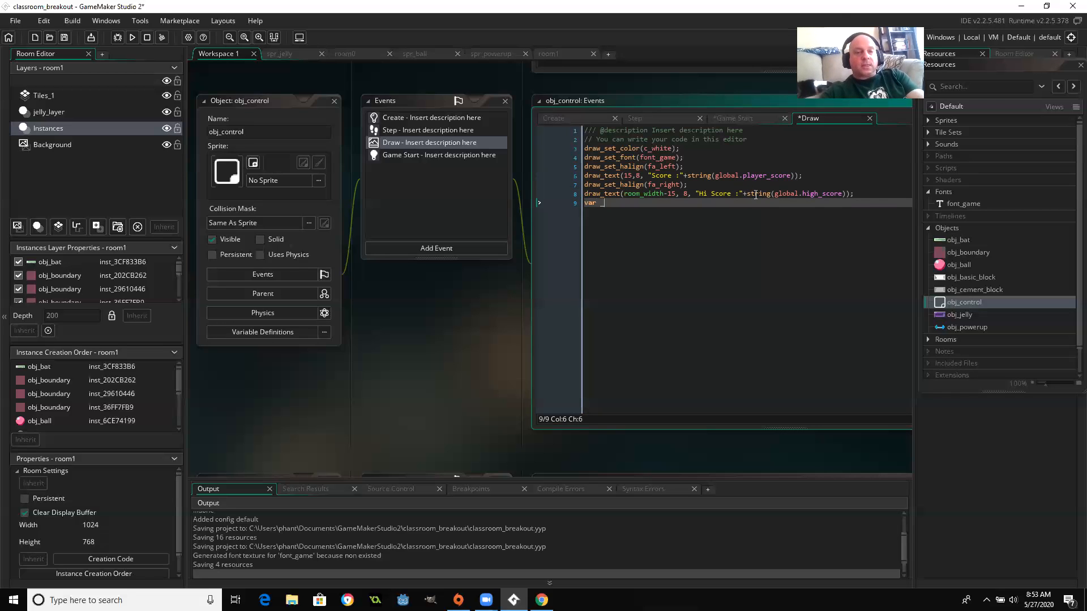
text(pos)
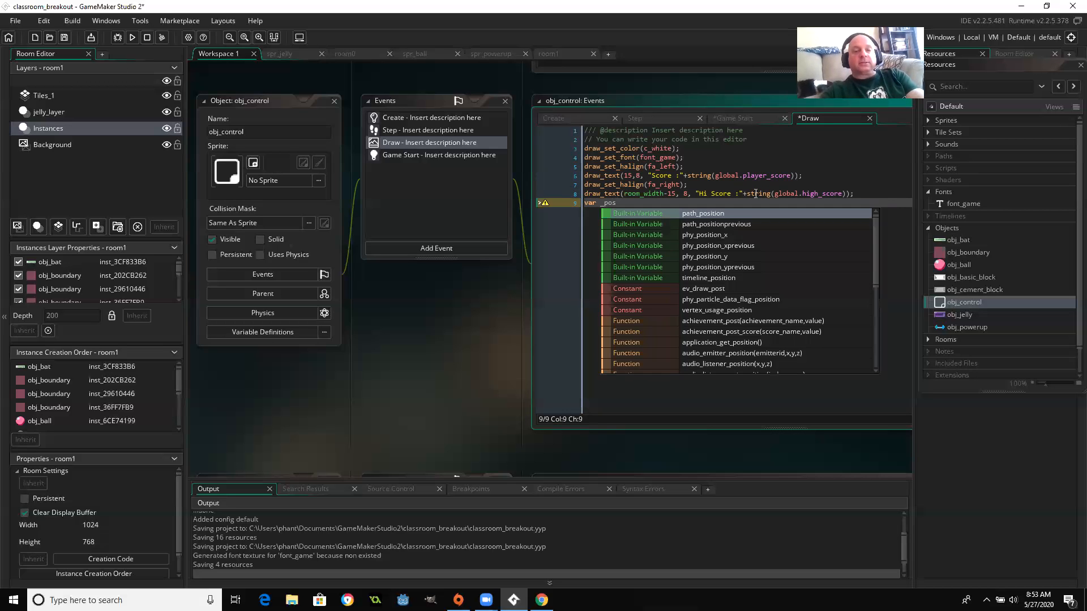
text(_x)
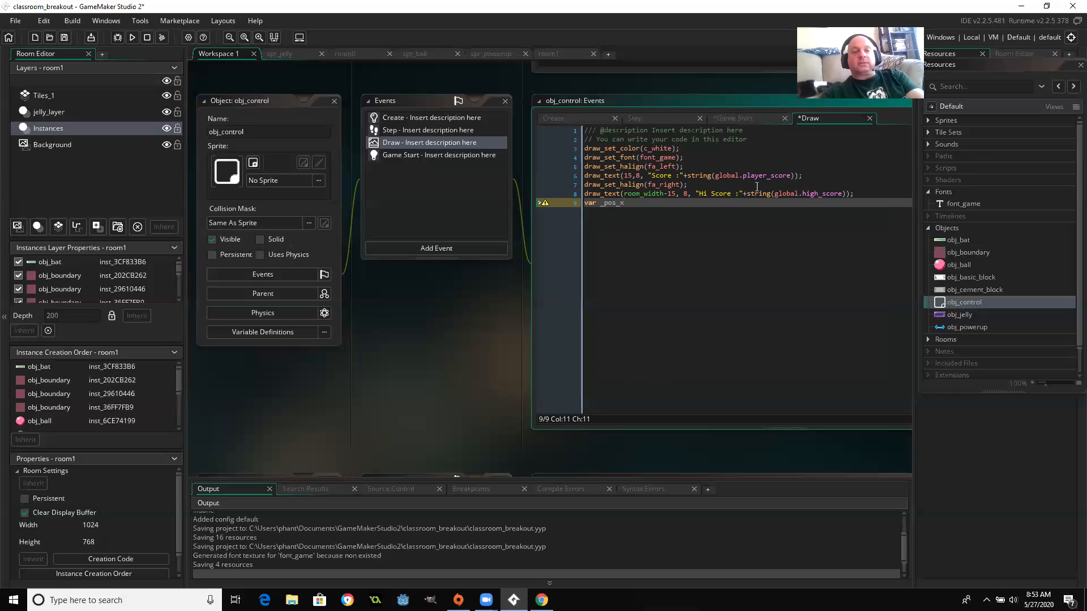
text(=64;)
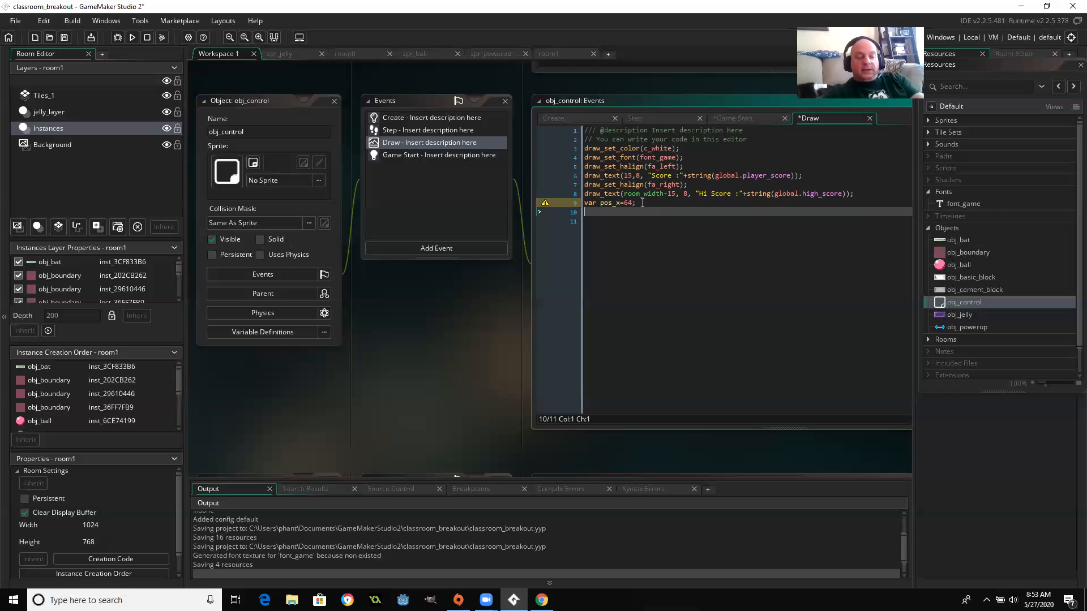
text(repeat)
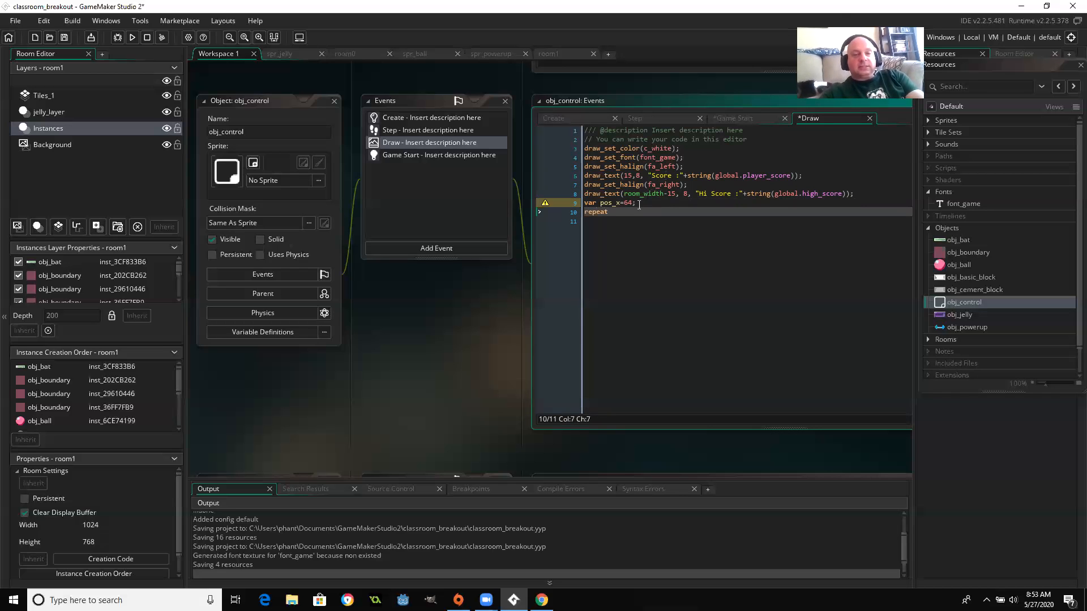
text((glob)
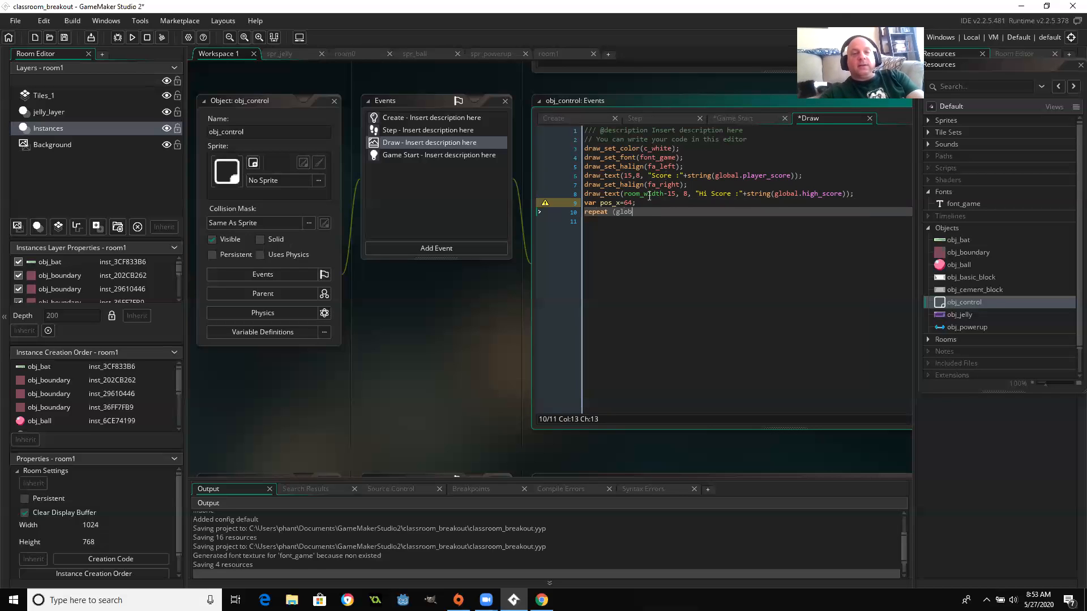
text(global.player_lives)
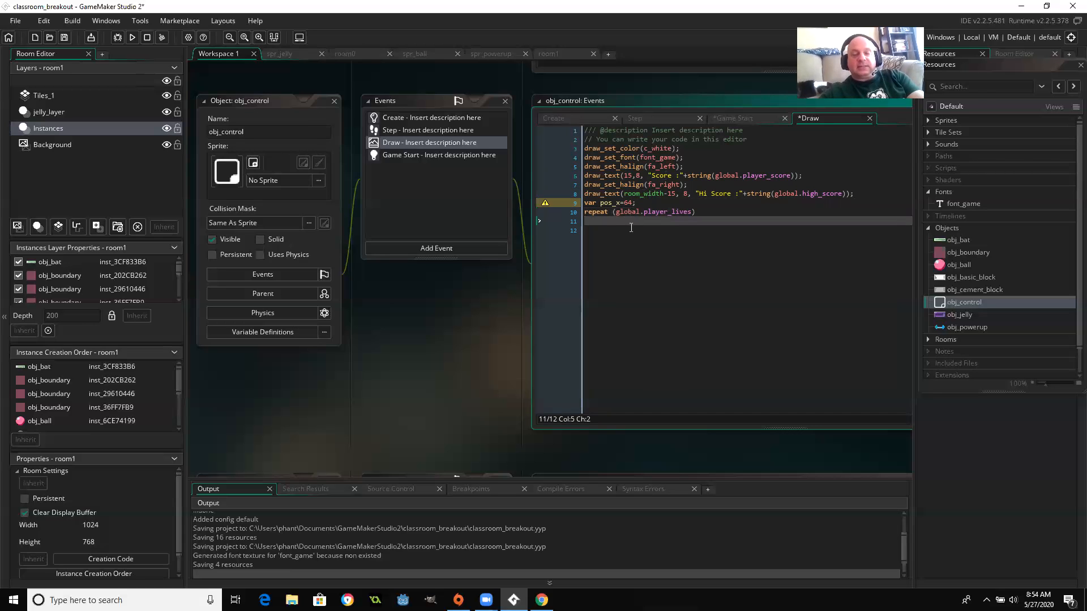
Add braces under the repeat and start a draw_sprite_ext( call inside.
text({)
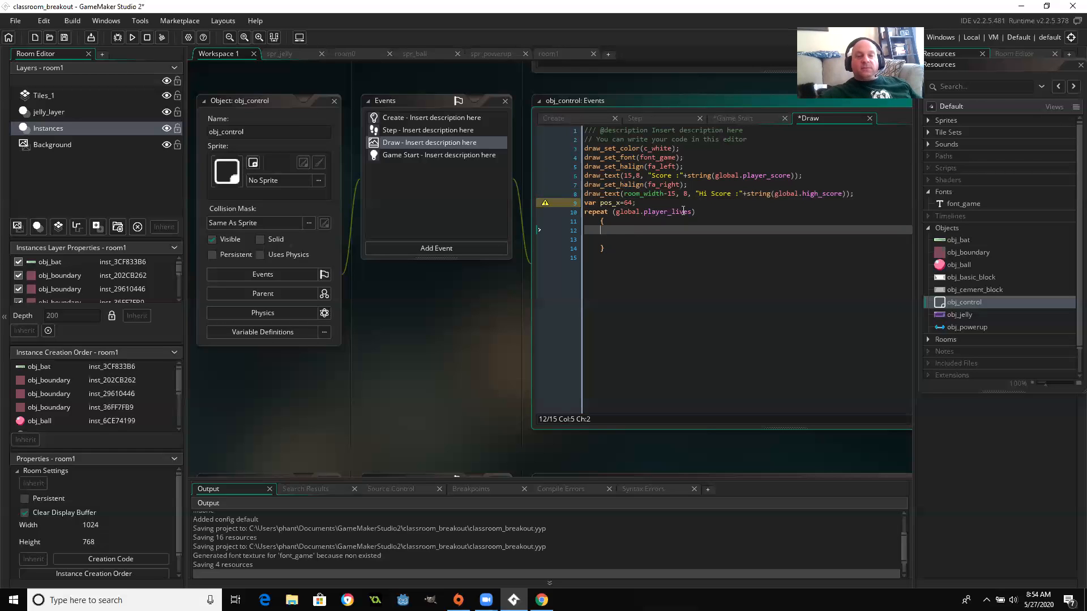
mouse_move(670, 218)
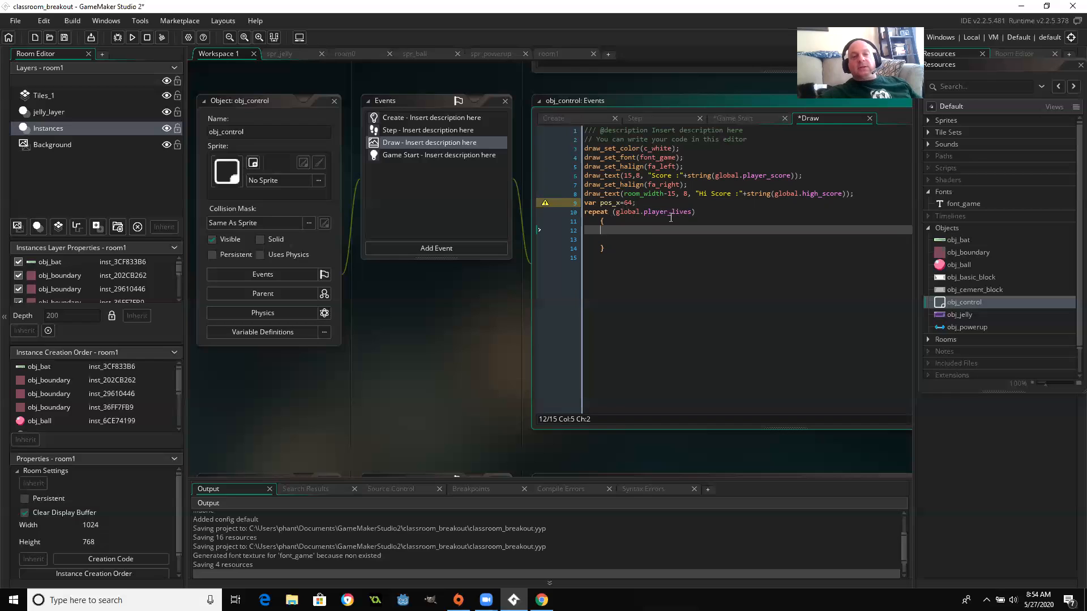
mouse_move(628, 211)
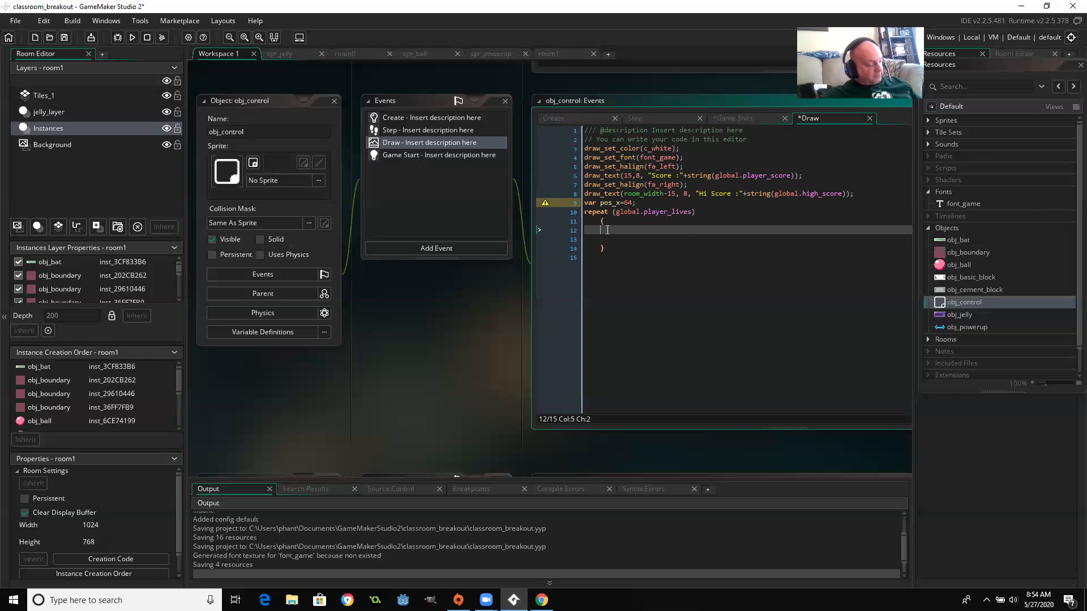
text(draw_sprite_ext)
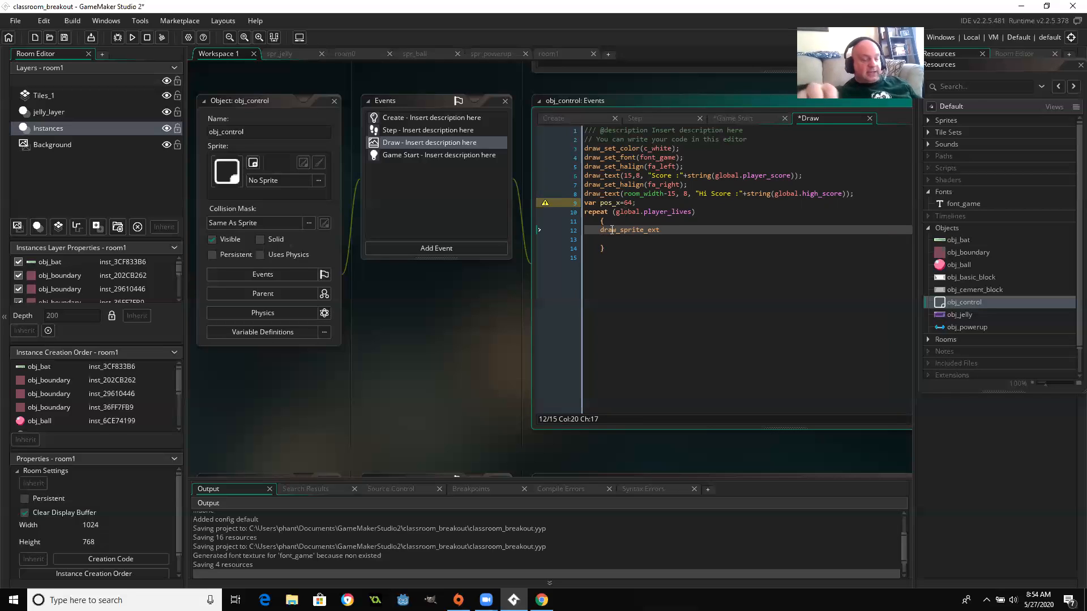
text(()
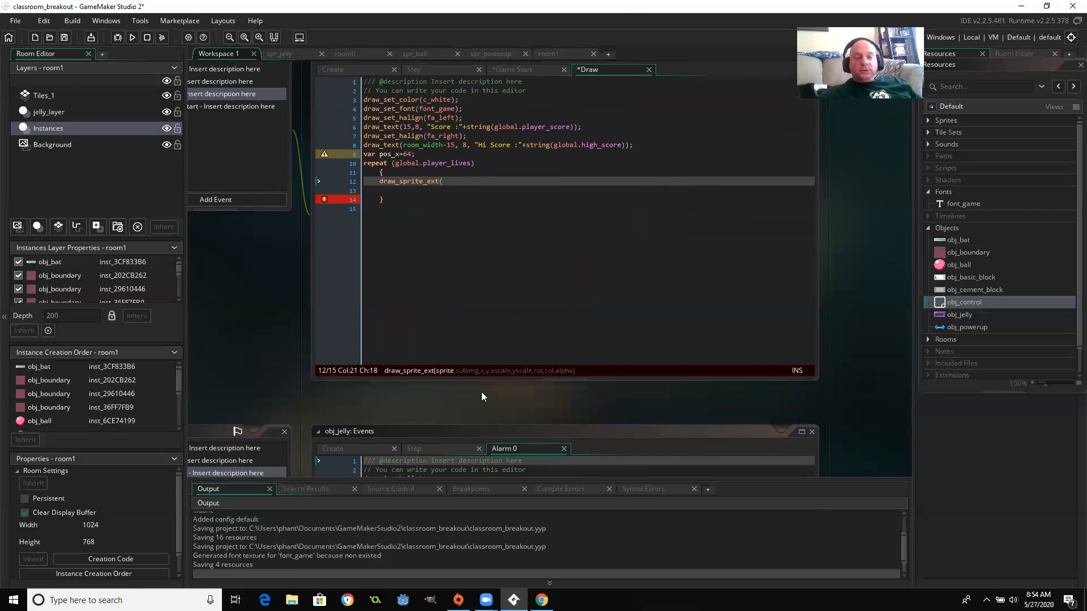
mouse_move(447, 375)
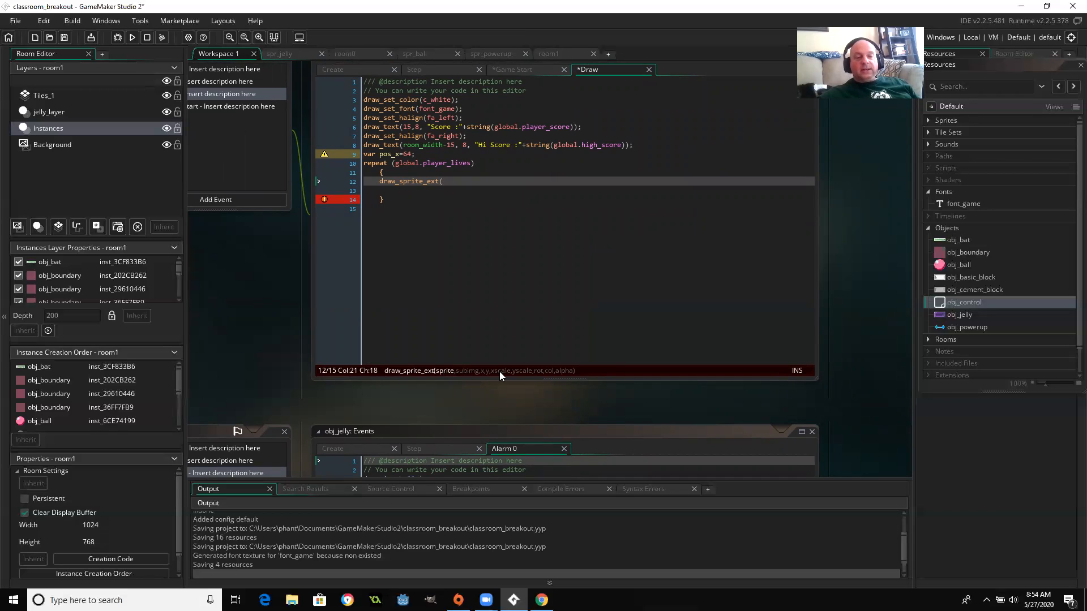
mouse_move(555, 379)
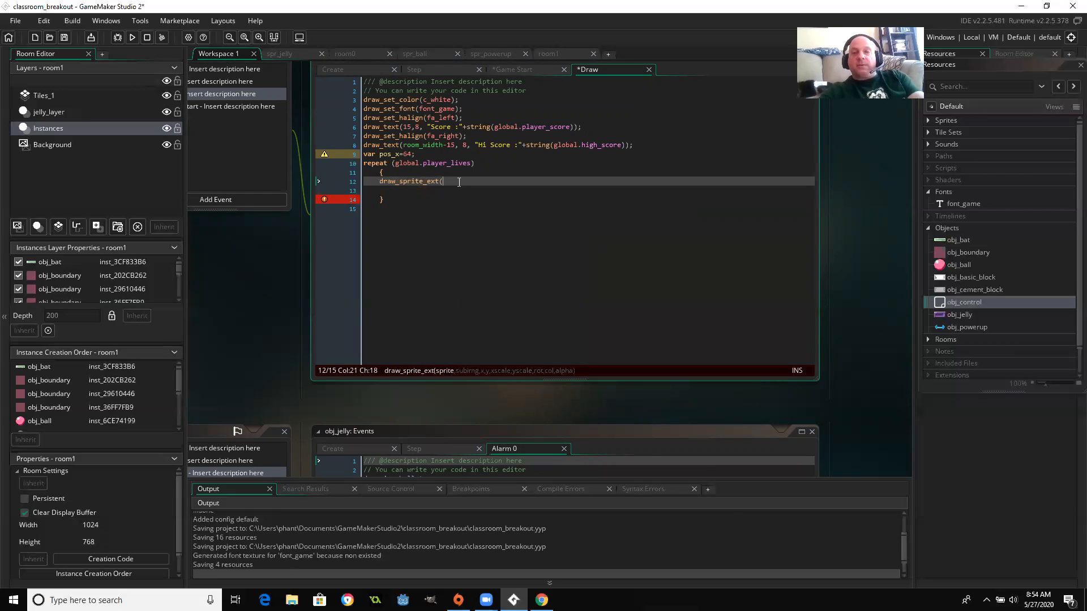
Fill draw_sprite_ext with spr_bat, 0, pos_x, room_height-16, .25, .25, 1, c_white.
text(spr_bat)
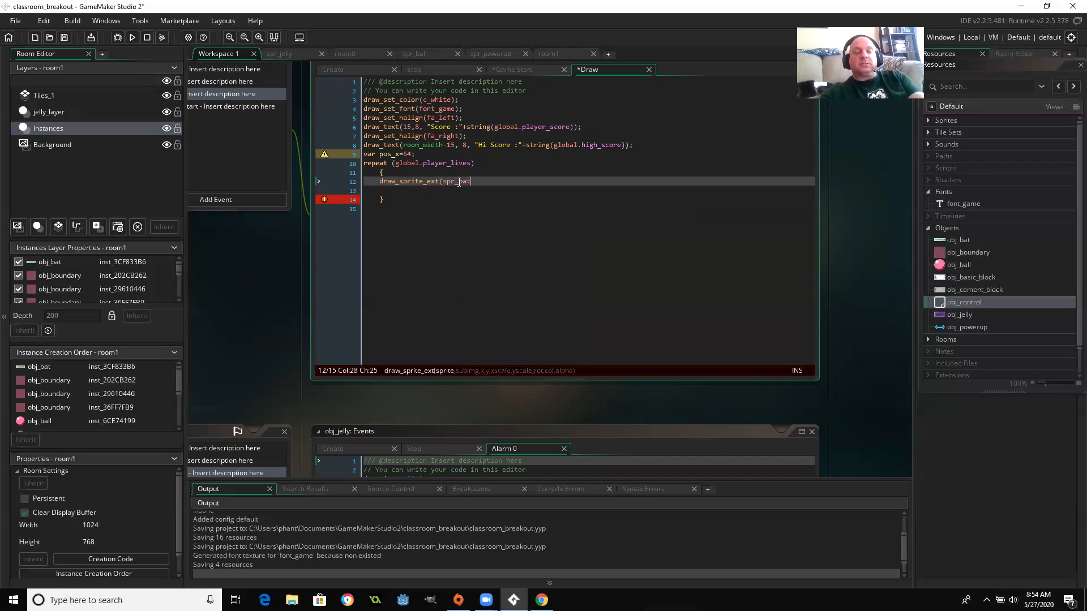
text(, 0,)
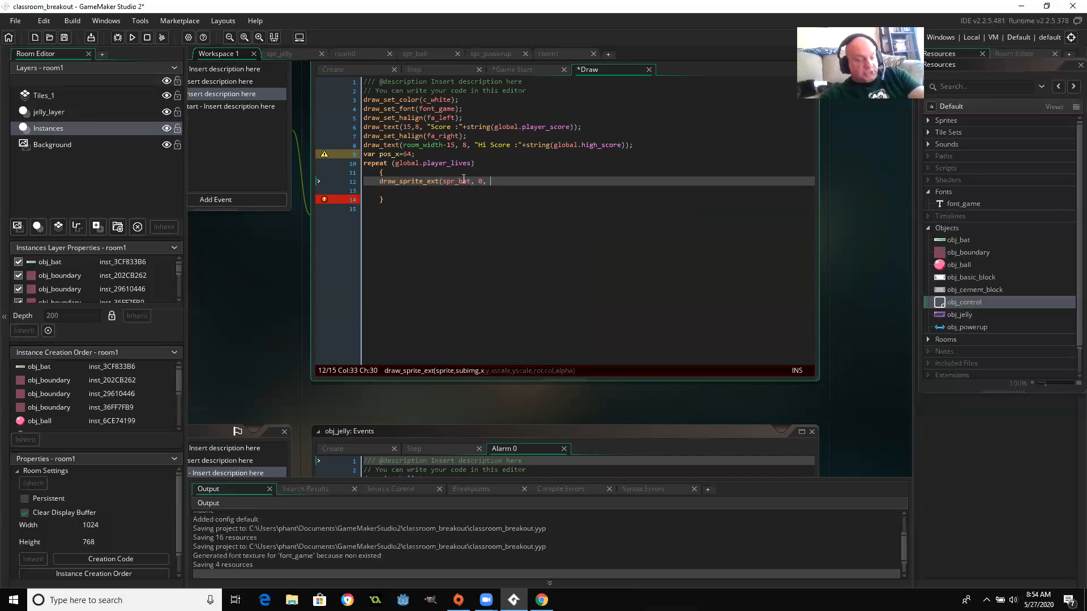
text(pos_x)
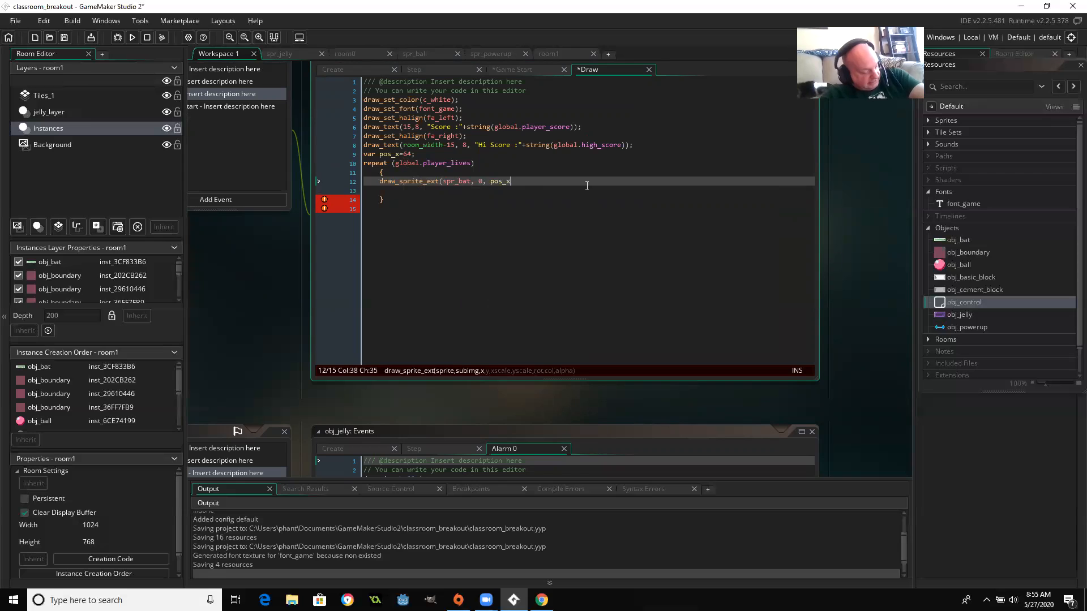
text(, r)
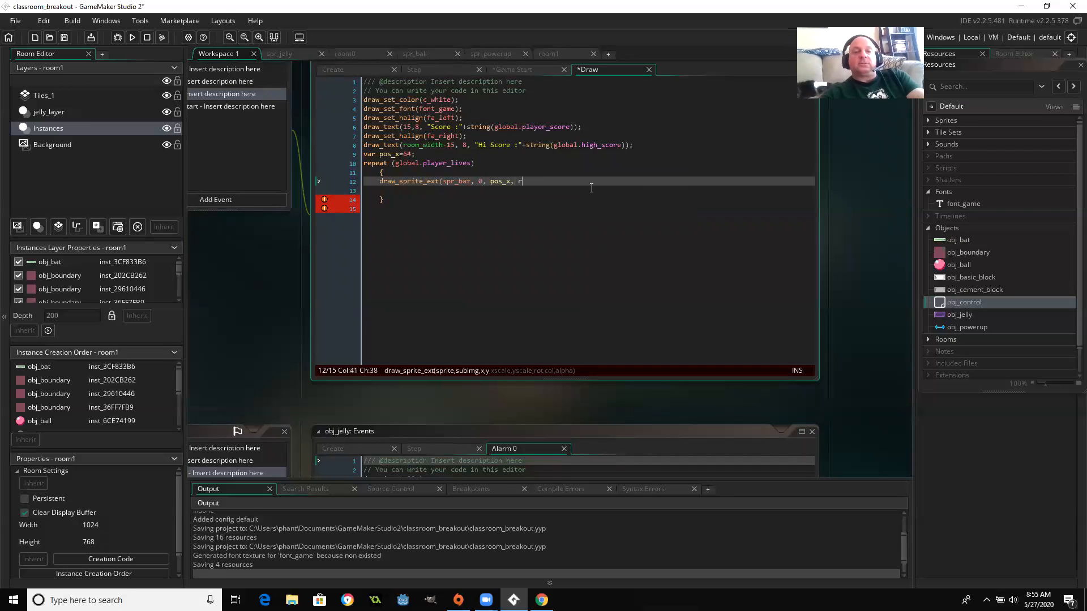
text(oom_height)
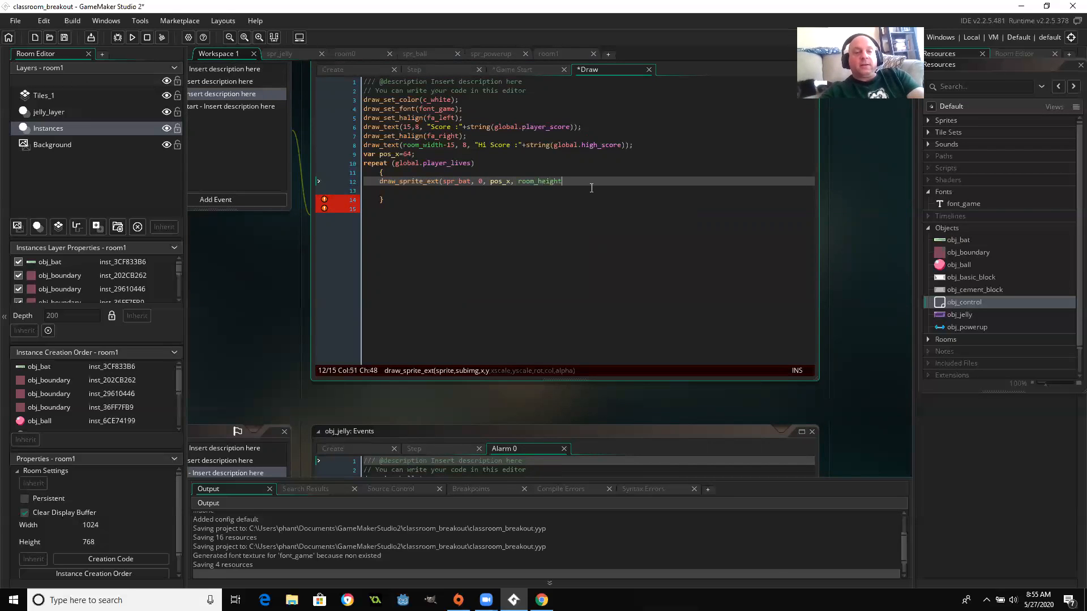
text(-)
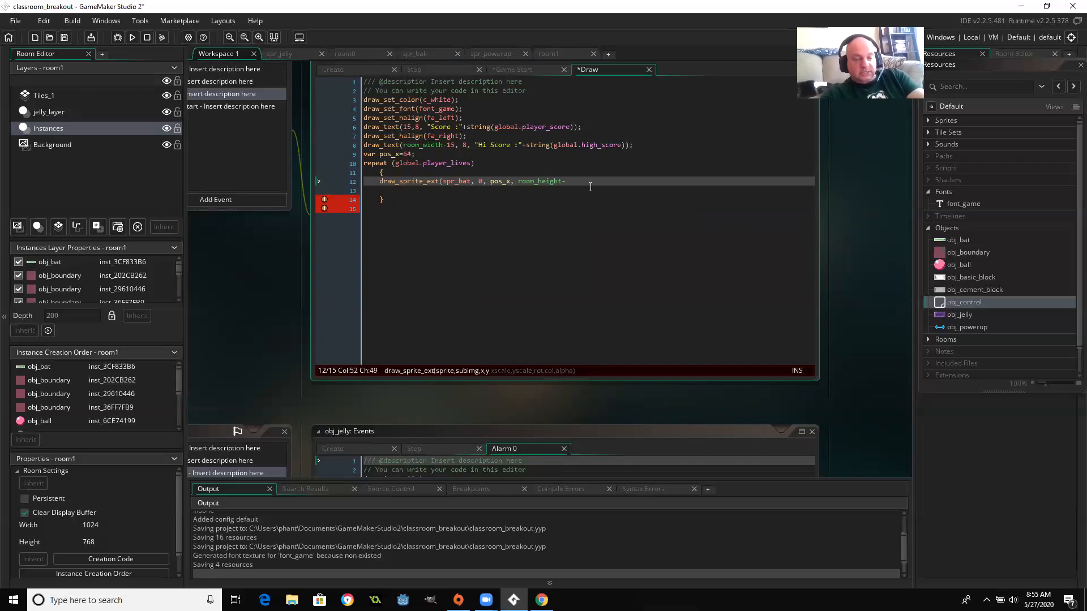
text(16,)
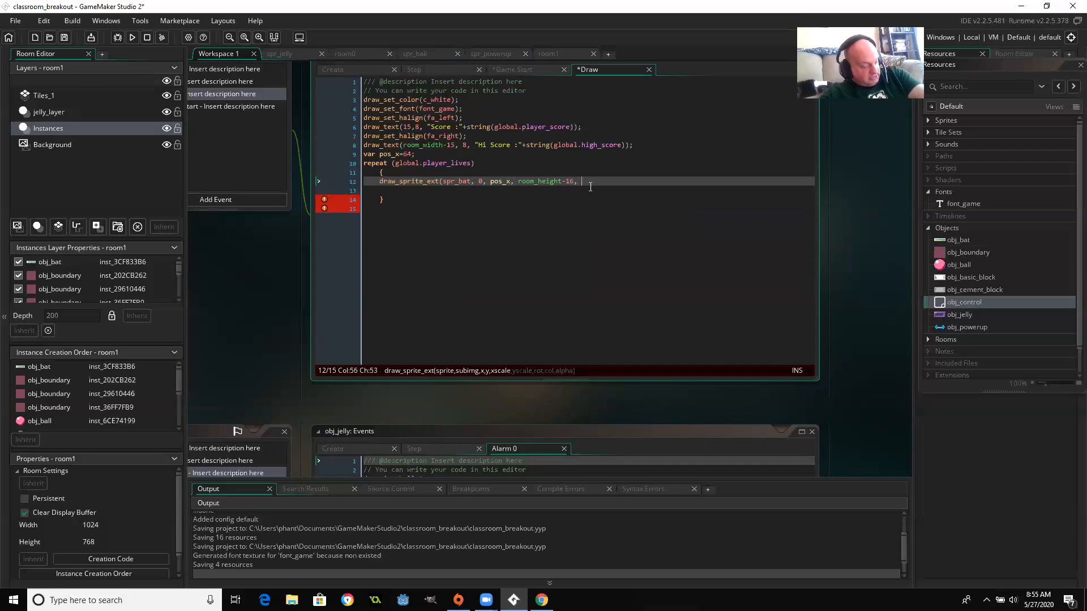
text(.25,)
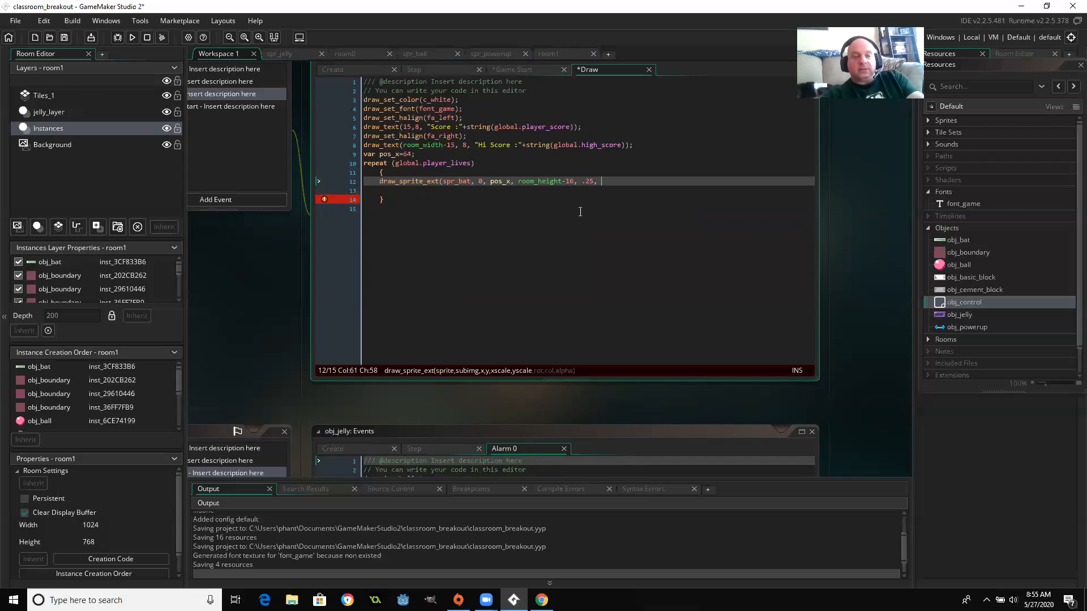
text(.25,)
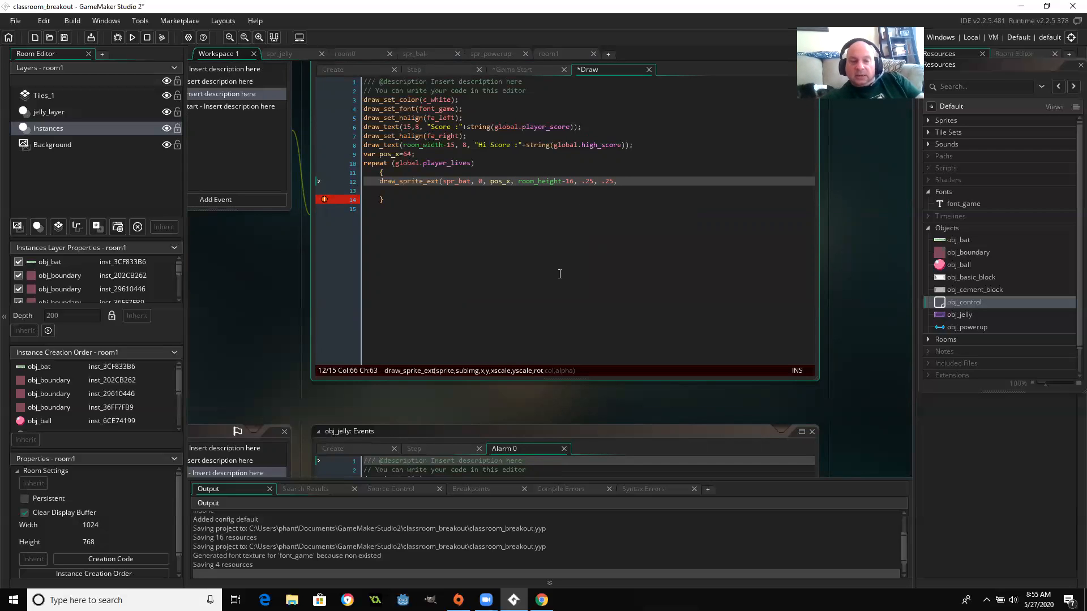
mouse_move(667, 252)
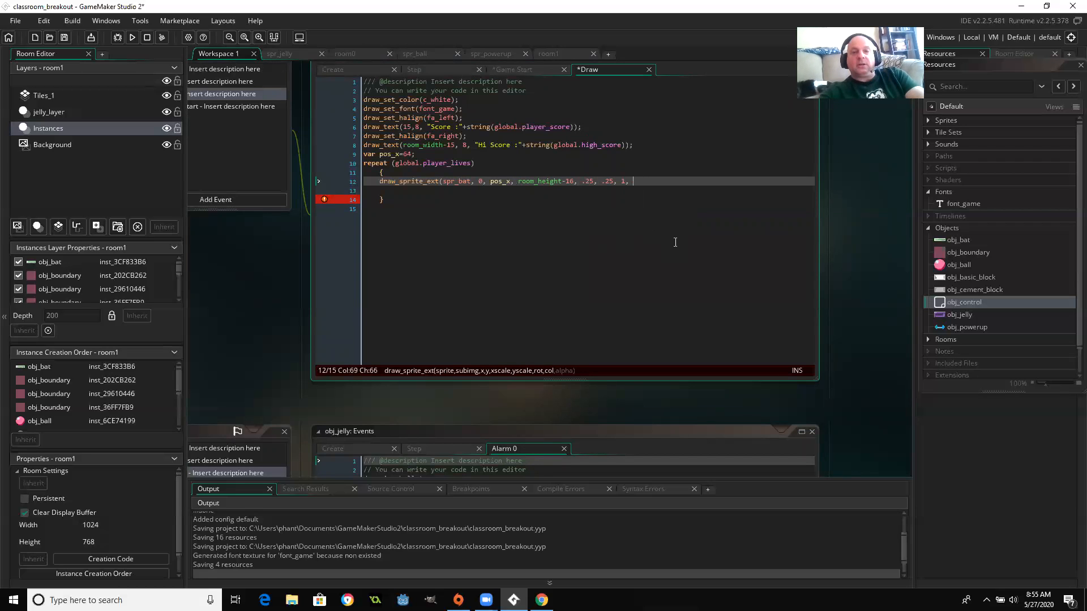
text(c_white,)
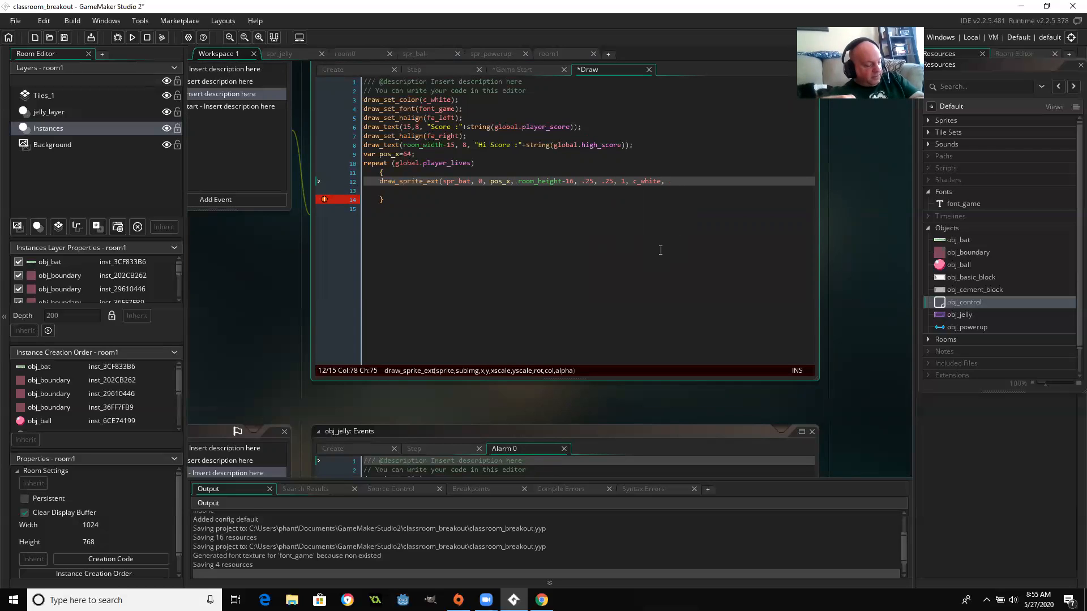
mouse_move(652, 236)
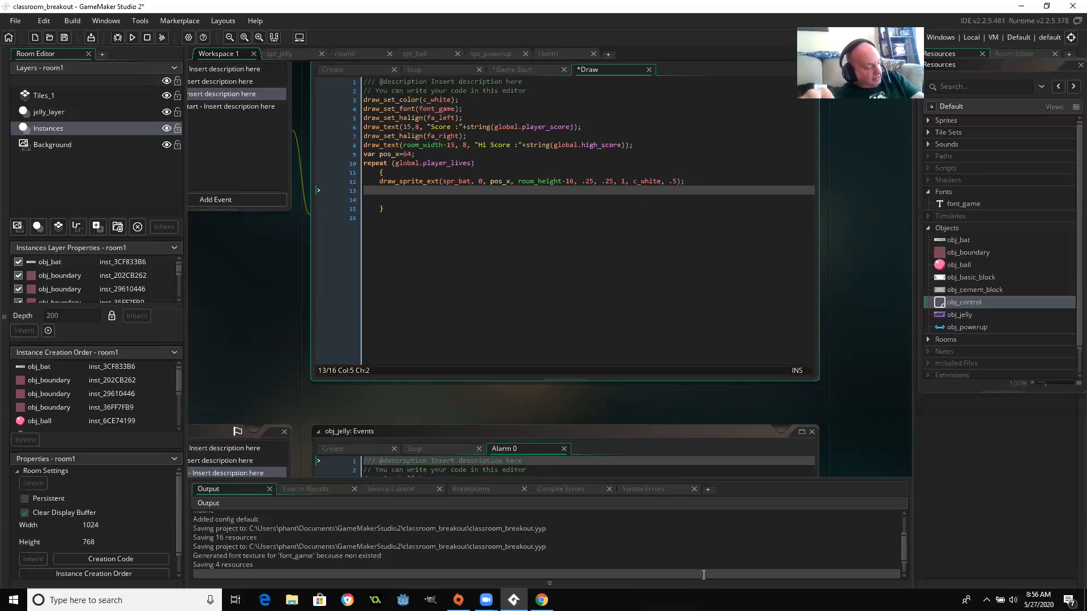
Add pos_x+=64 after the bat draw call inside the loop.
text(pos_x+=)
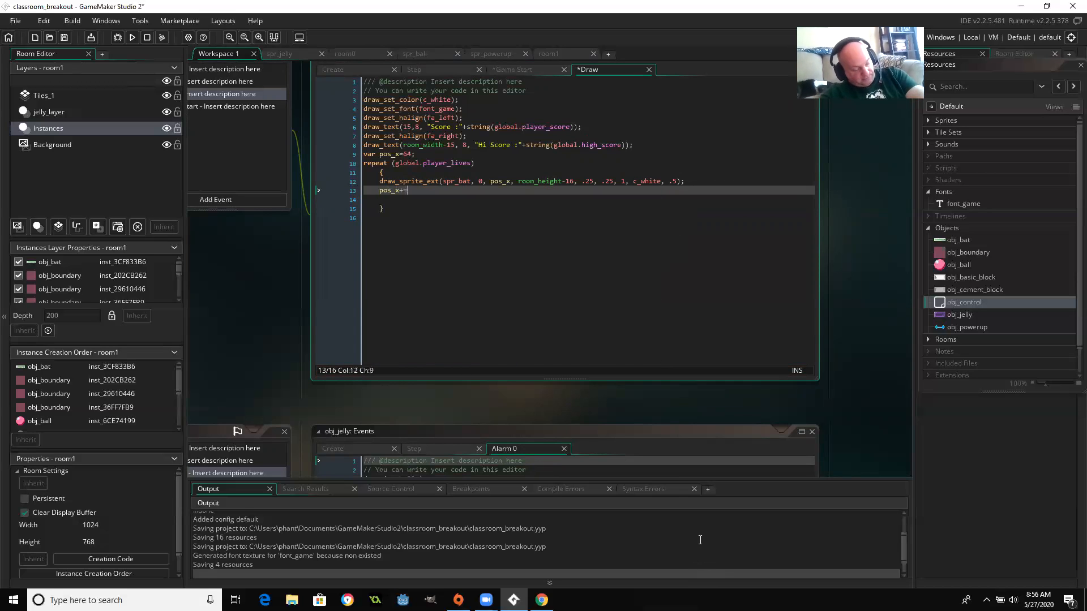
text(6)
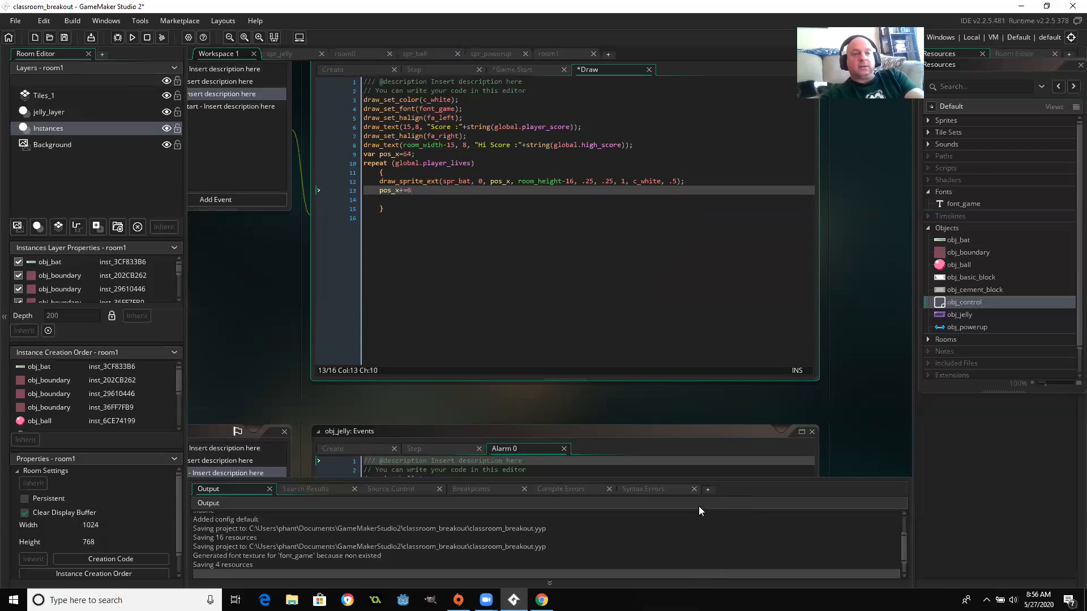
text(4)
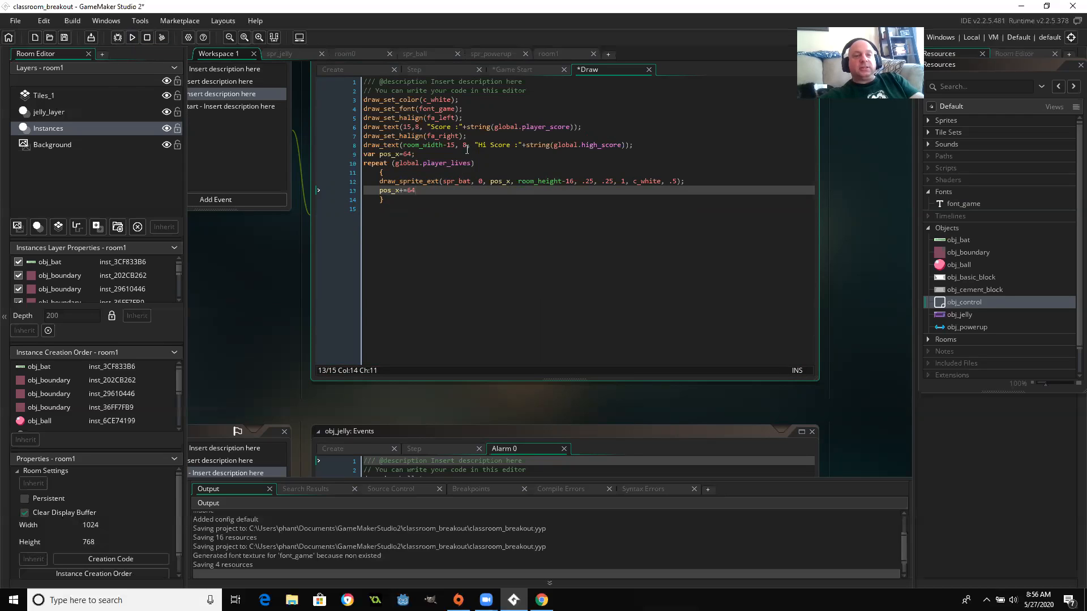
mouse_move(752, 36)
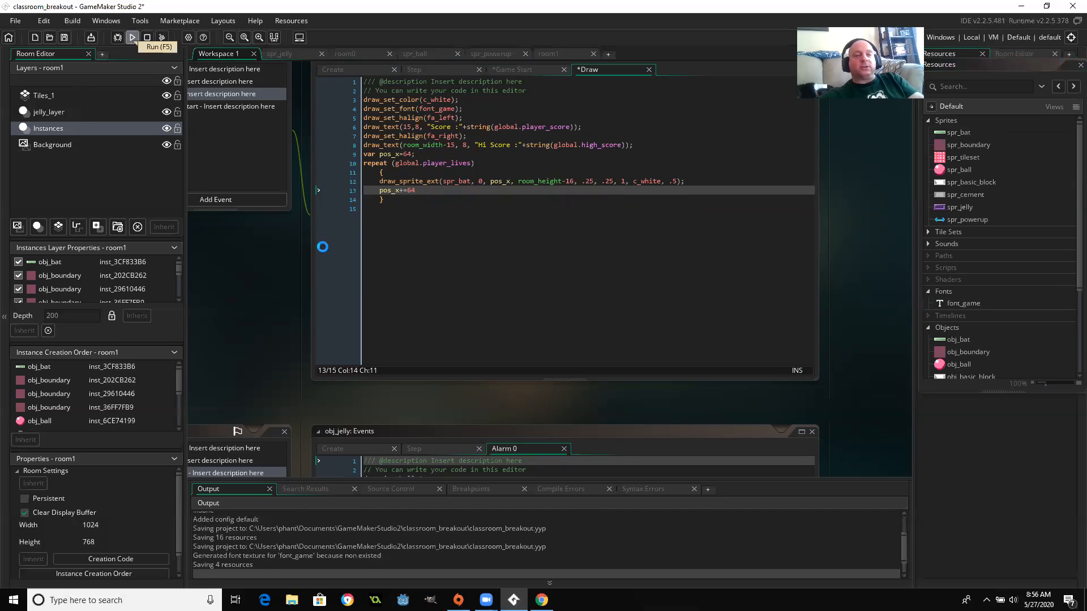
click(132, 37)
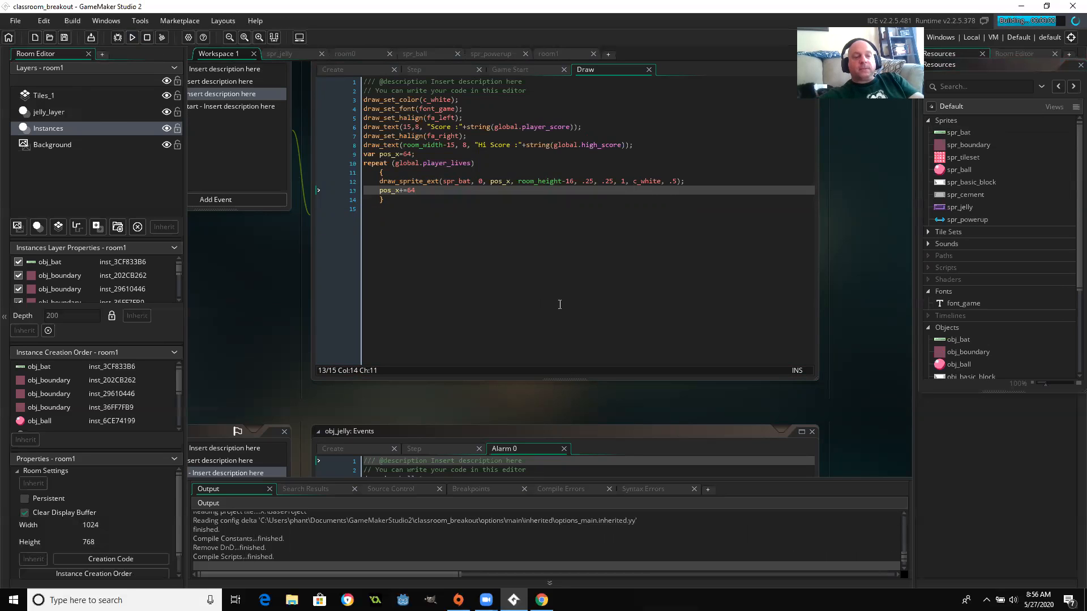
click(132, 37)
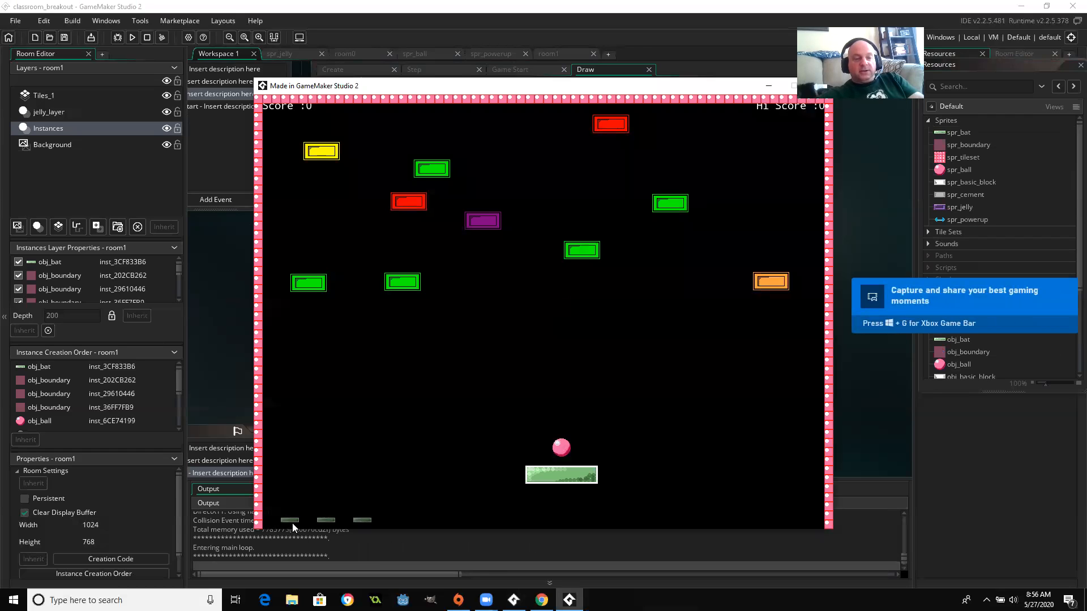
mouse_move(279, 522)
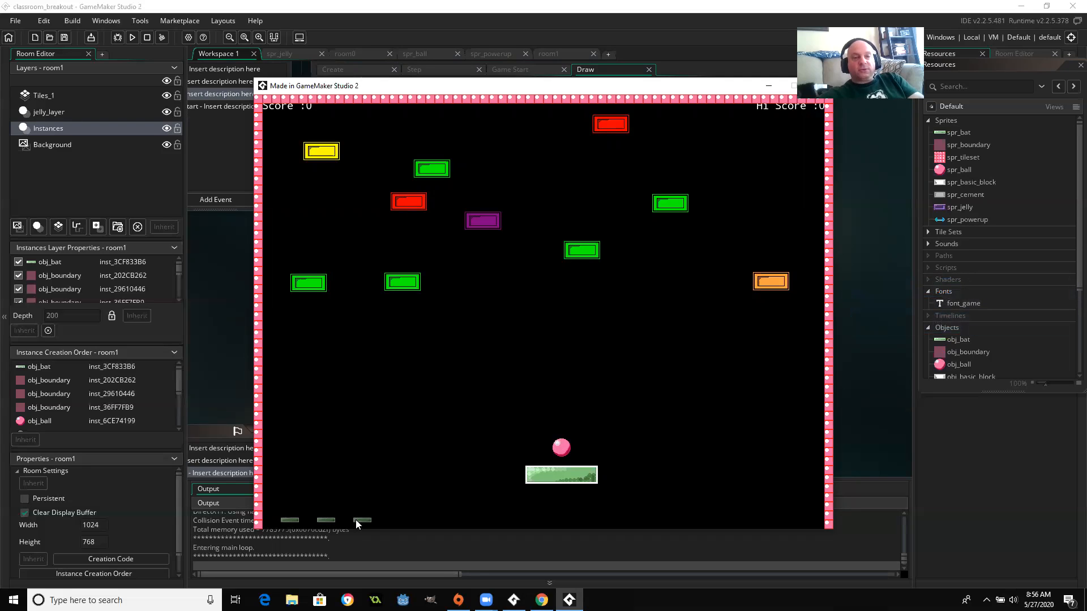
mouse_move(289, 114)
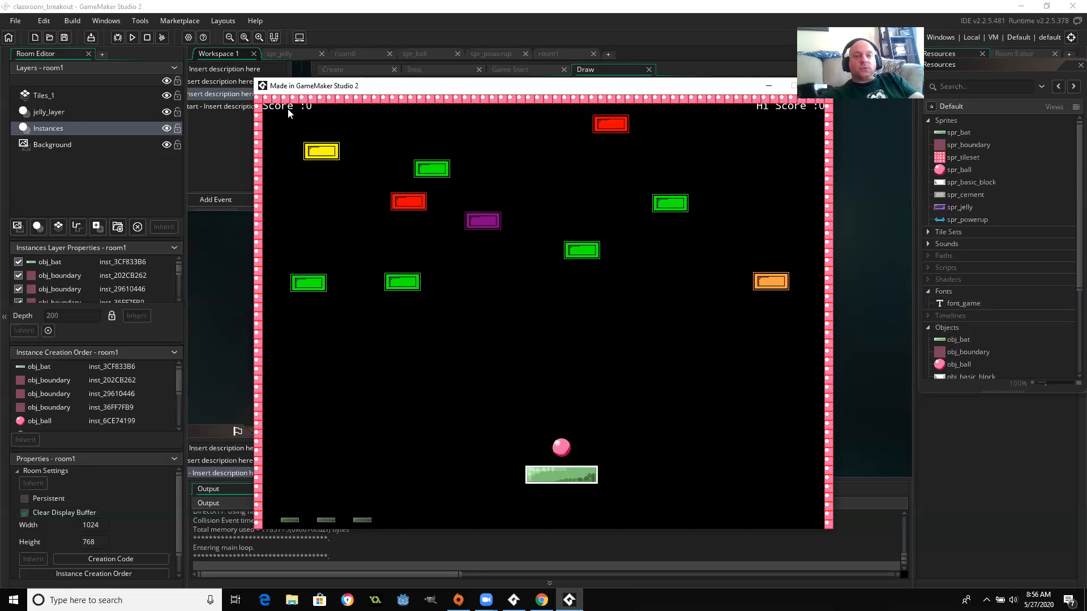
mouse_move(796, 114)
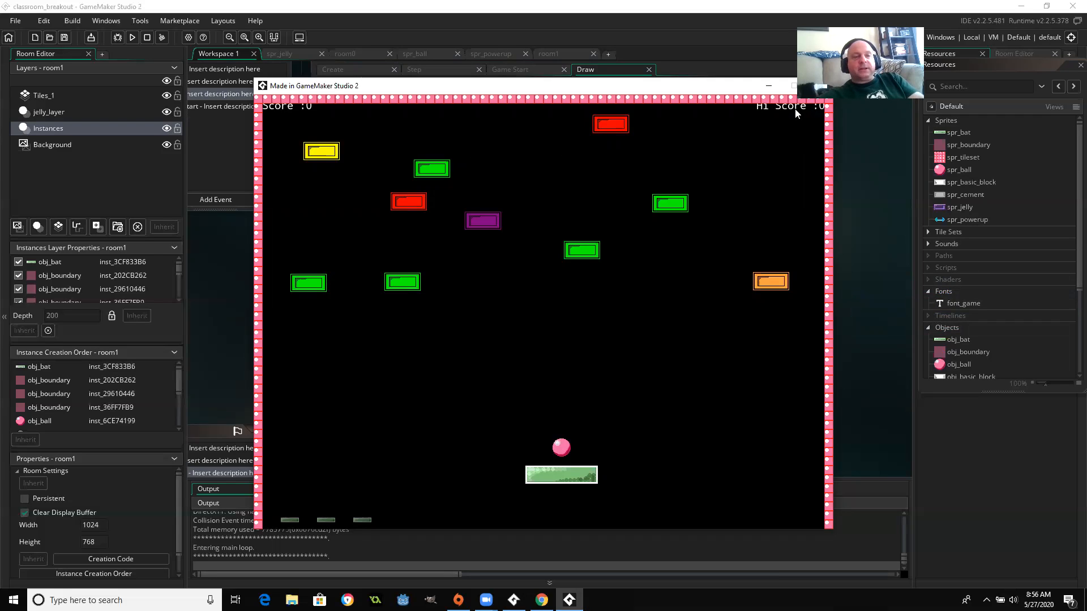
mouse_move(812, 111)
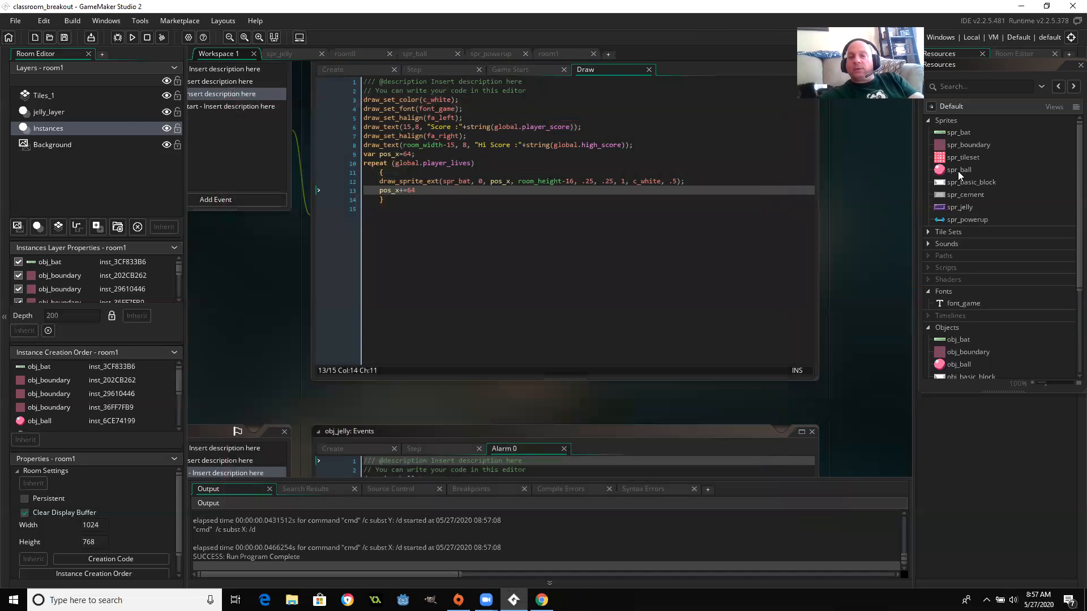
In obj_ball's Step event, begin wrapping the reset lines in if global.player_lives>0.
double_click(958, 169)
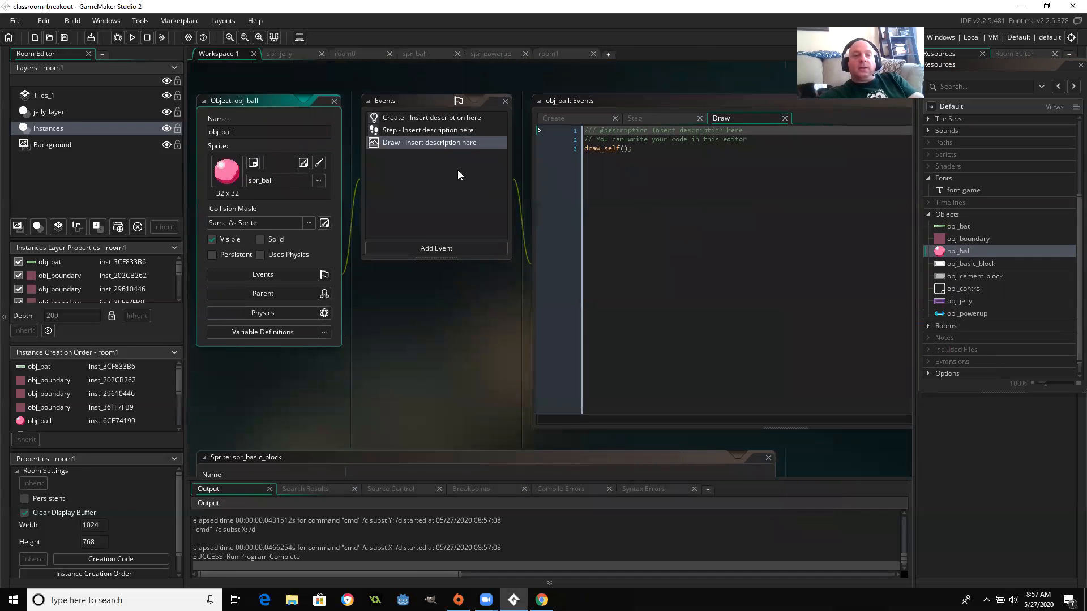
click(428, 130)
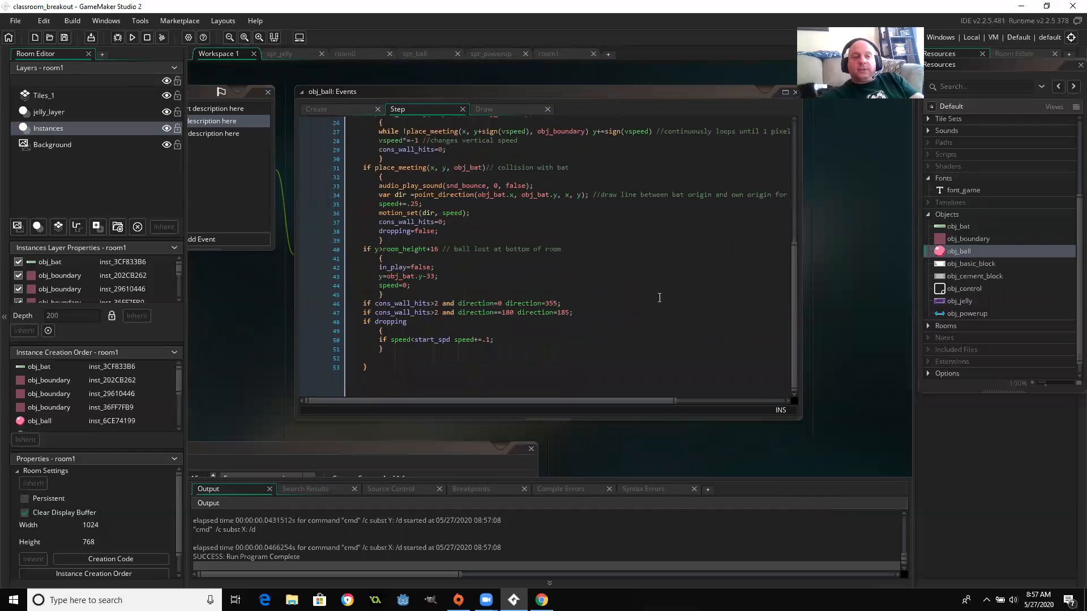
mouse_move(392, 249)
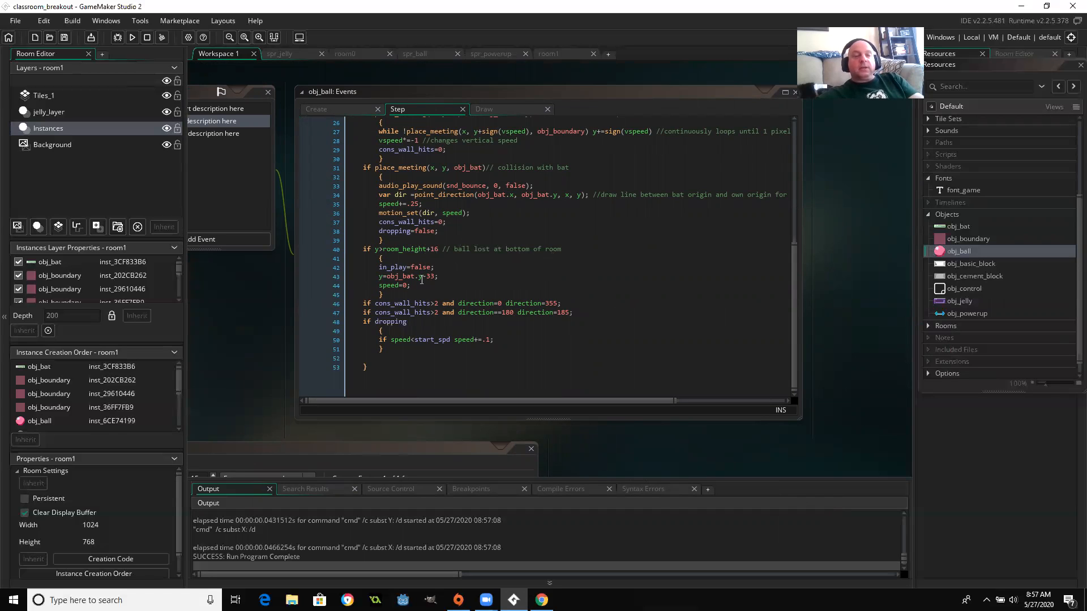
mouse_move(413, 288)
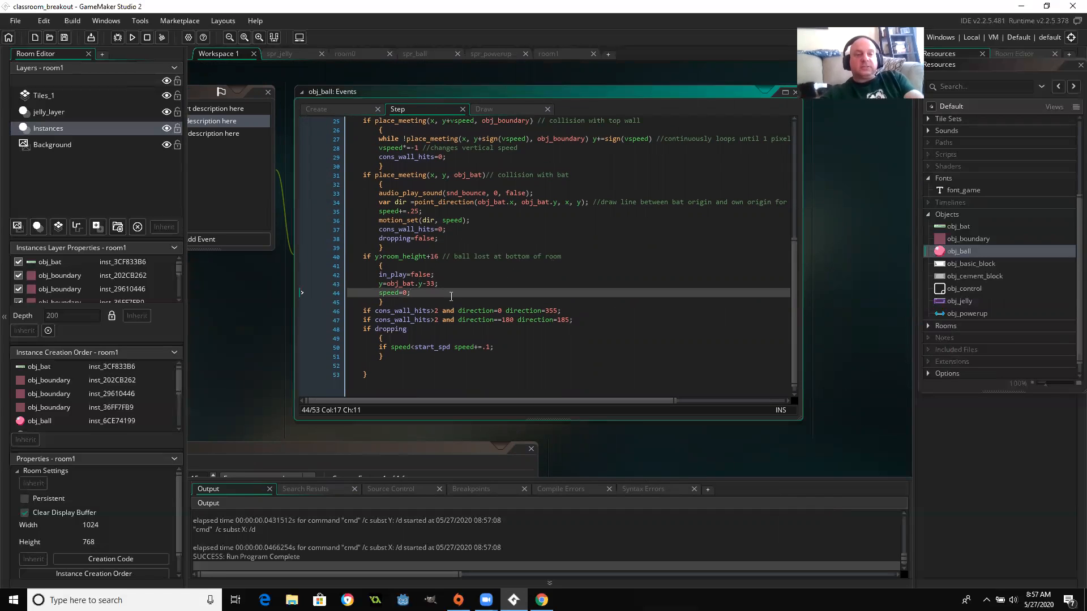
mouse_move(462, 308)
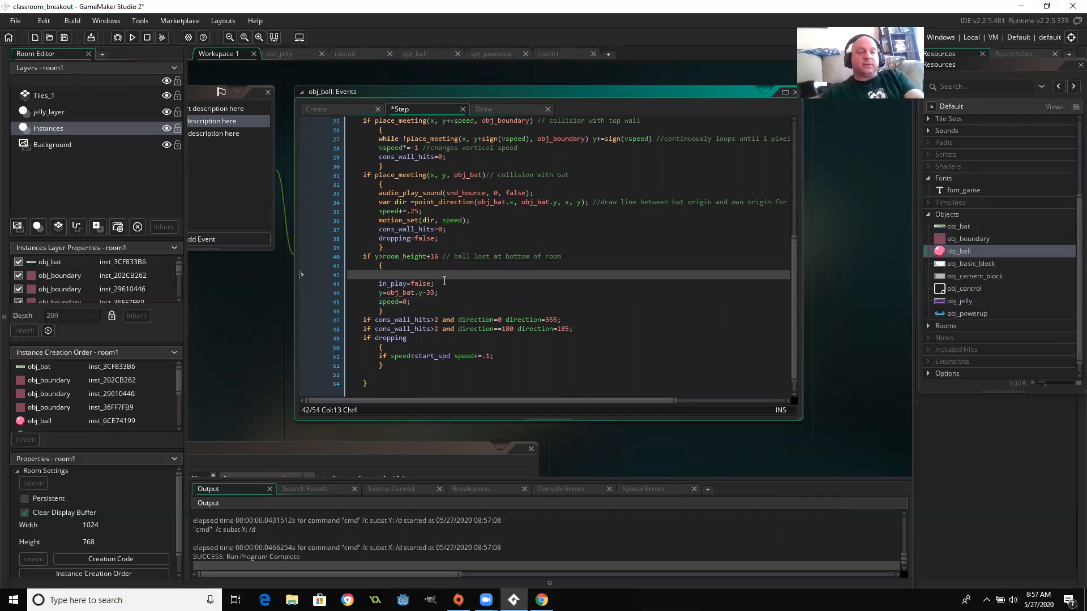
text(if g)
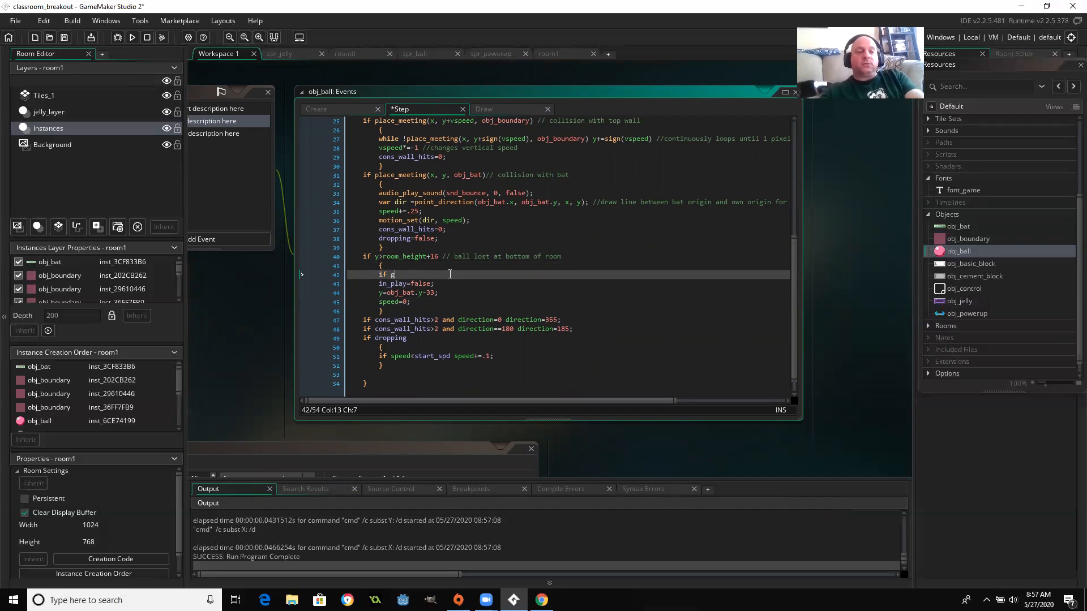
text(lobal)
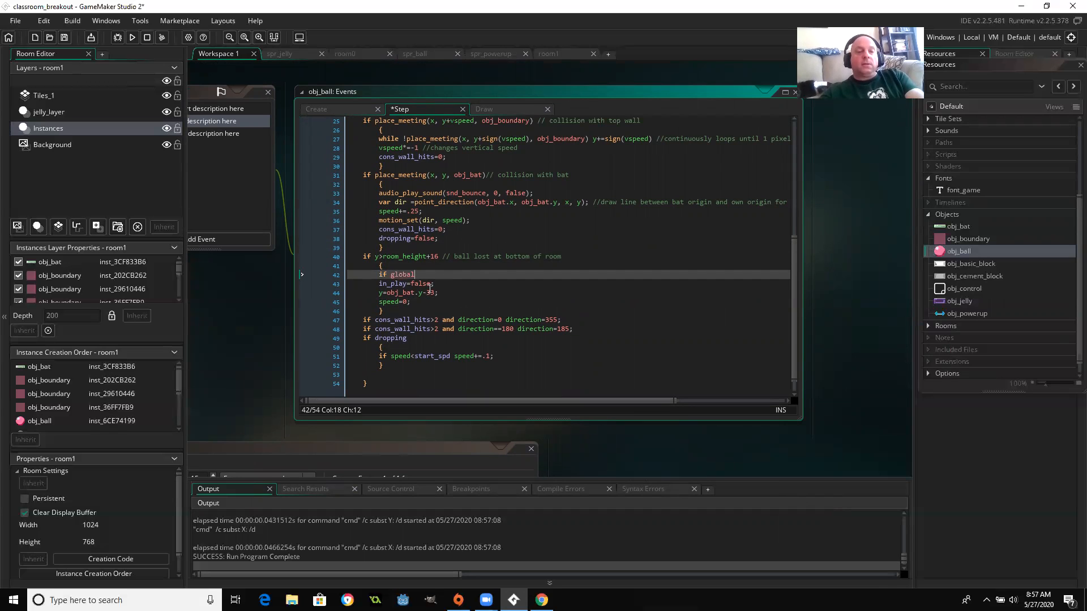
text(.player_1)
text(})
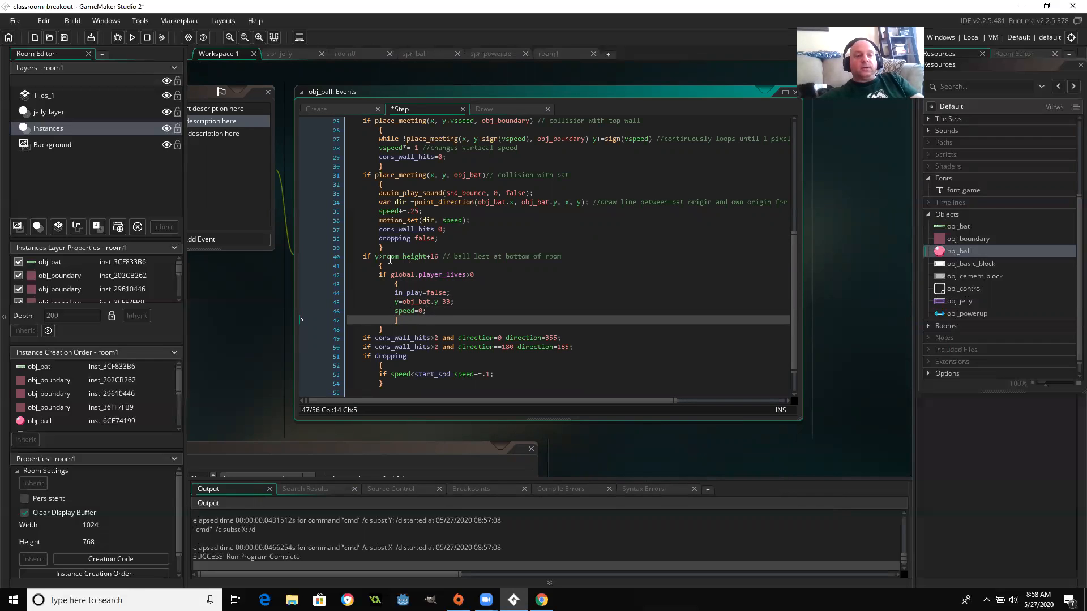
Add global.player_lives-=1; on a new line above the lives>0 check in obj_ball.
click(407, 265)
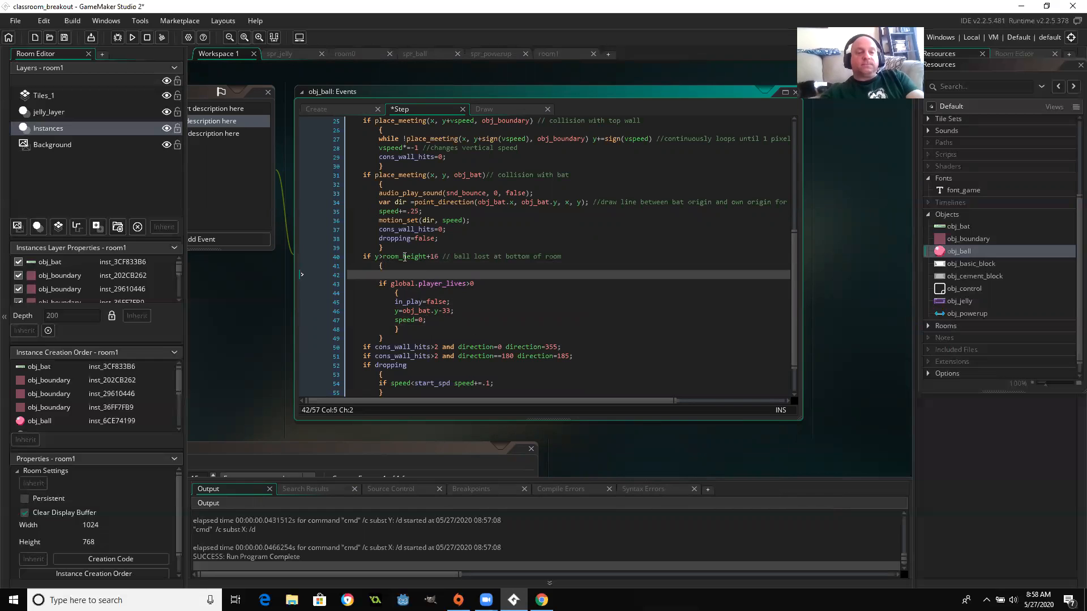
text(global.player_lives-)
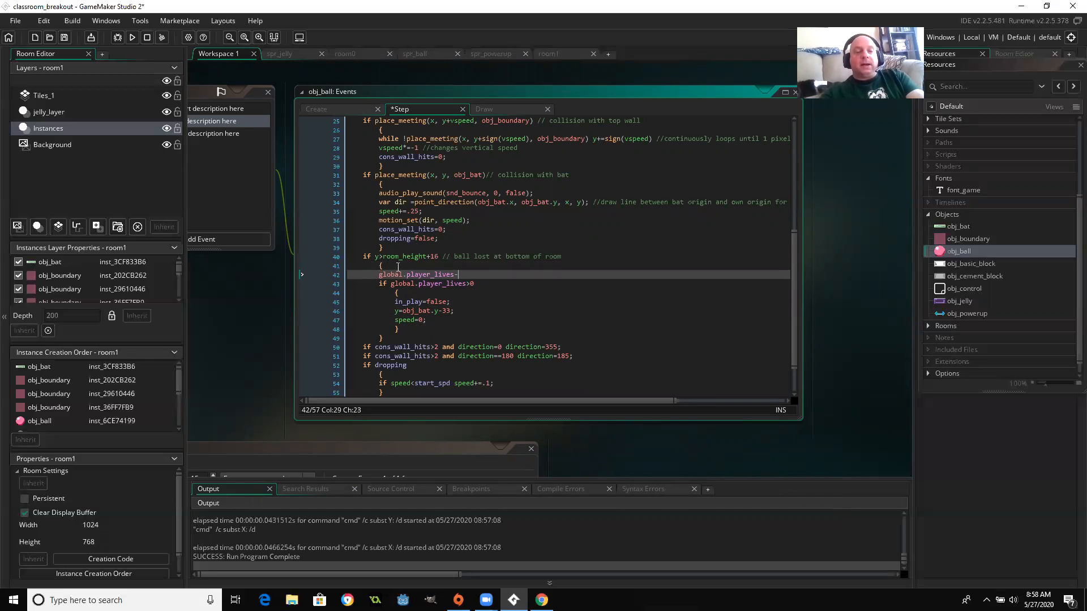
text(=1;)
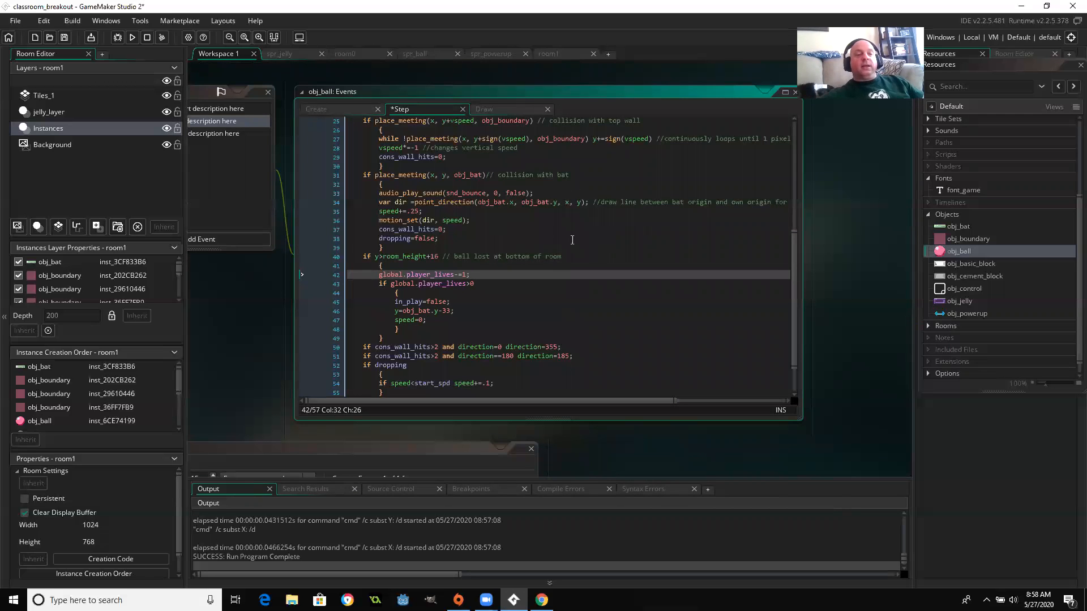
click(473, 284)
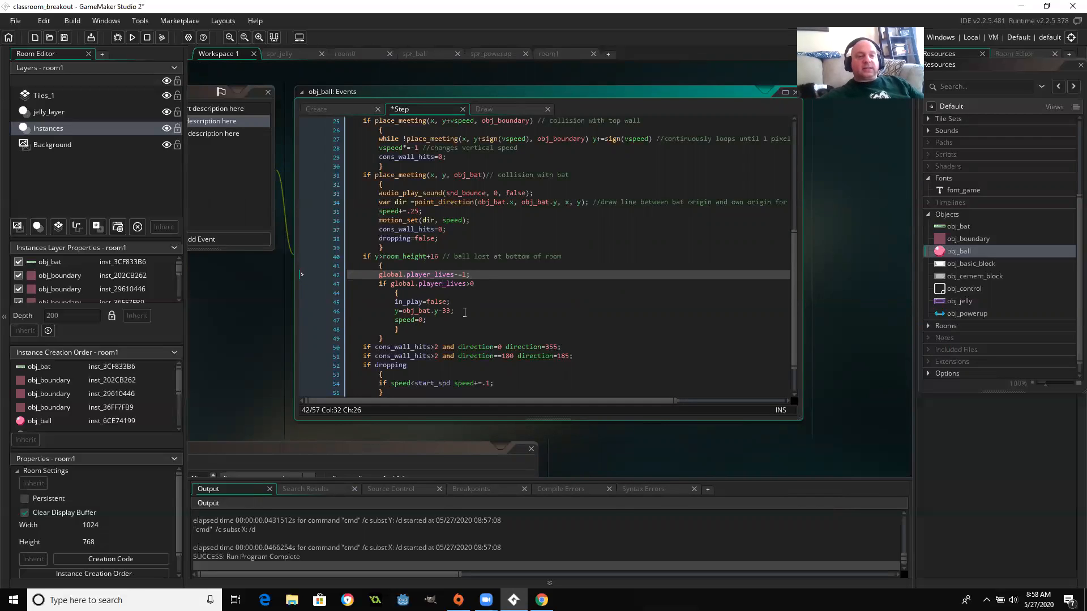
mouse_move(488, 323)
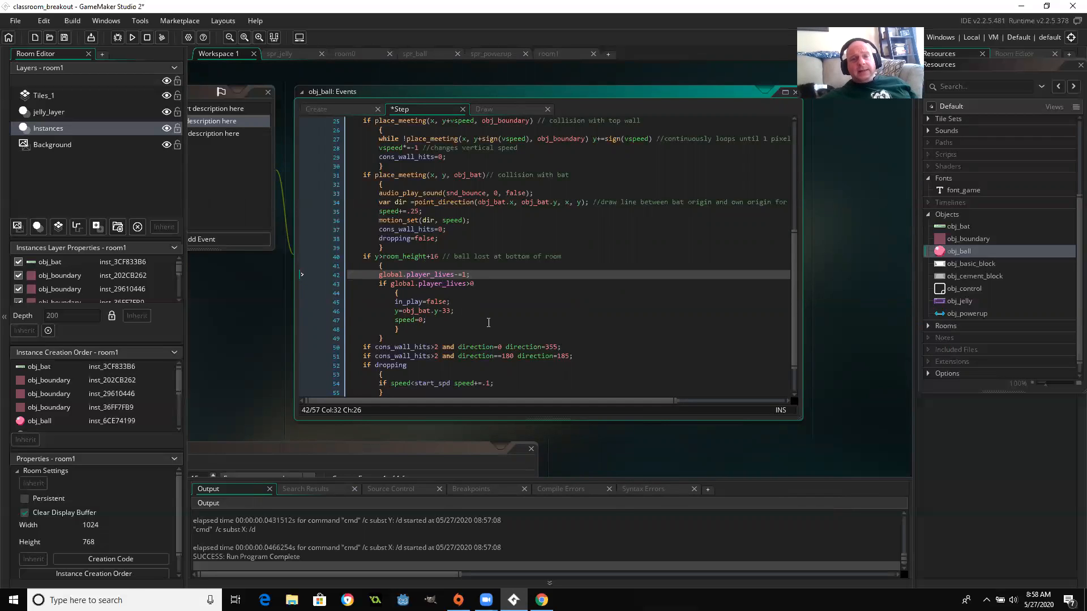
scroll(down, 3)
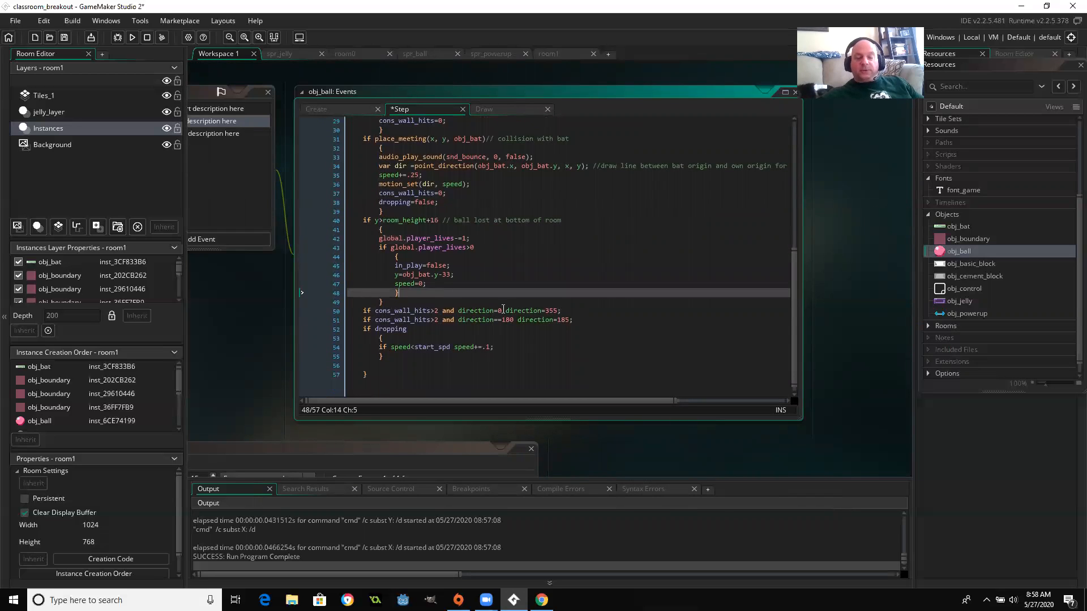
Add 'else with obj_control game_over=true' after obj_ball's lives>0 block.
text(els)
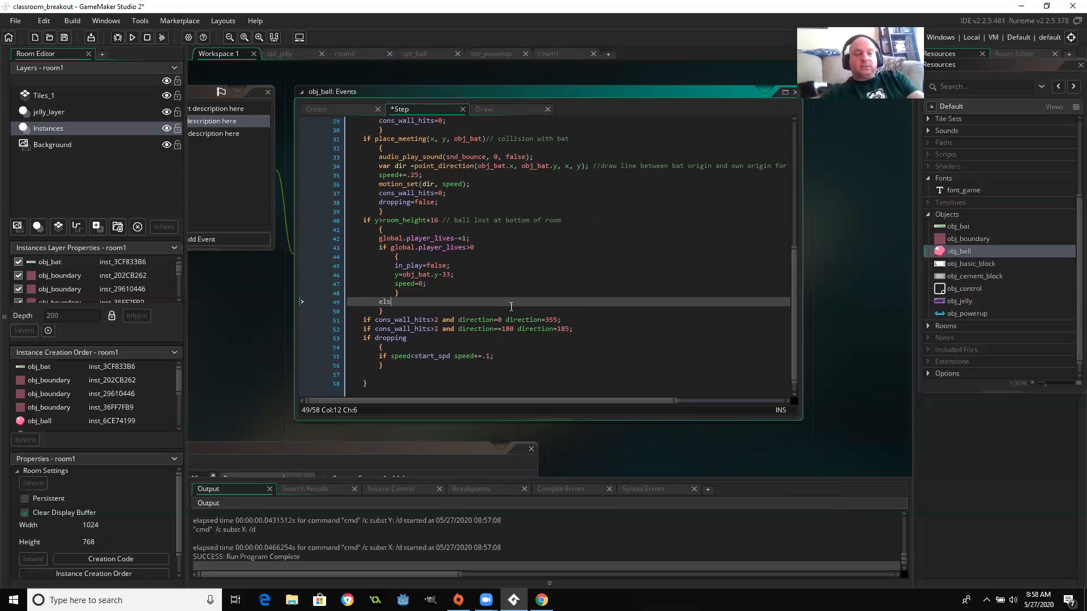
text(e)
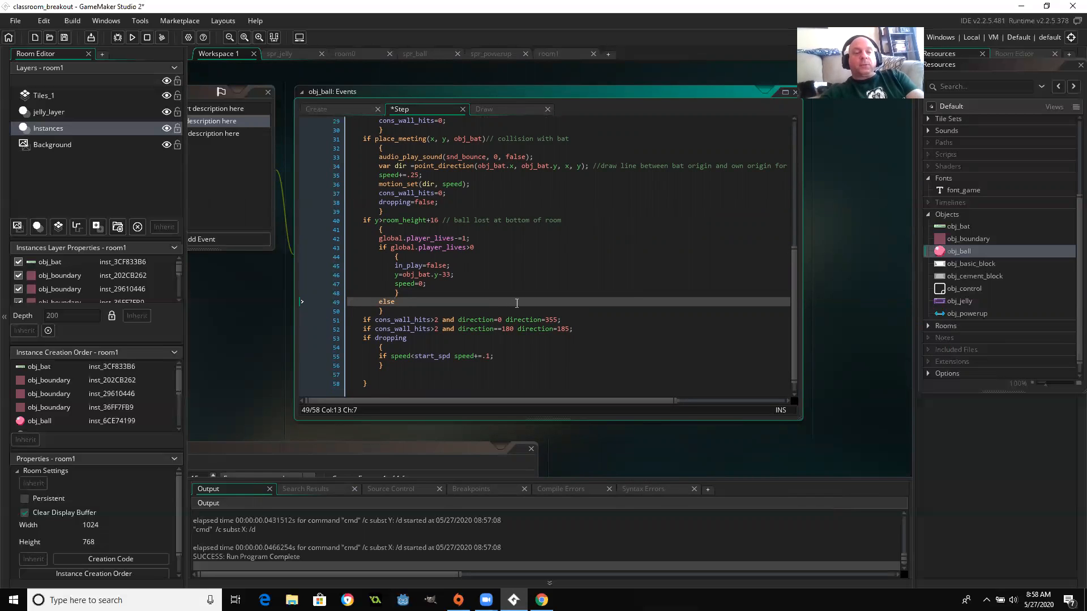
text(with obj_control.)
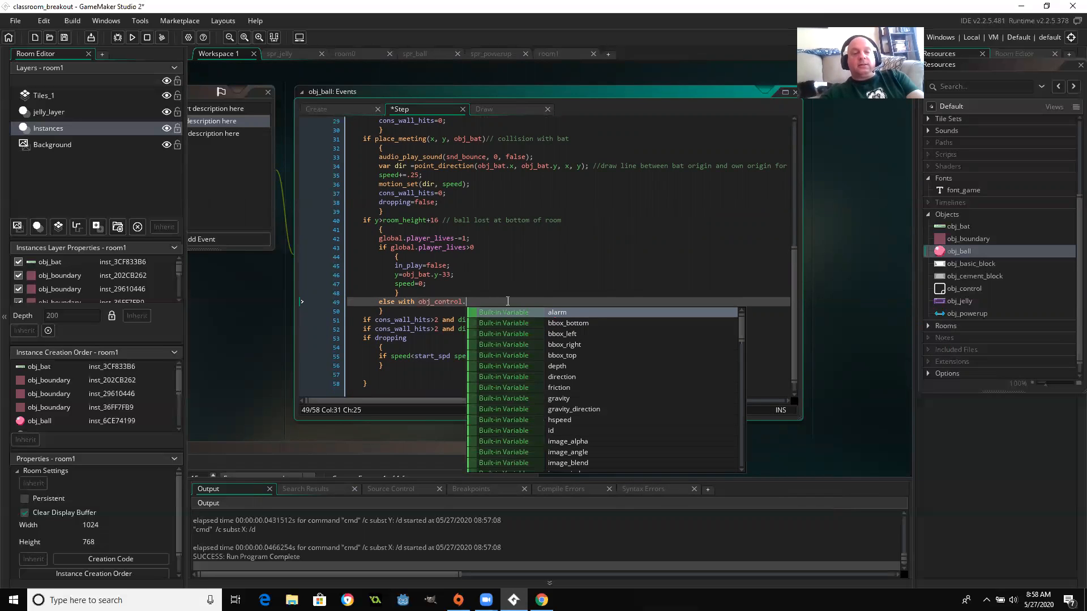
text(game_ove)
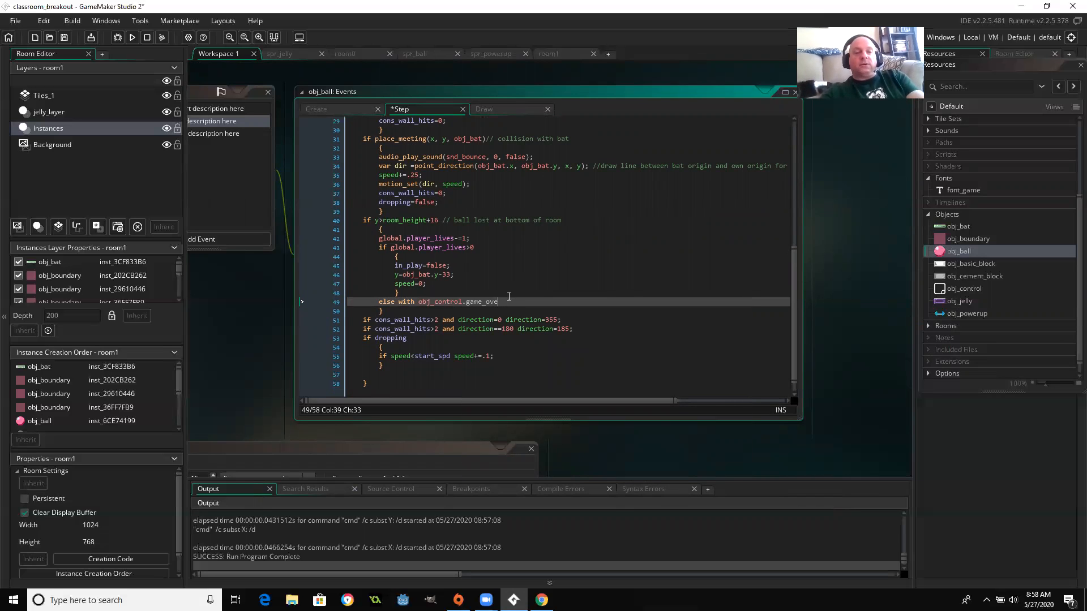
text(r=true)
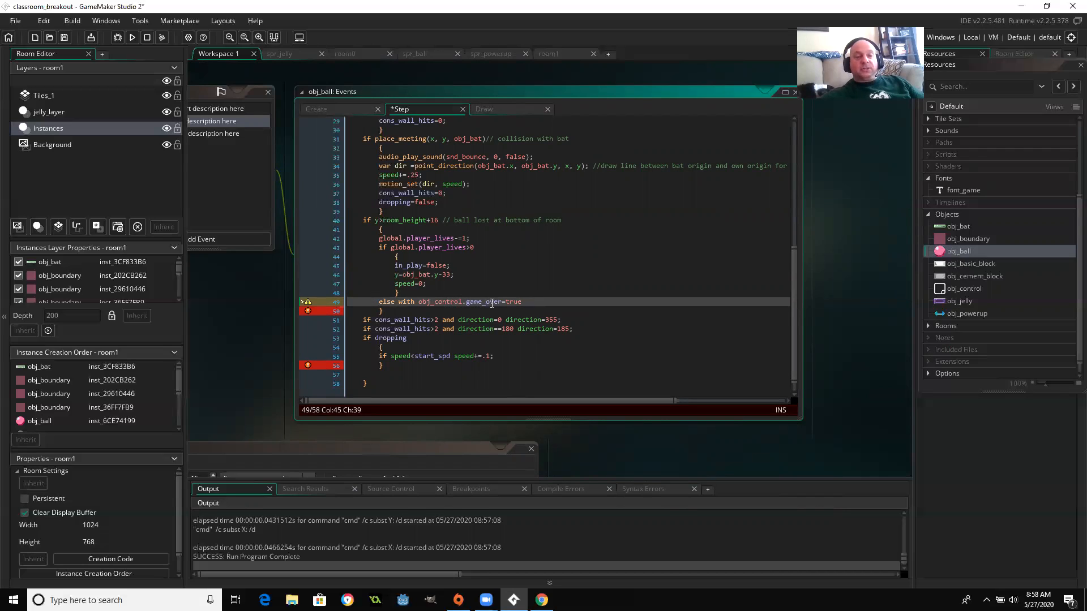
mouse_move(306, 302)
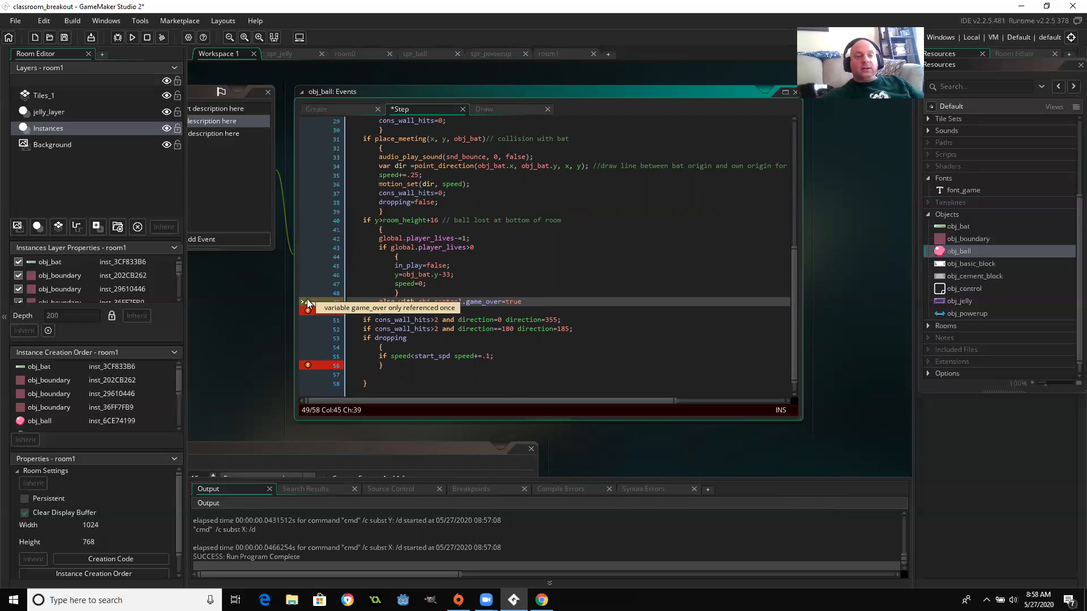
mouse_move(314, 314)
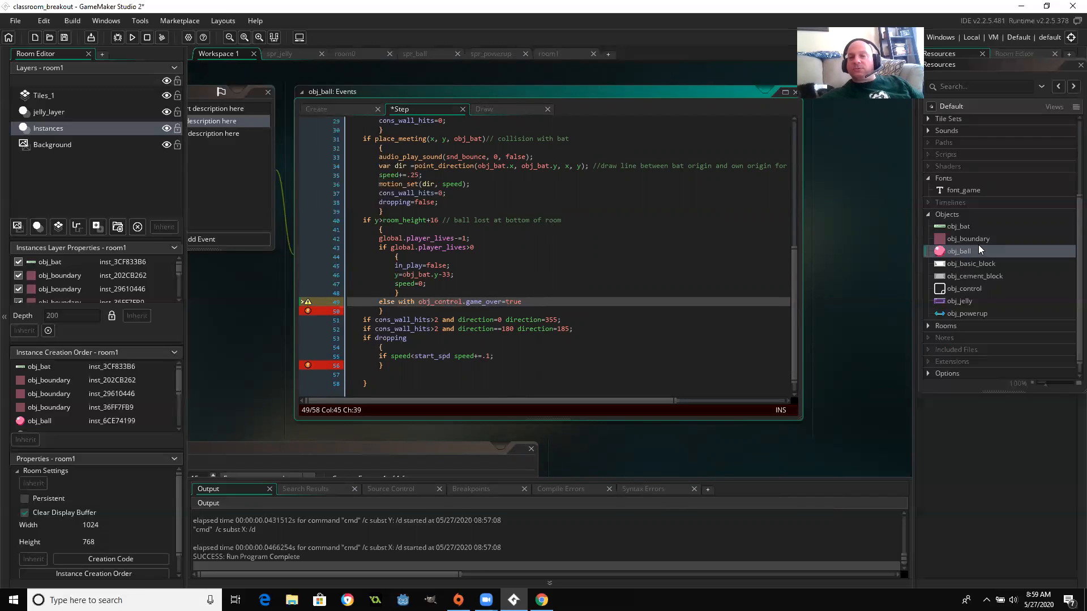
double_click(963, 288)
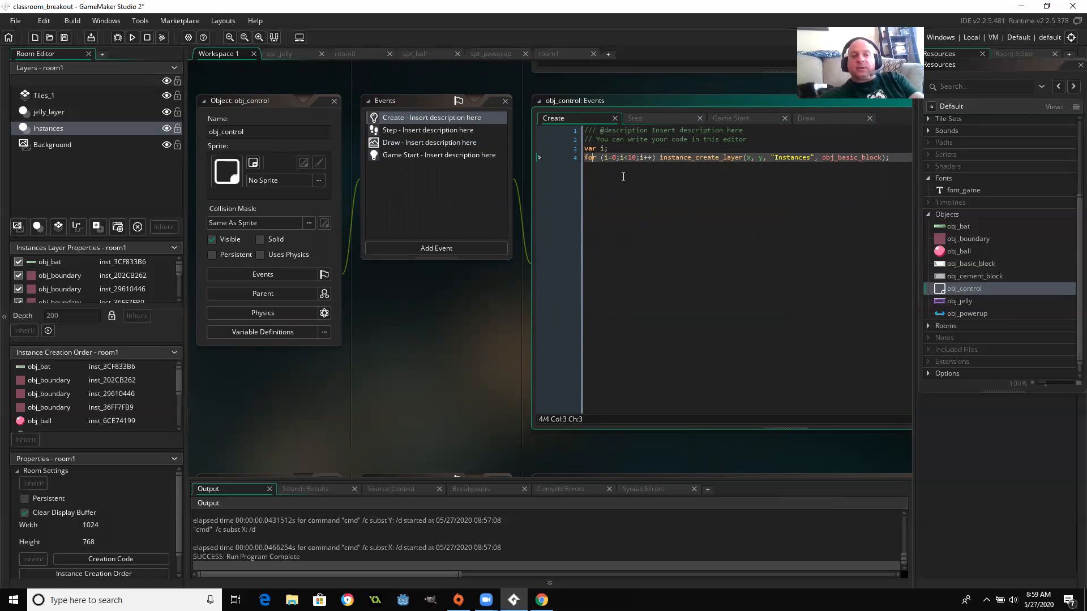
Review obj_control's Game Start and Create code, then start an if game_over=true block.
click(890, 157)
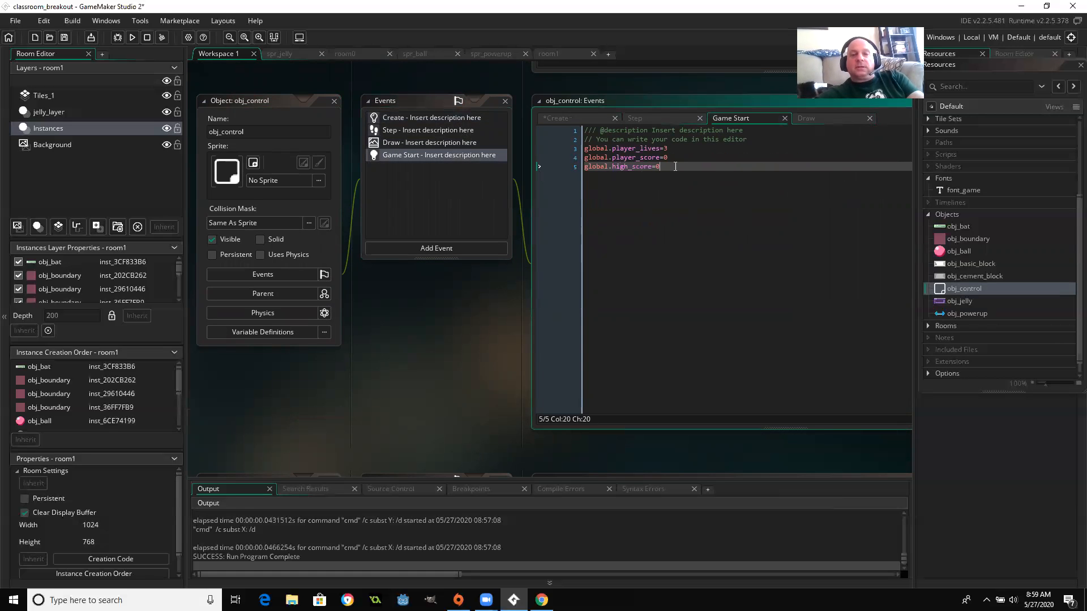
key(Enter)
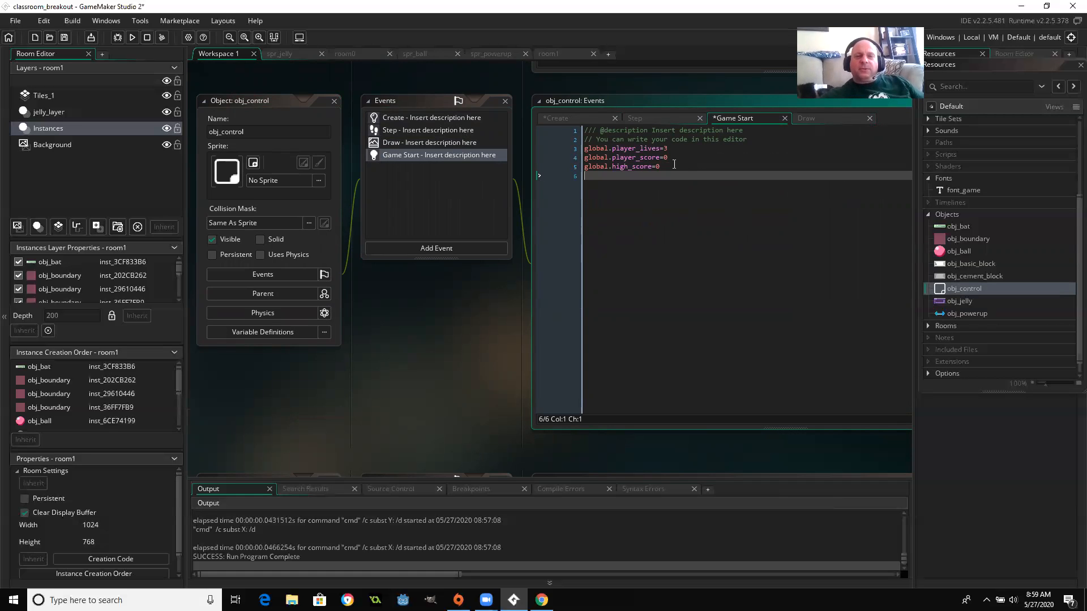
click(557, 118)
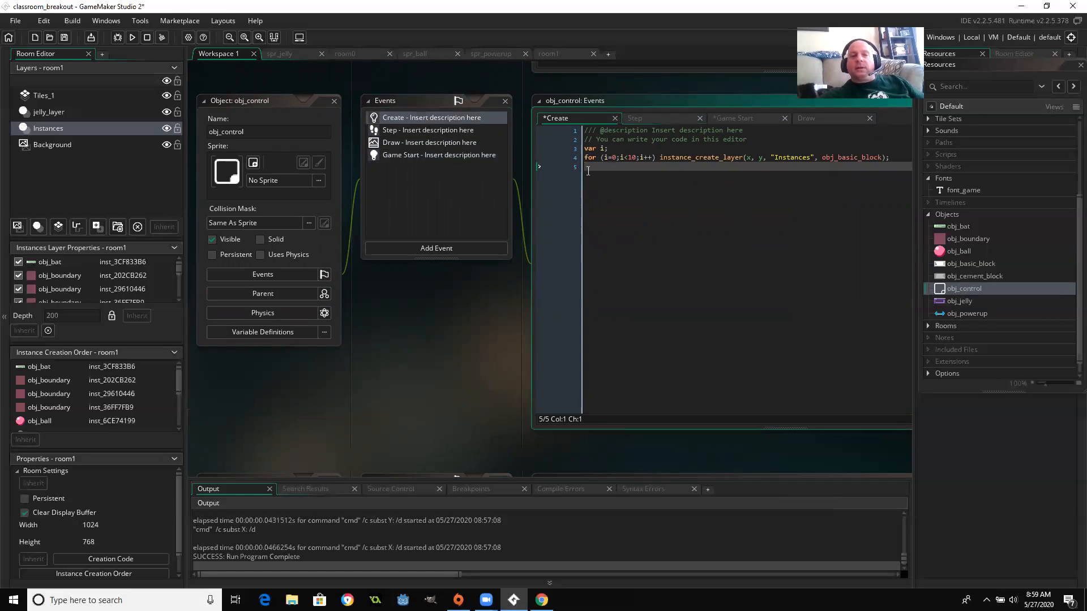
text(ga)
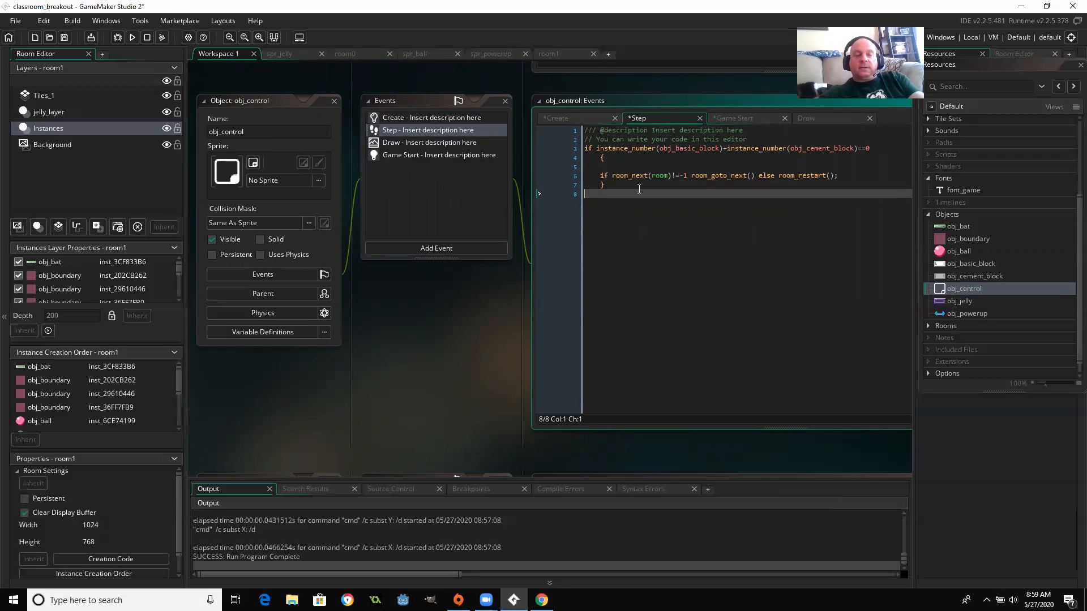
text(if game_over=true)
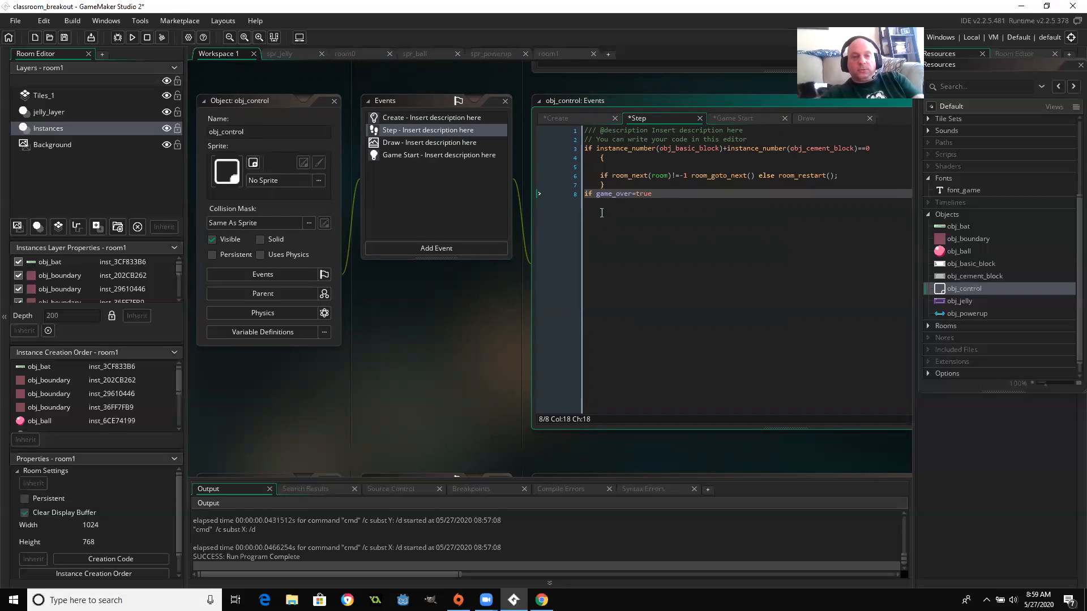
key(Enter)
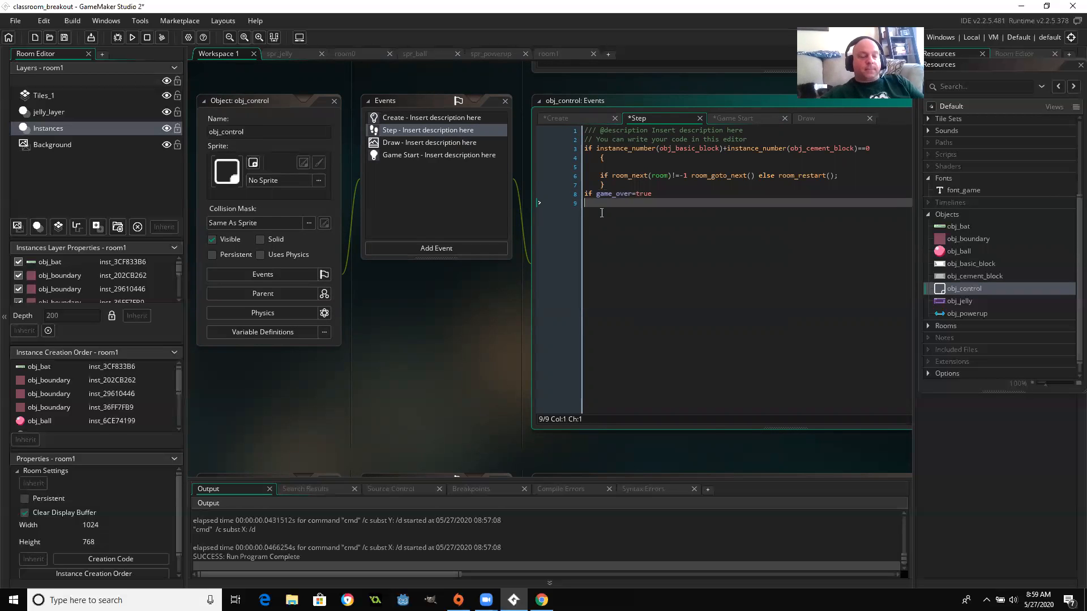
text({)
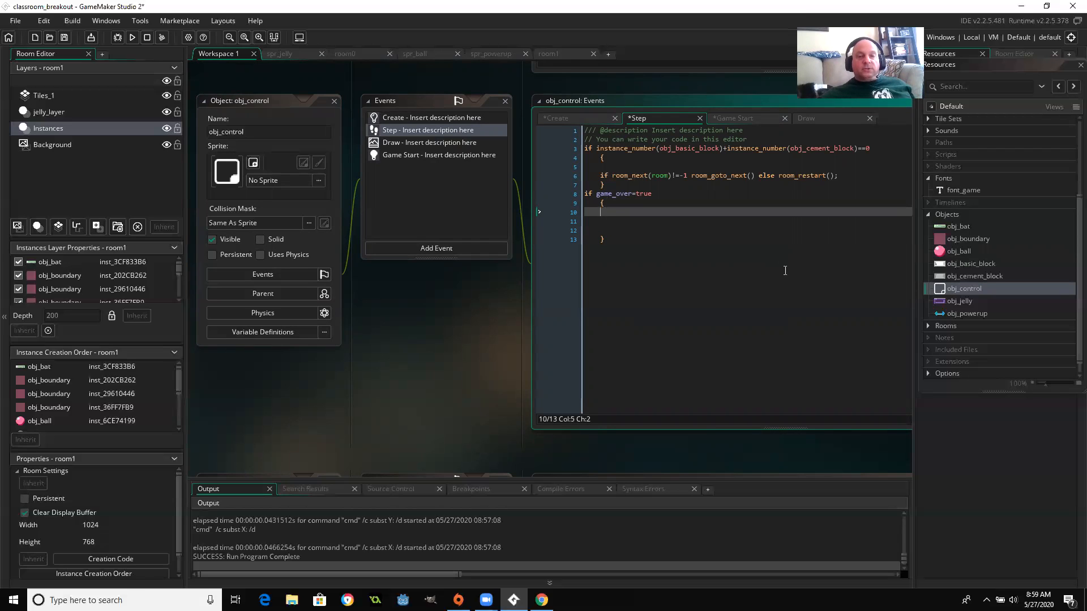
mouse_move(806, 268)
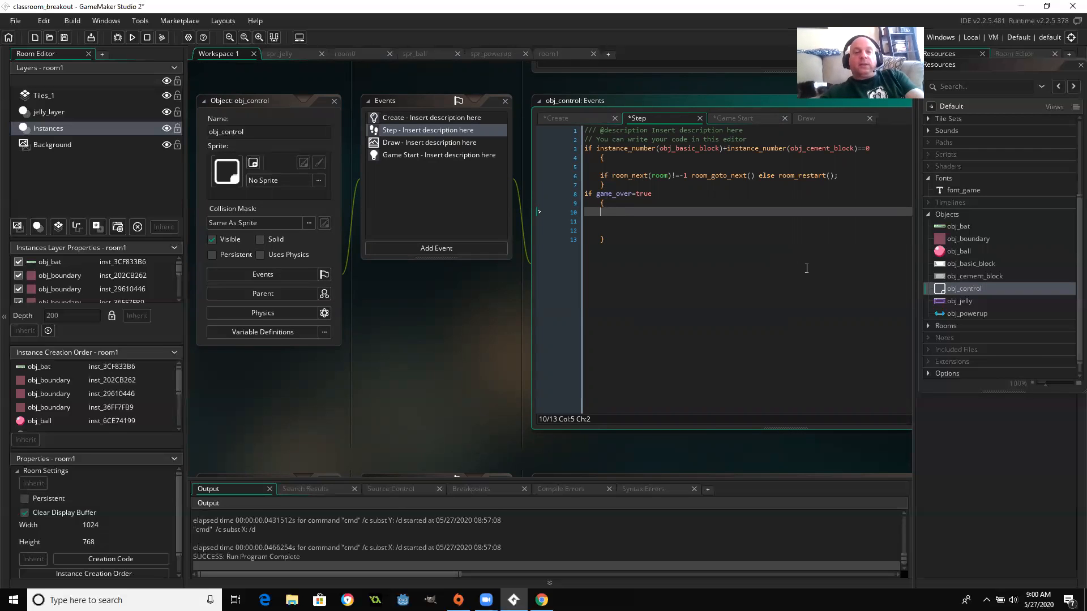
Inside the game_over block, add the check if global.player_score>global.high_score.
text(if sc)
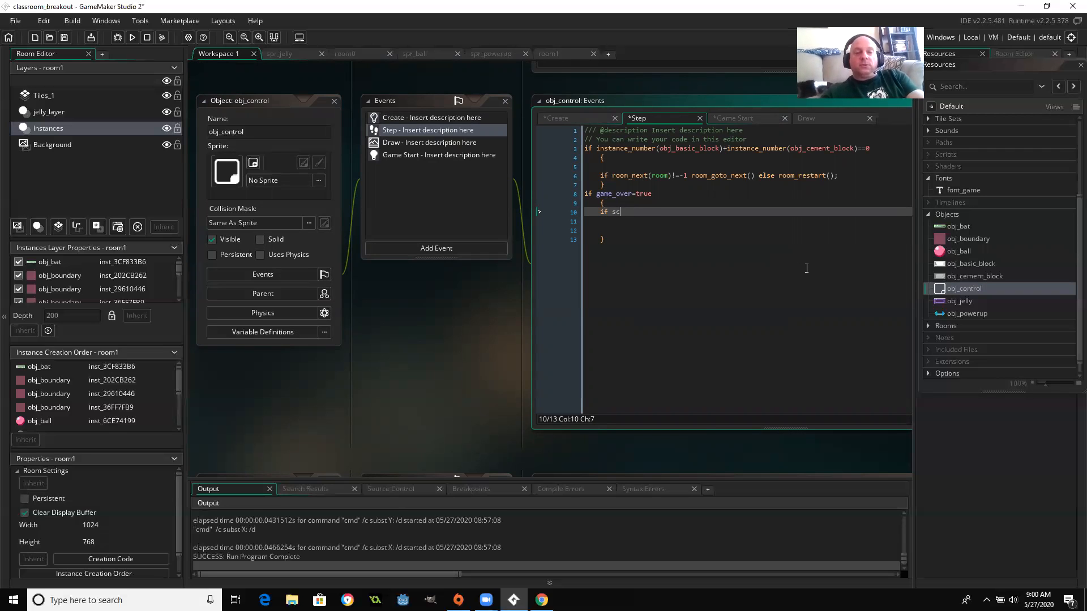
text(lobal)
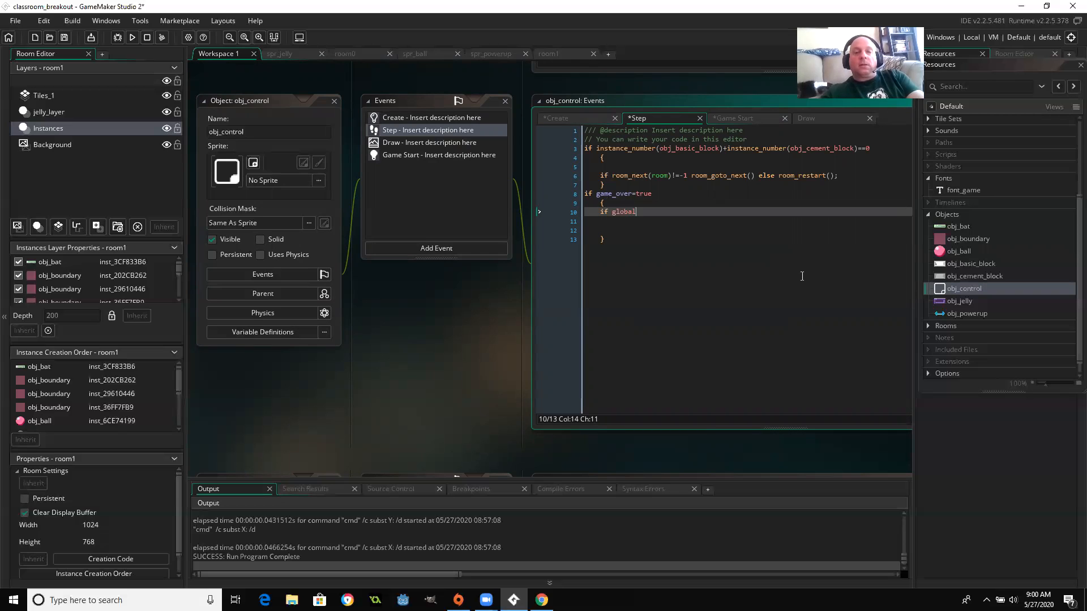
text(.player_score)
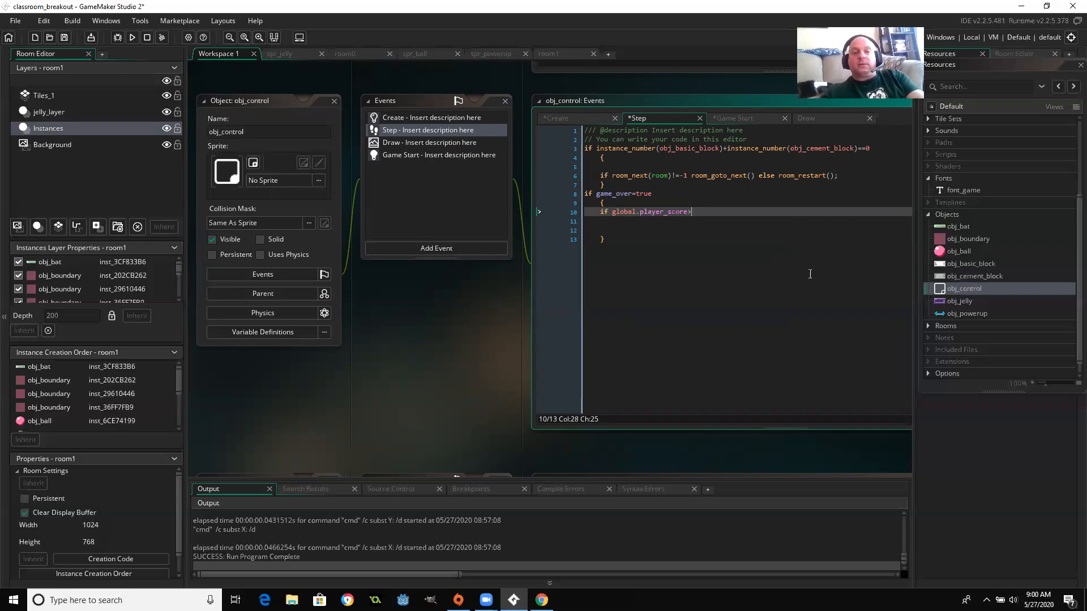
text(>global.hig)
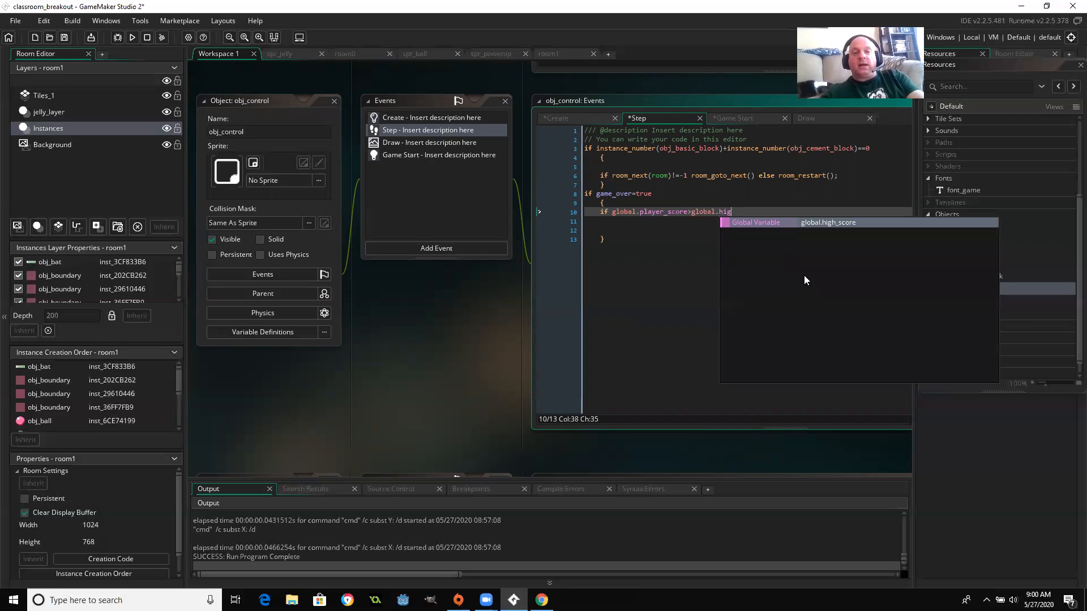
text(h_score)
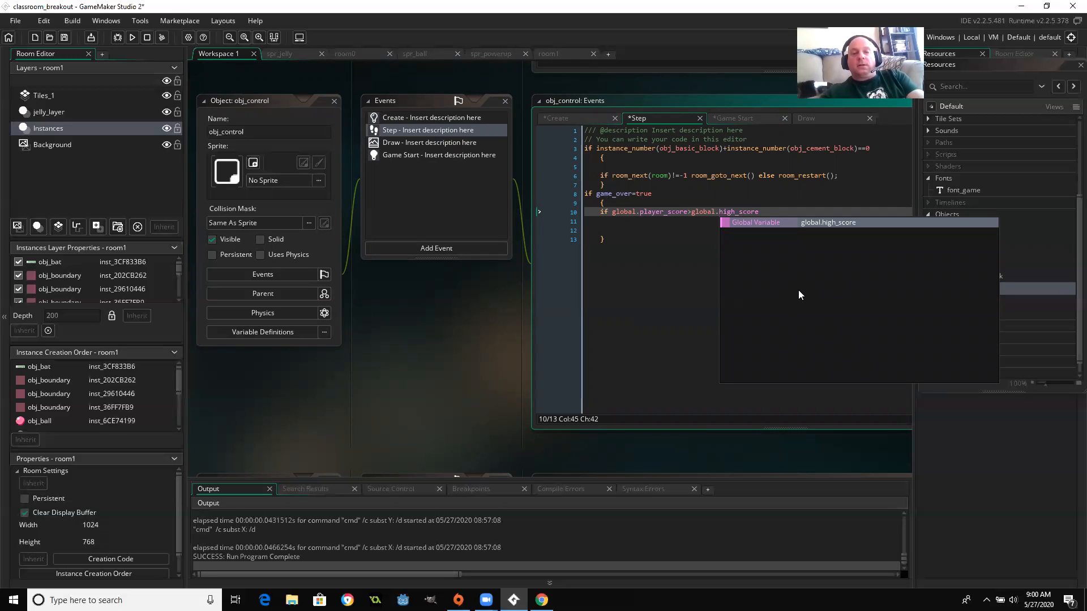
click(797, 290)
text({)
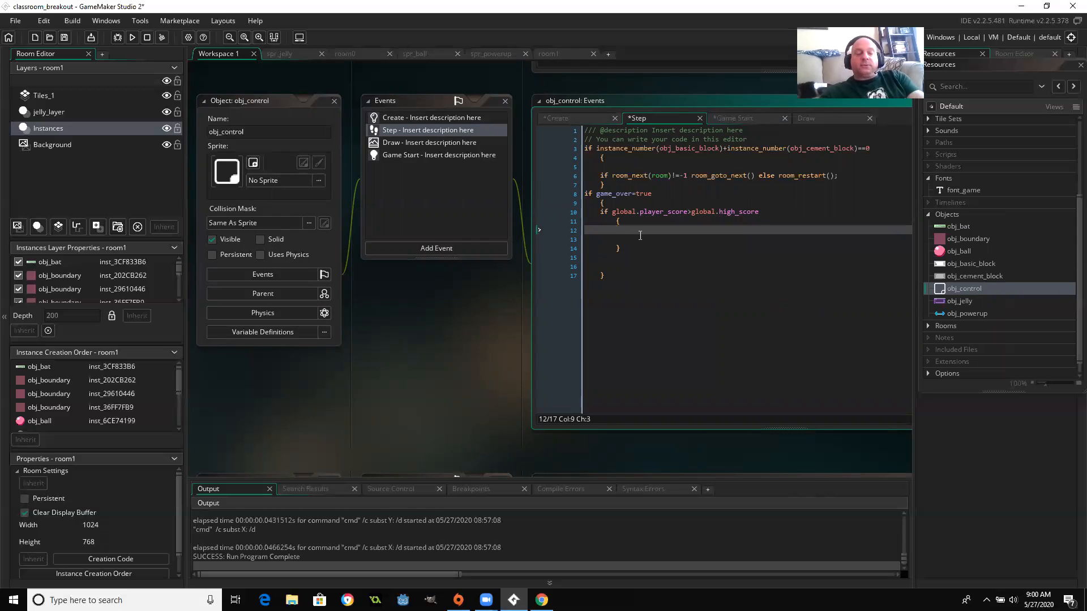
Inside the high-score check, assign global.highscore=global.player_score.
text(global.p)
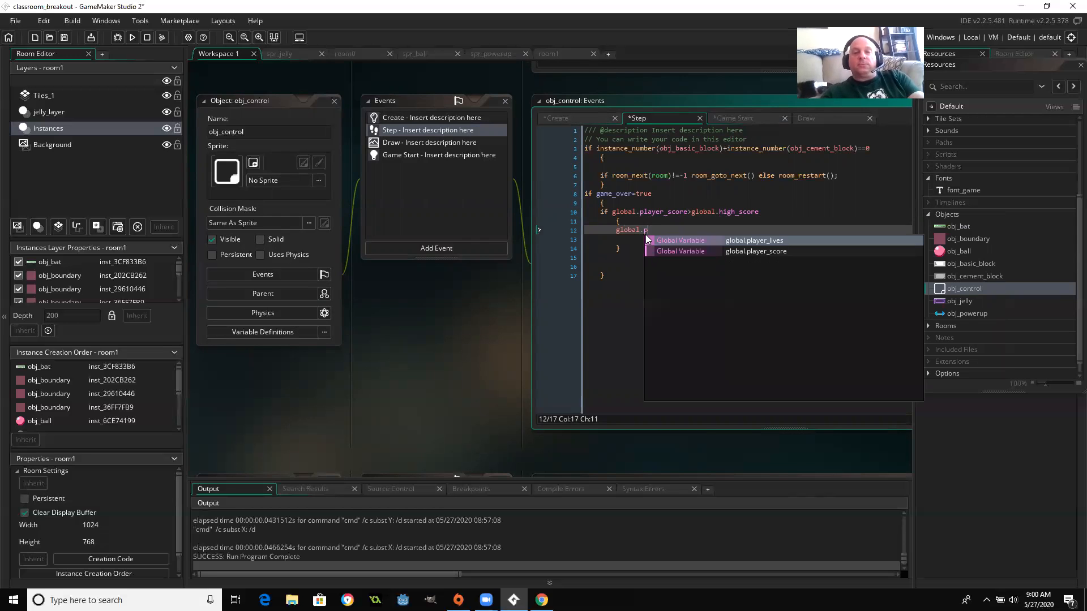
text(laye)
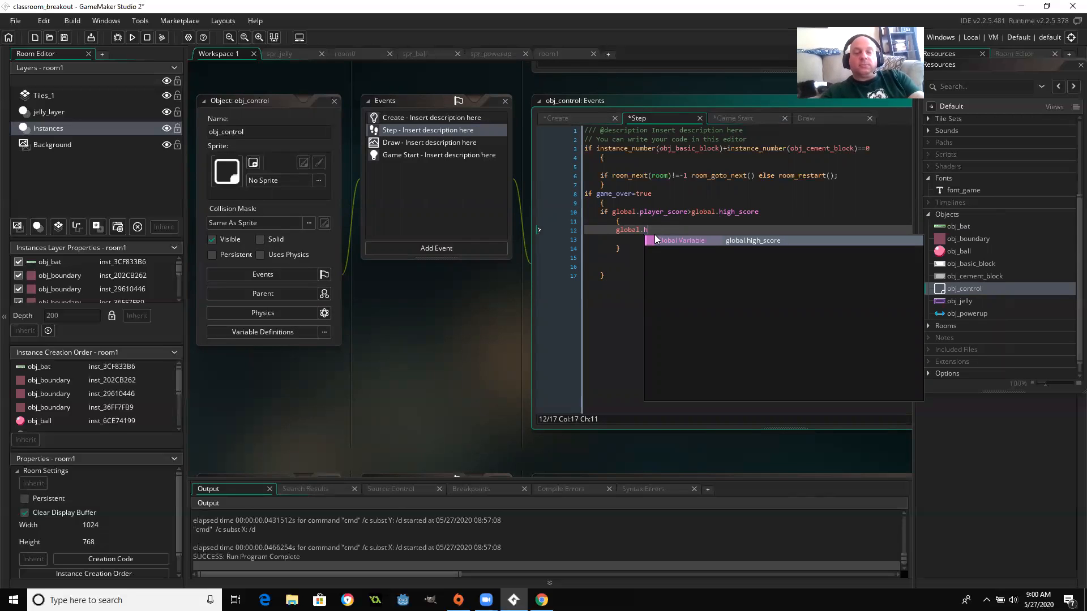
text(ighscore=)
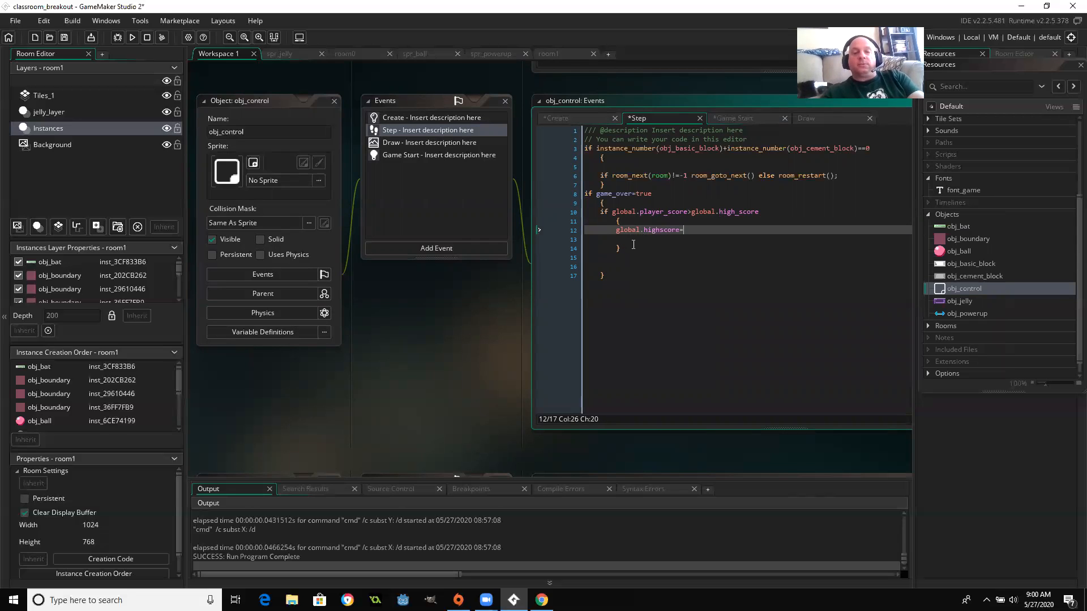
text(=global.p)
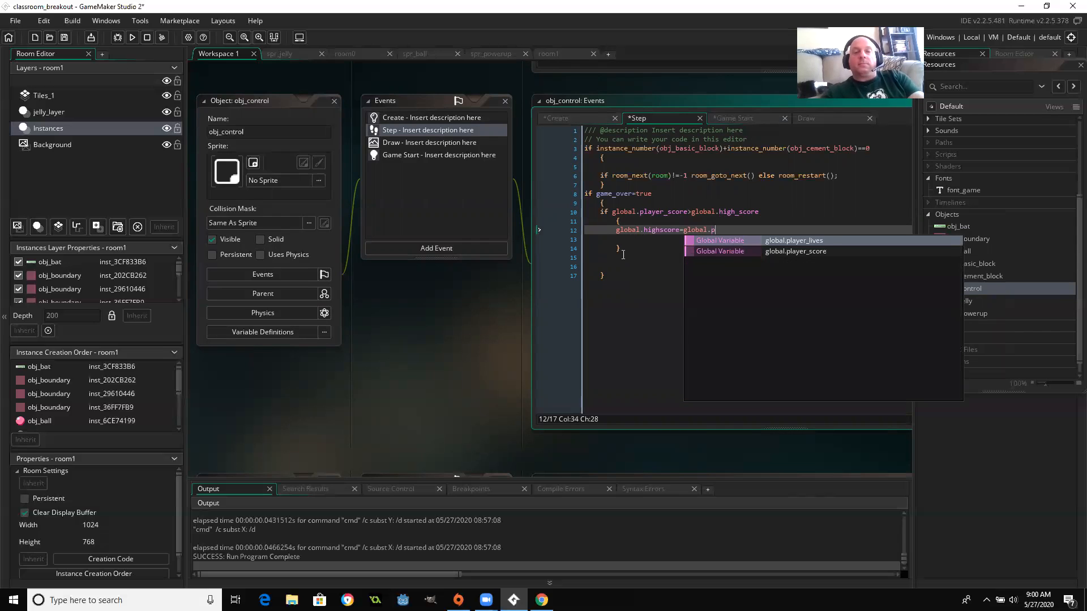
text(layer_score)
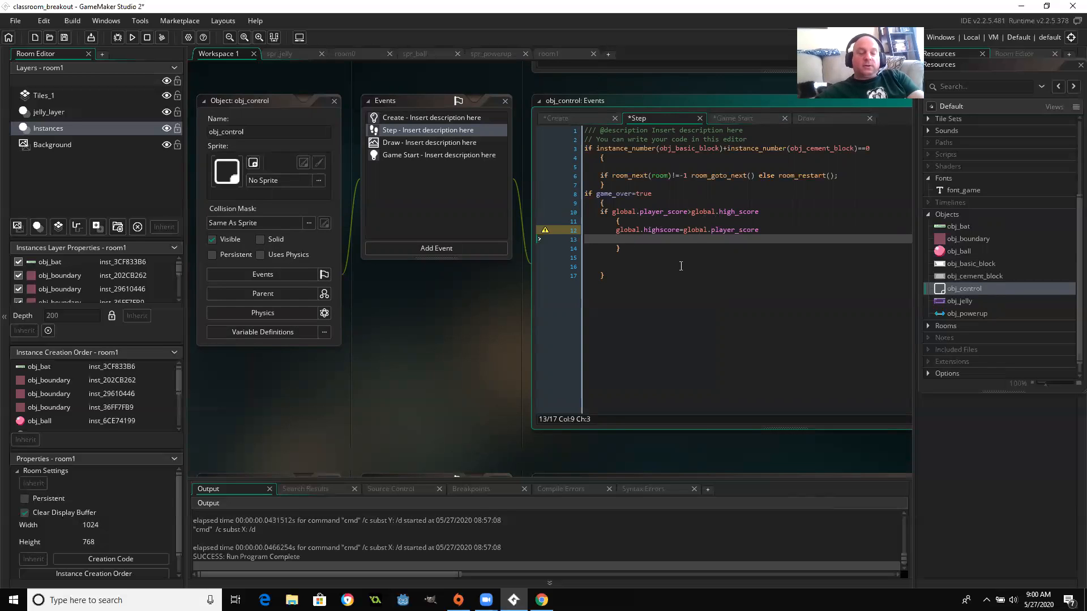
Add a keyboard_check(vk_anykey) block setting player_score=0, player_lives=3 and room=0.
text(if)
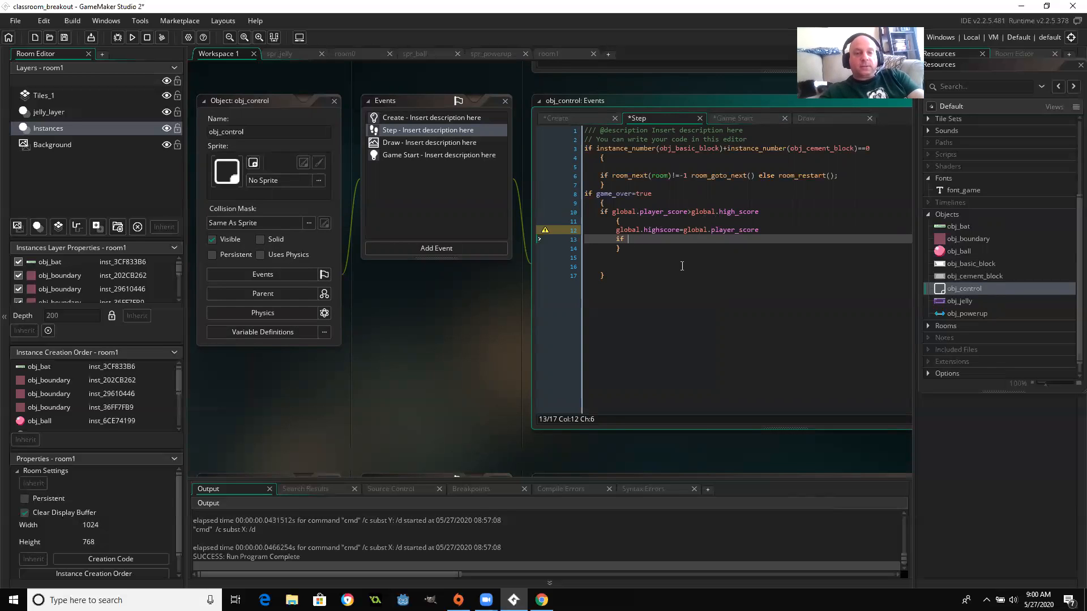
text(keyboard)
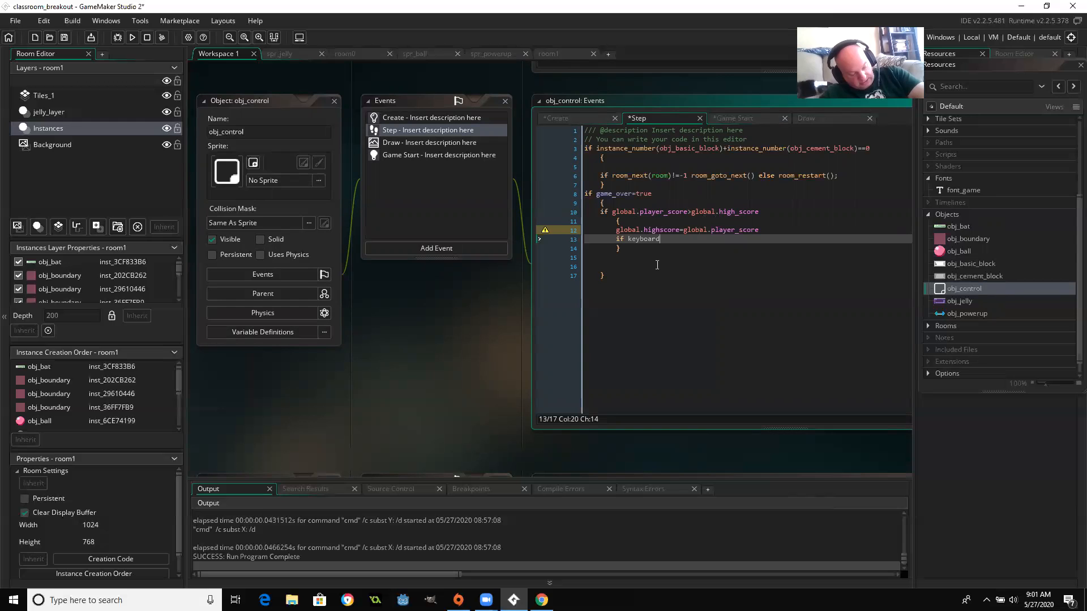
text(_check(v)
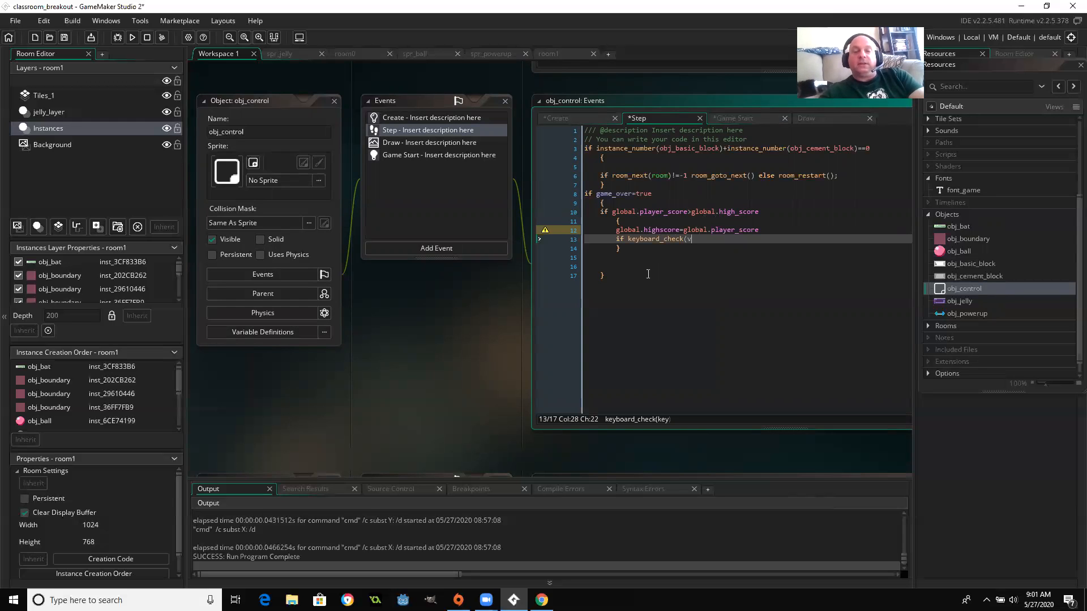
text(k_anykey)
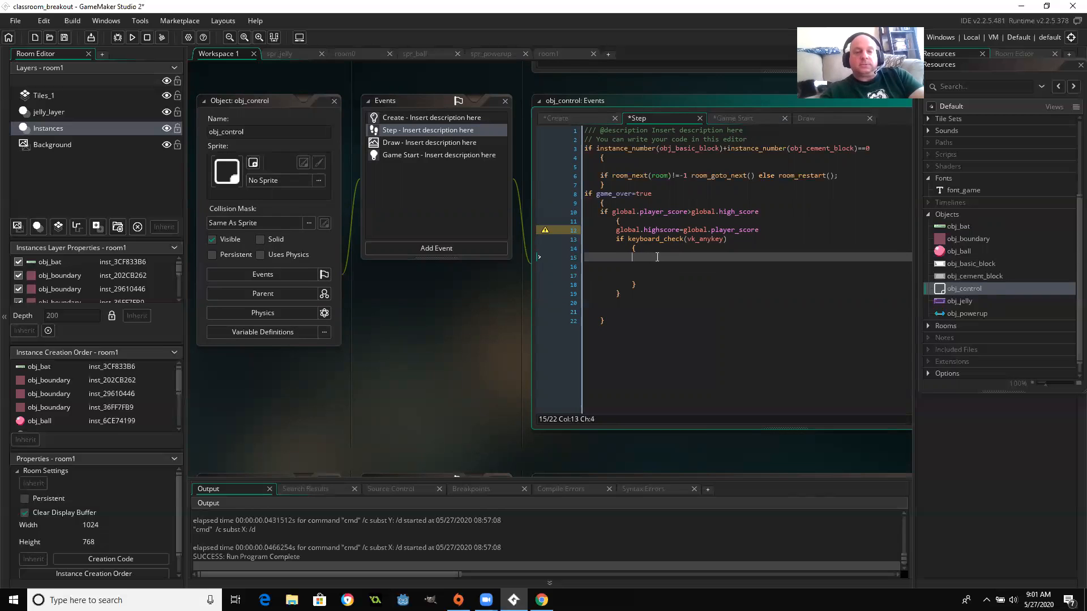
text(global.player_score)
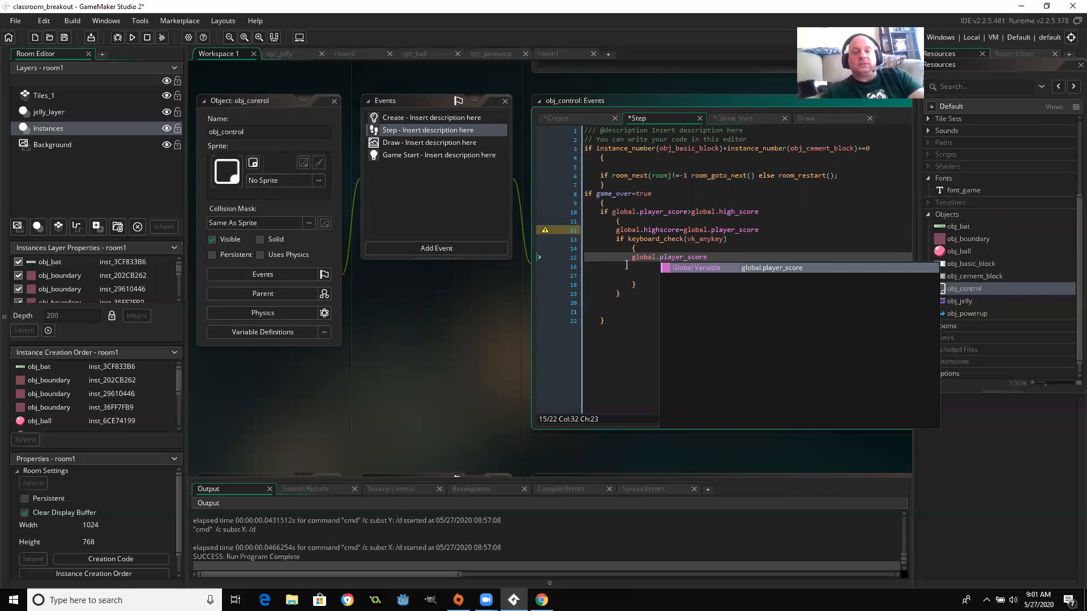
text(=0;)
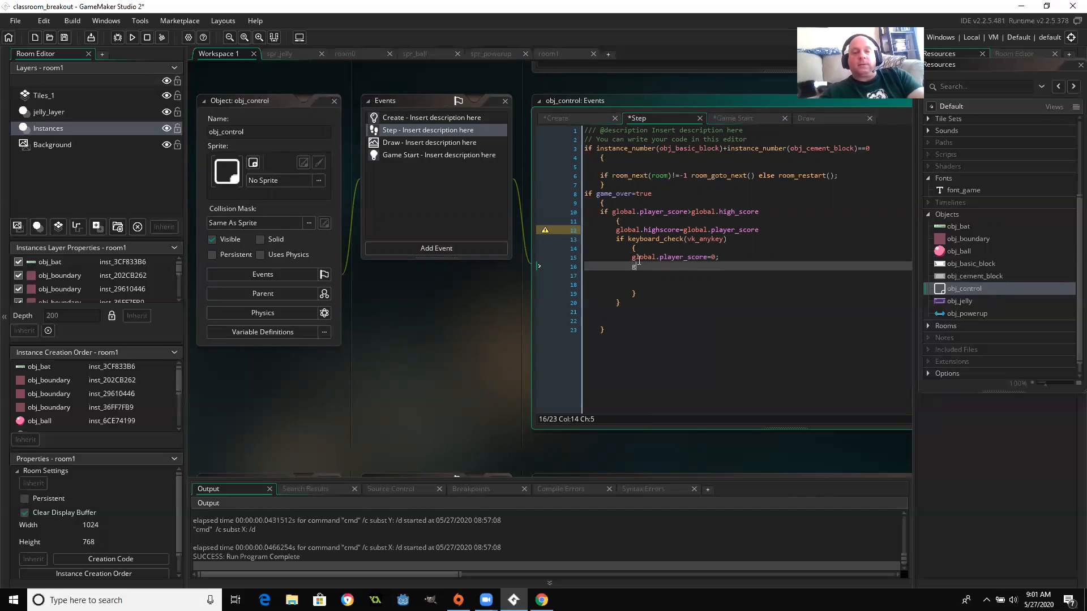
text(global.player_lives=3)
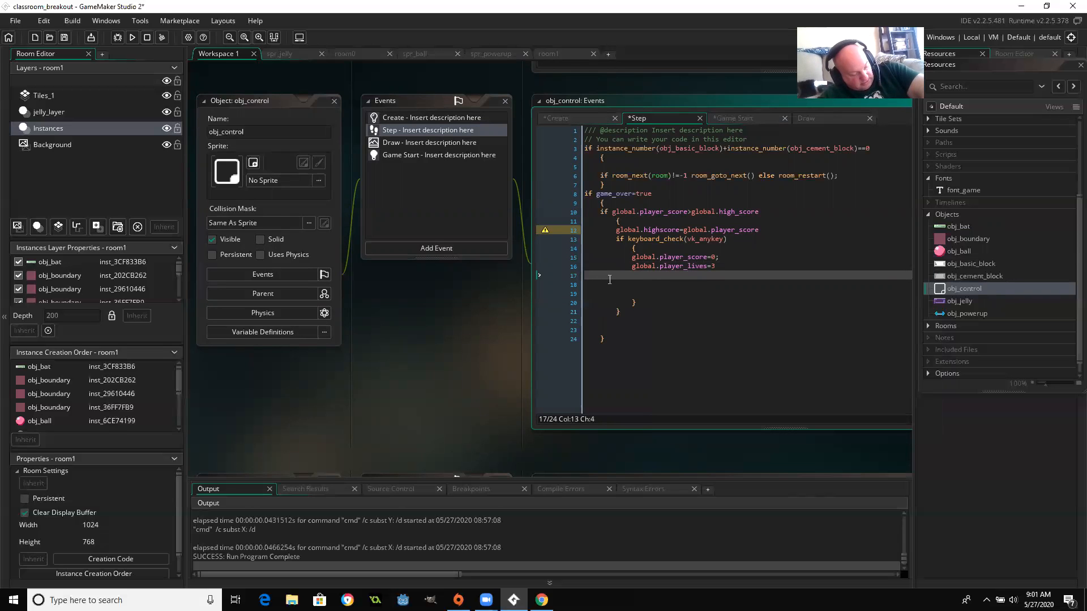
text(room=)
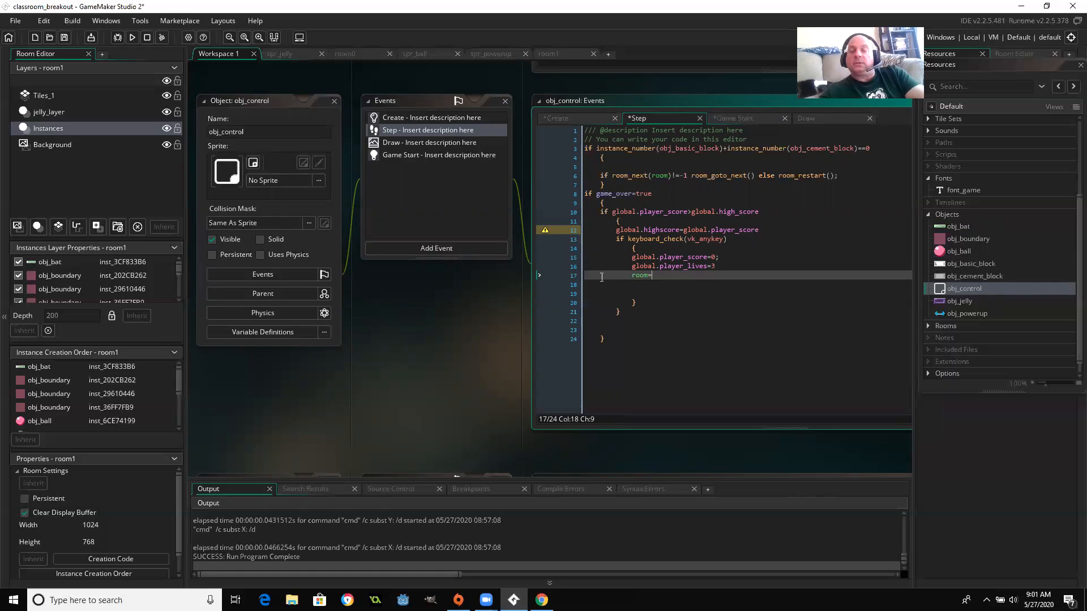
text(0;)
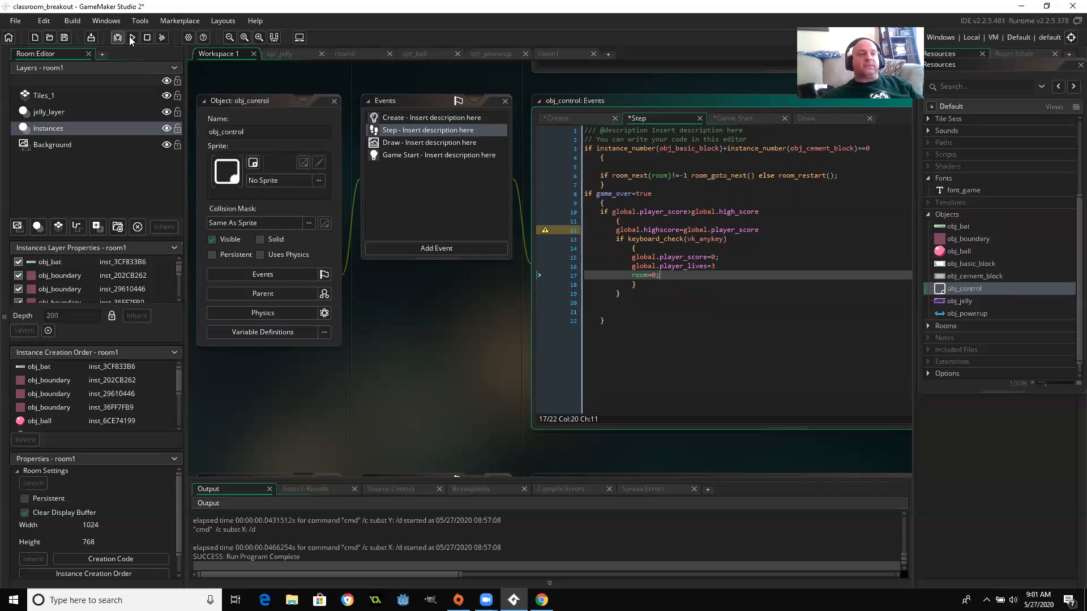
Run the game and inspect the compile errors flagging obj_ball's game-over line.
click(131, 37)
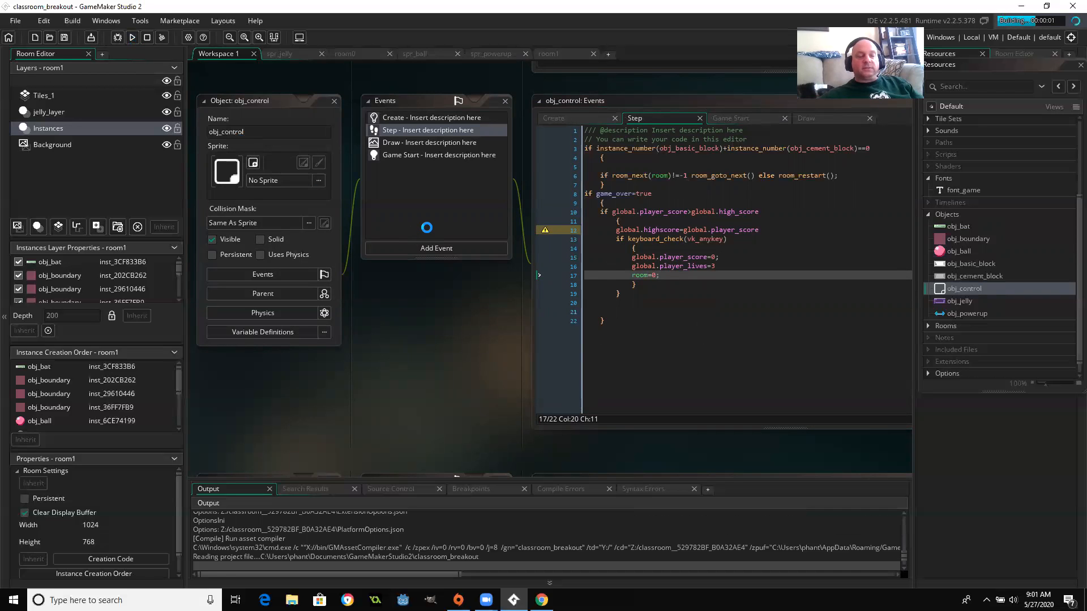
click(560, 489)
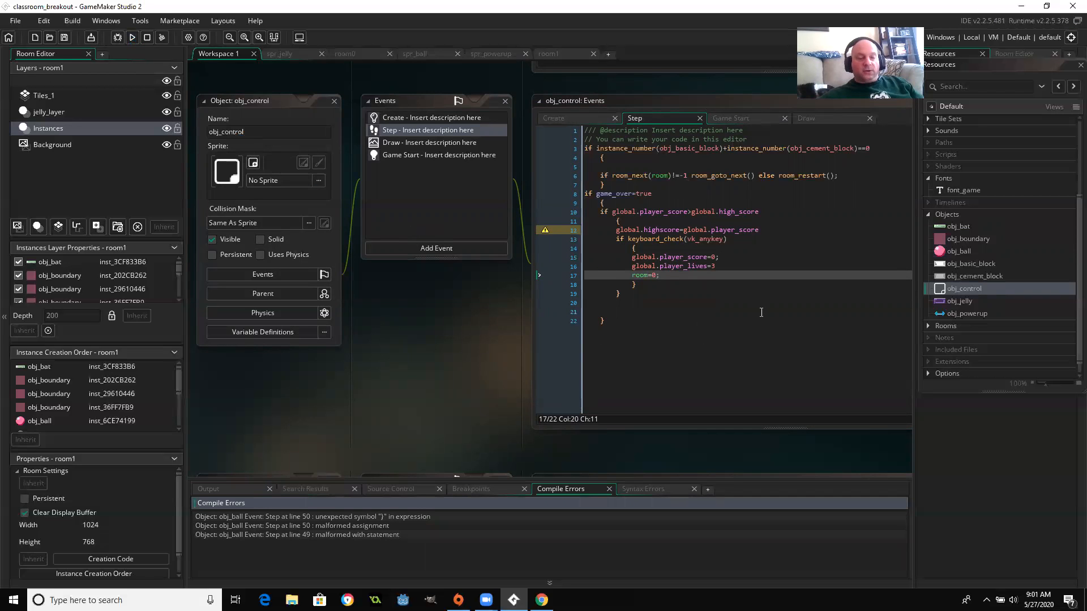
click(338, 517)
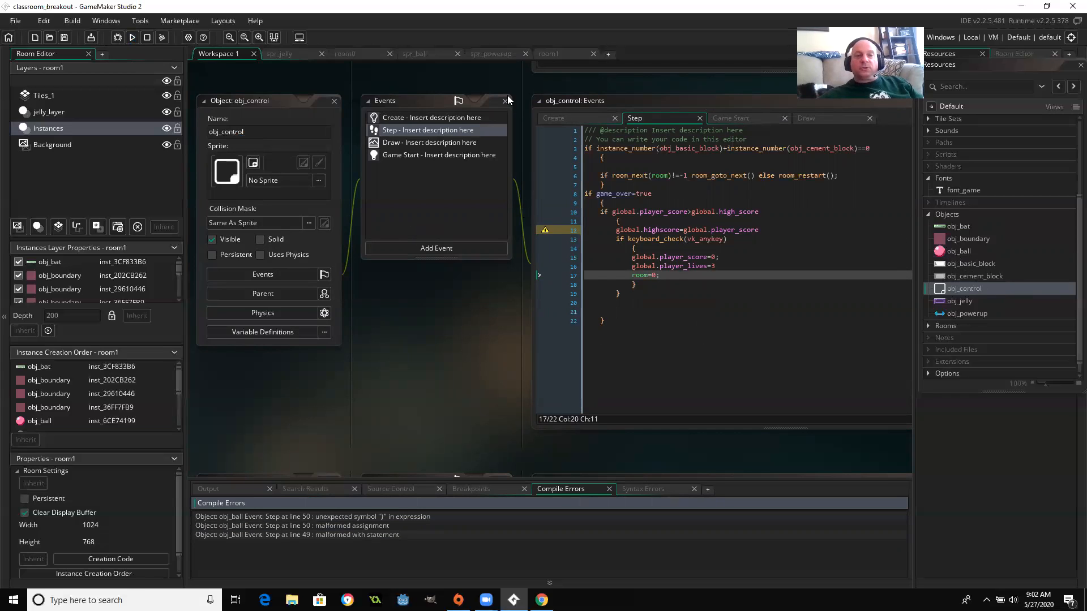
mouse_move(493, 73)
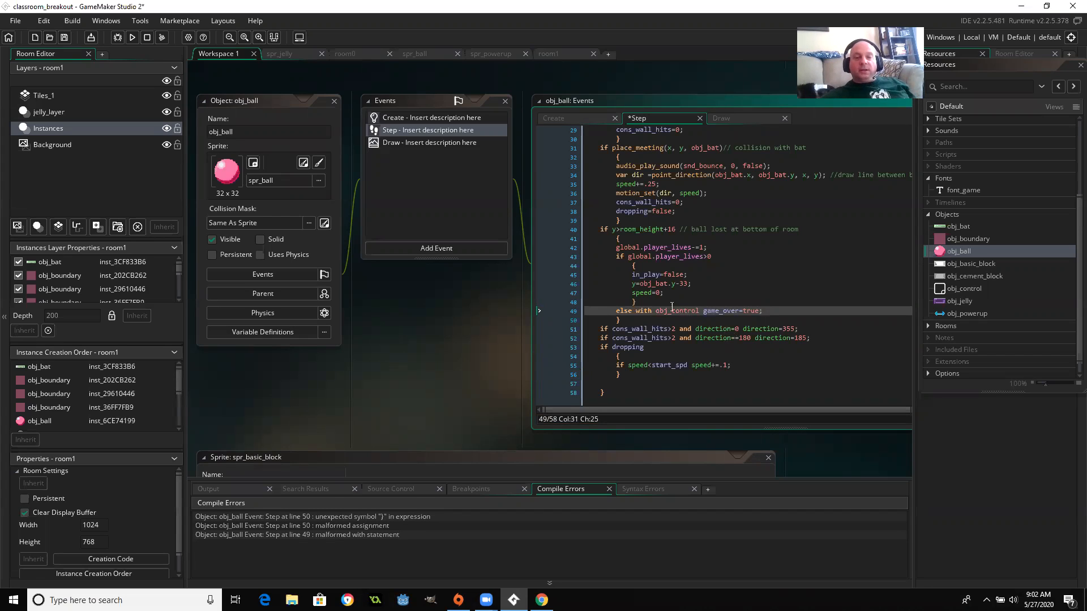
mouse_move(701, 313)
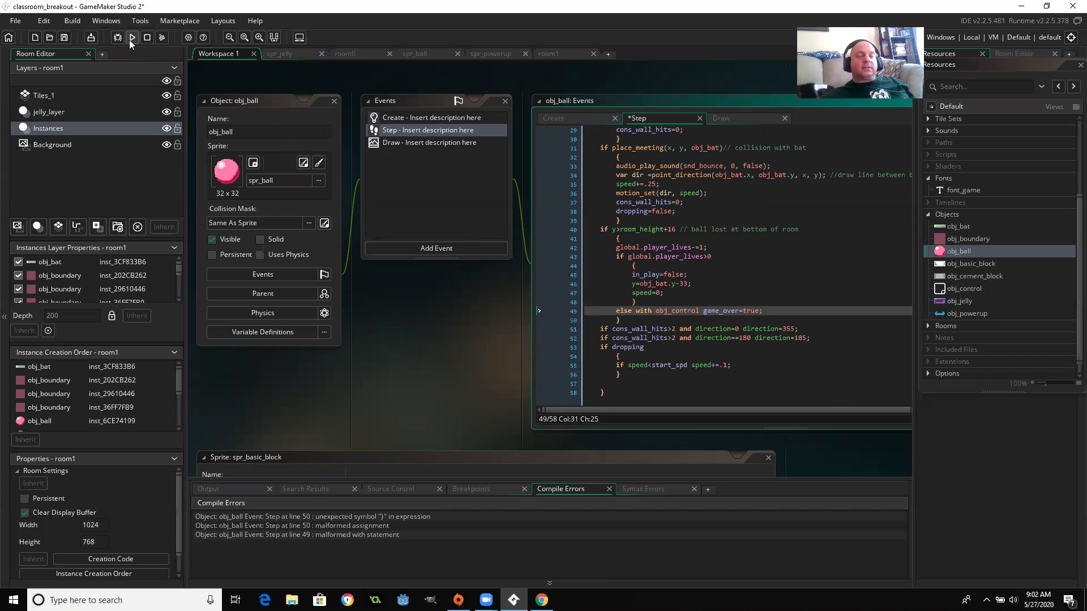
Run the Breakout game to test the corrected obj_ball code.
click(132, 36)
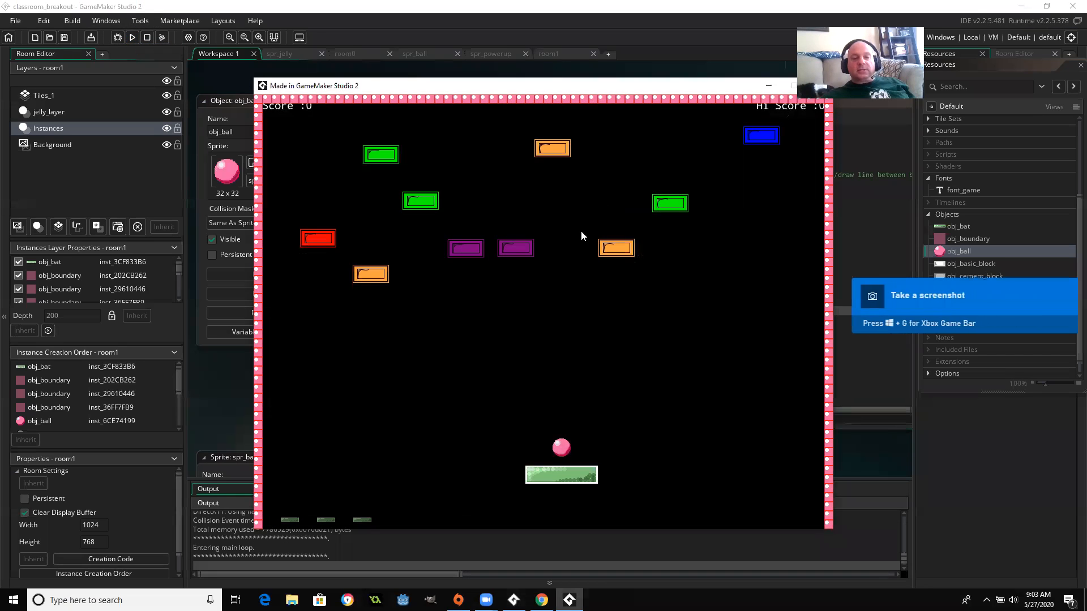
mouse_move(590, 375)
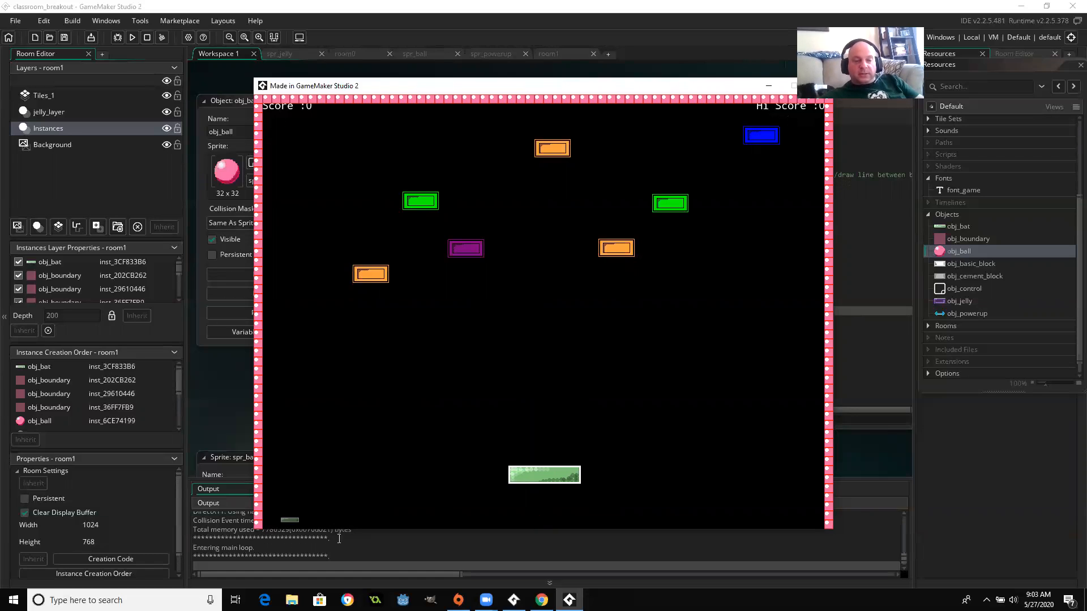
mouse_move(550, 470)
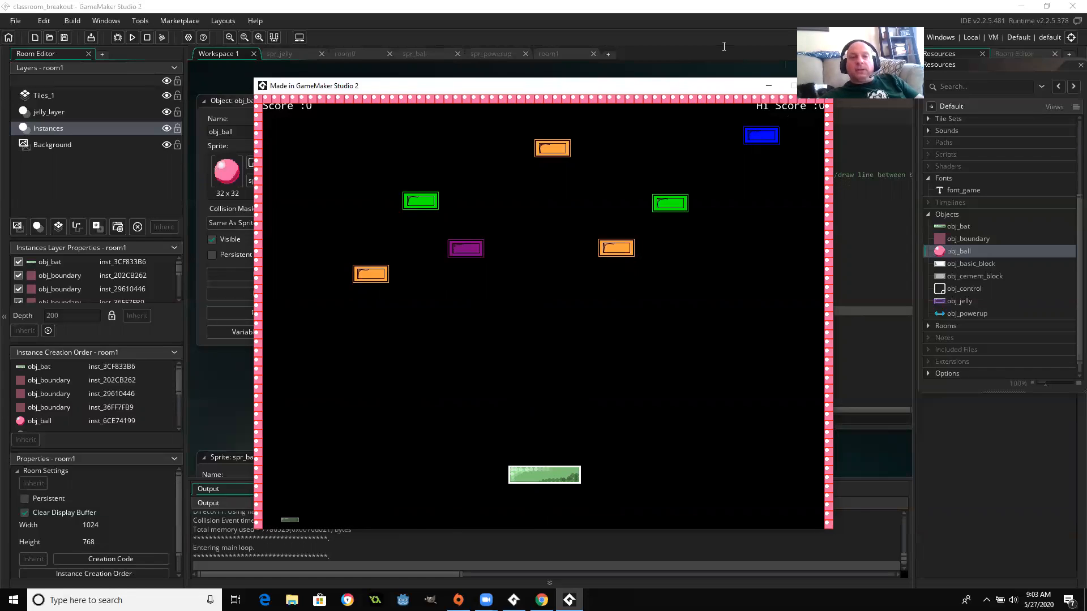
mouse_move(791, 76)
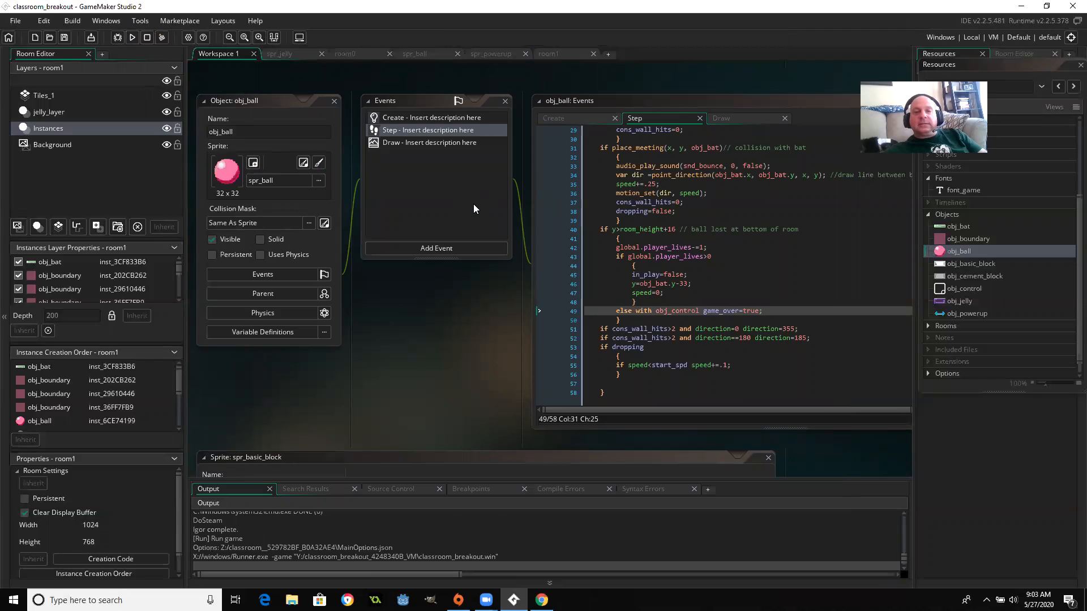
Relaunch the game, showing a fresh brick layout with Score and Hi Score at 0.
click(132, 36)
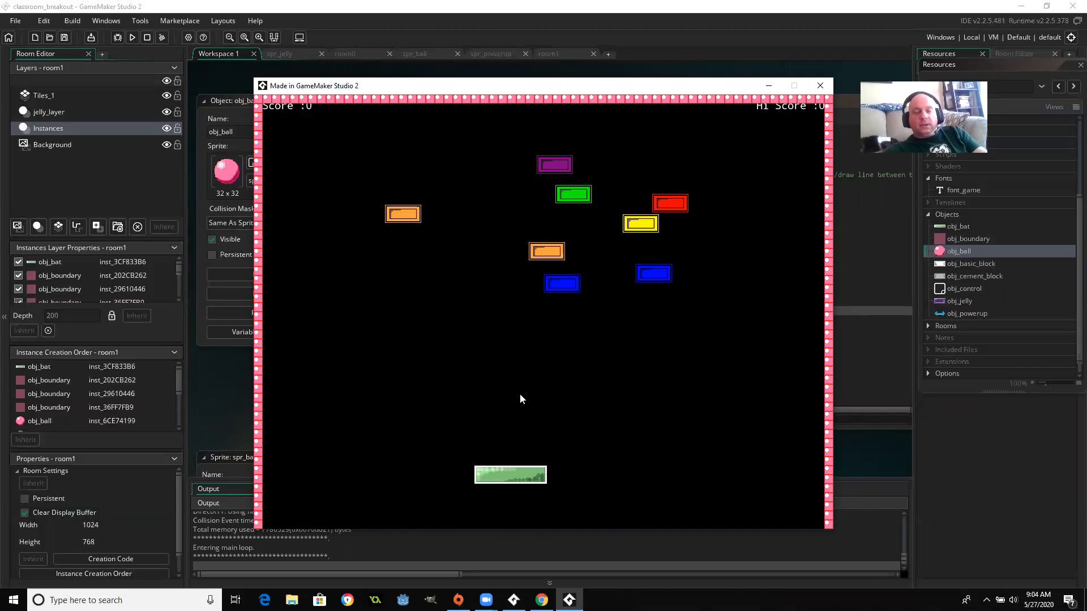
mouse_move(529, 400)
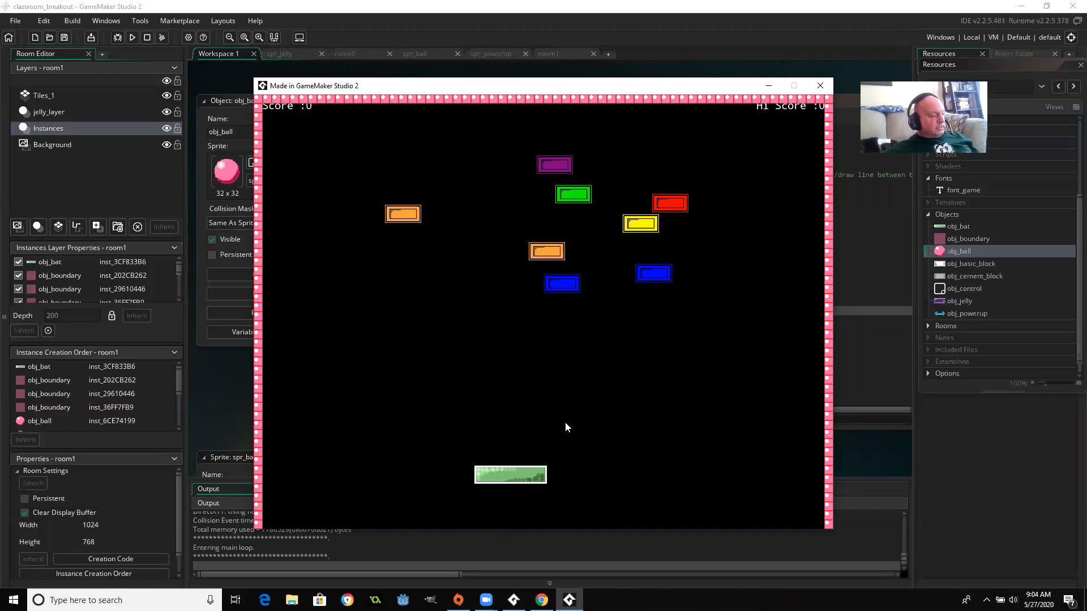
mouse_move(569, 425)
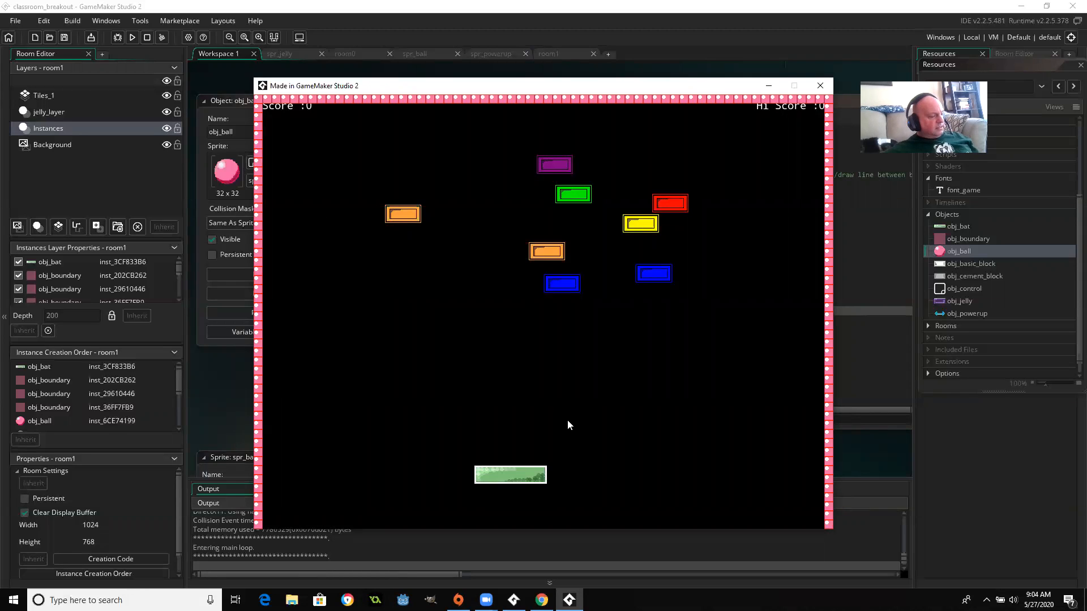
mouse_move(706, 128)
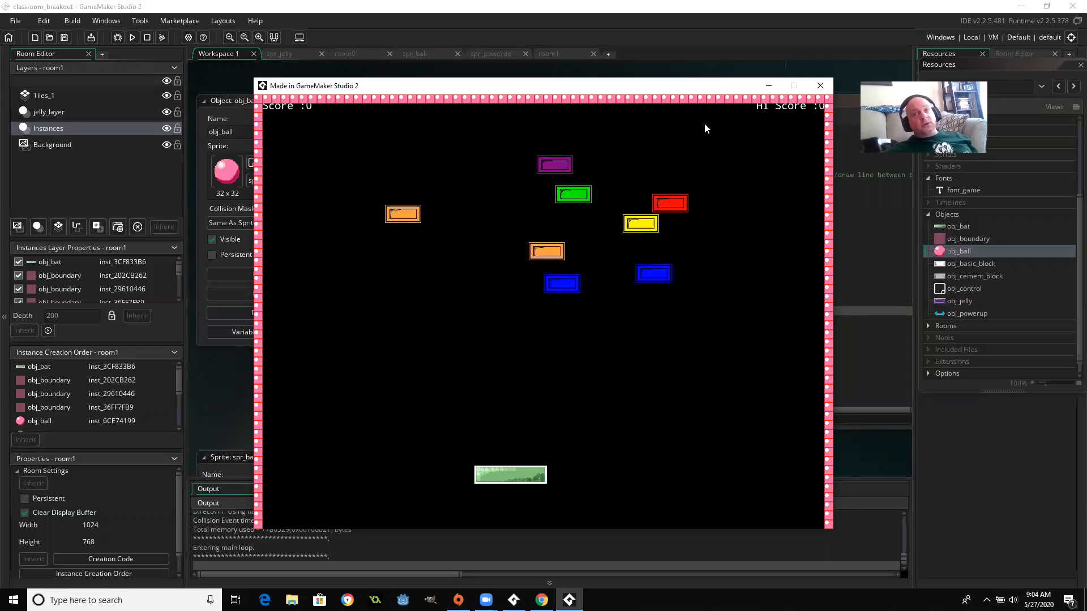
mouse_move(335, 509)
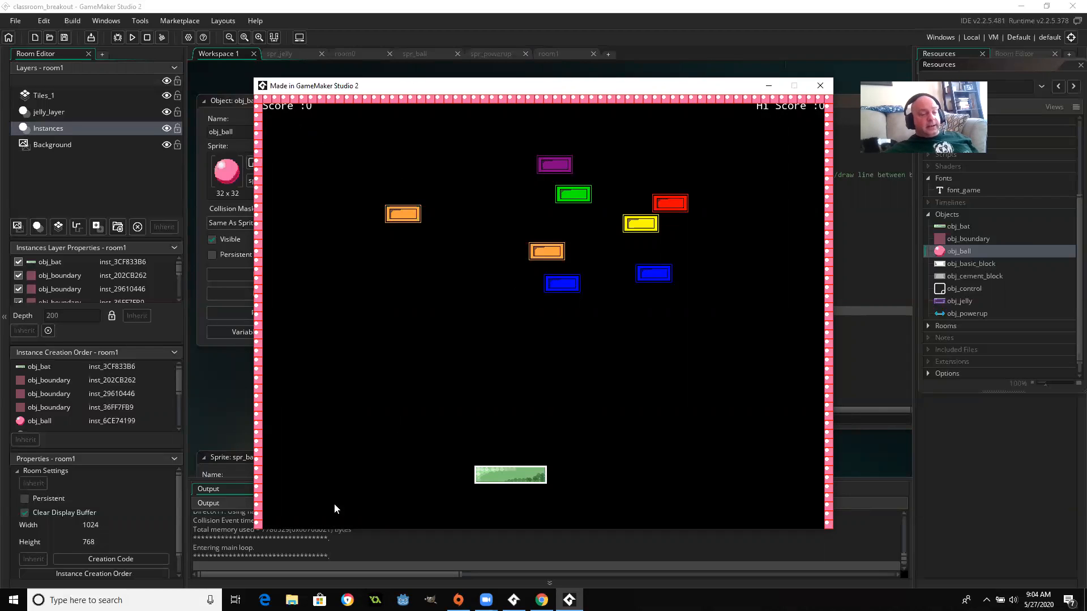
mouse_move(480, 305)
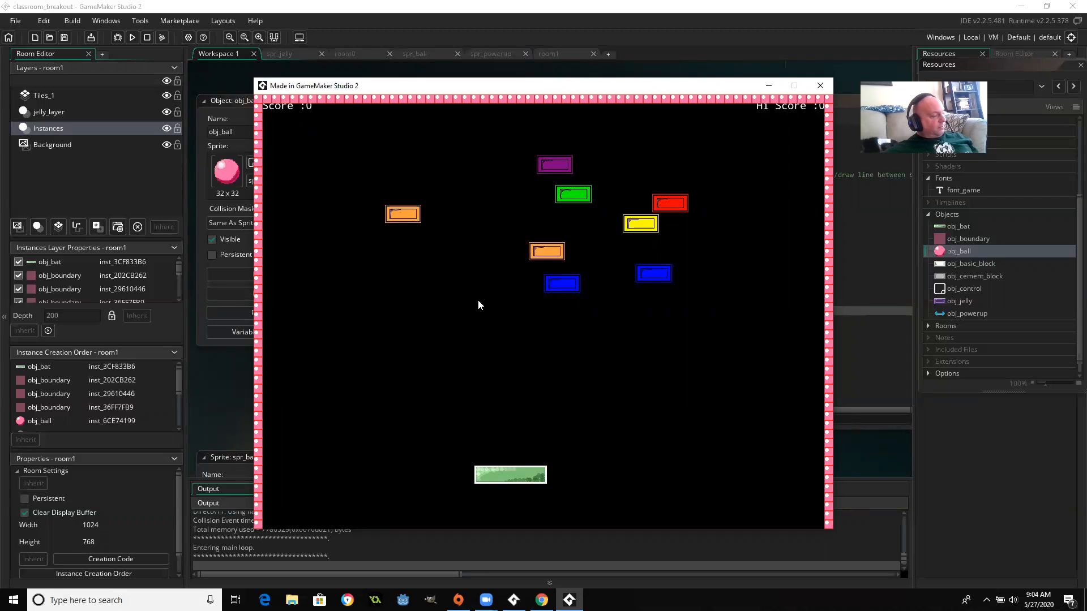
mouse_move(479, 86)
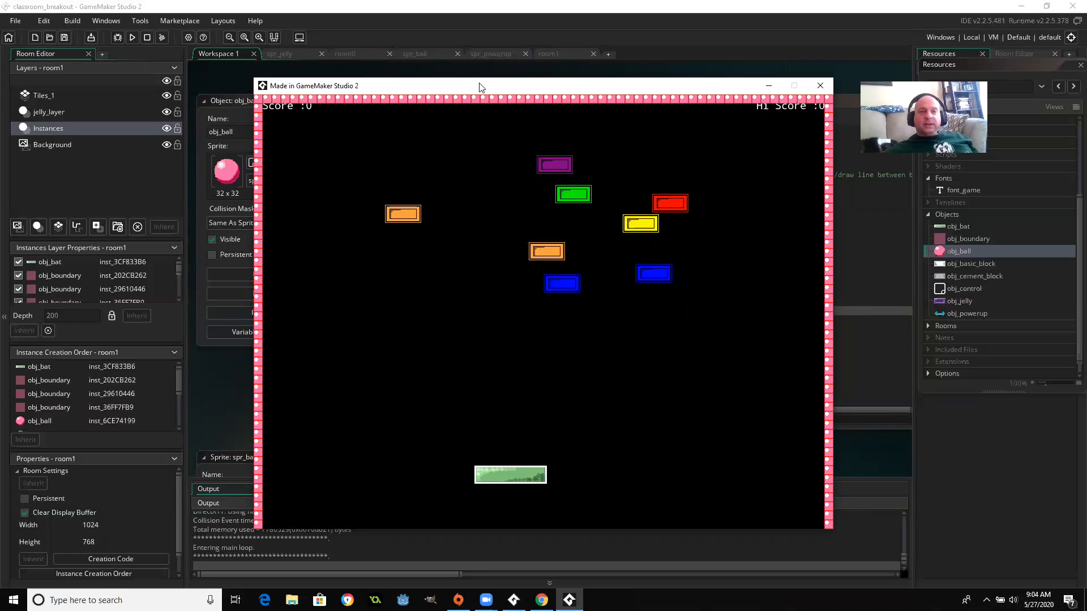